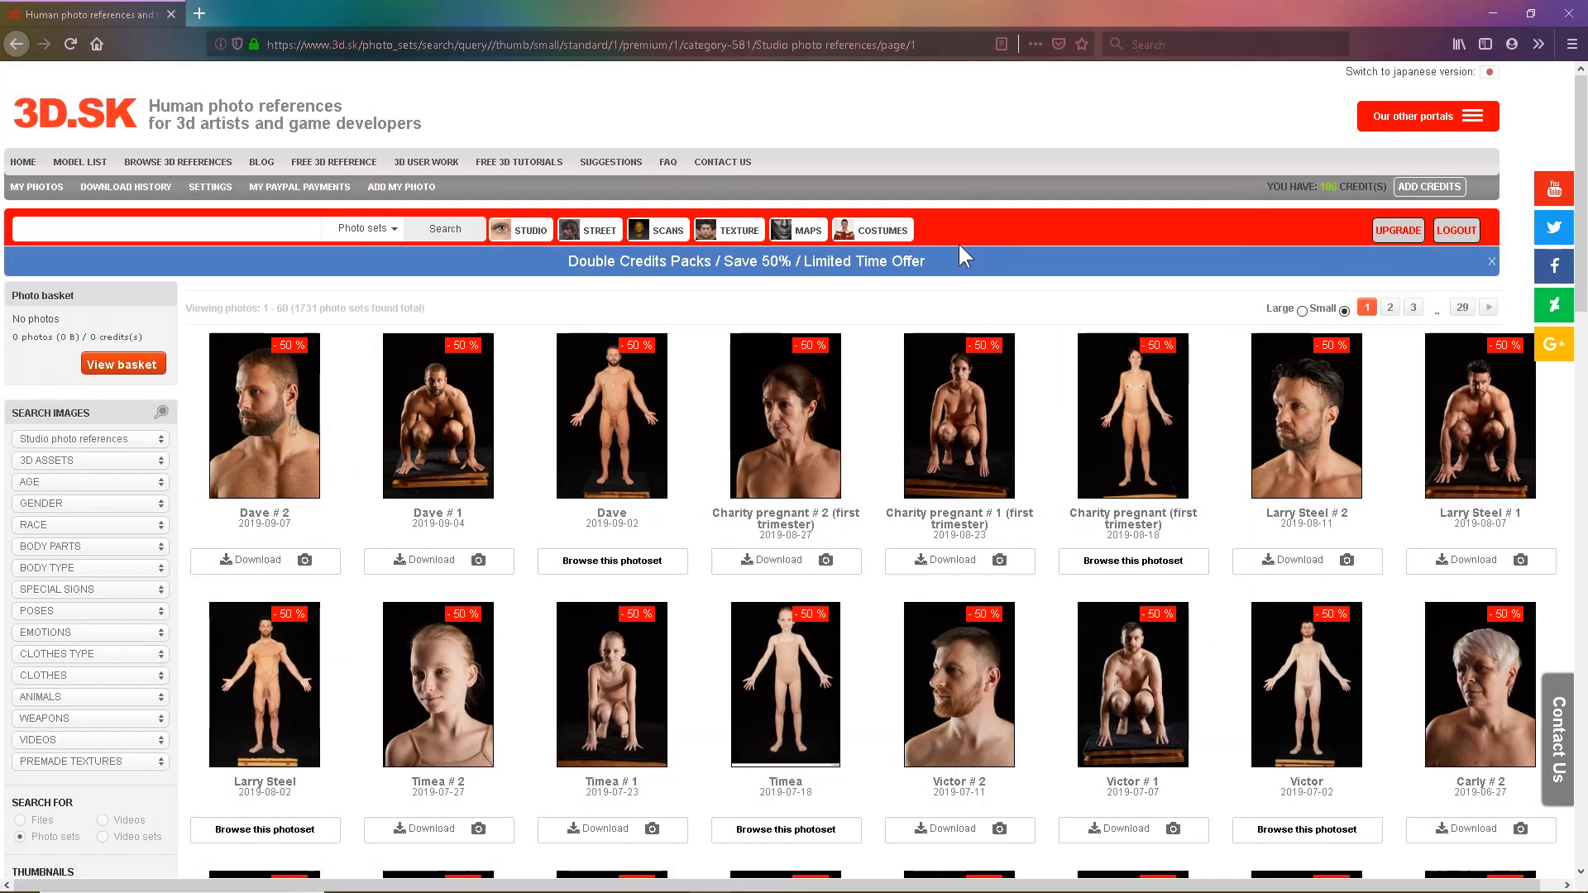
# Step: Scroll down through the second page of 3D.SK premium head texture results
pyautogui.scroll(-3)
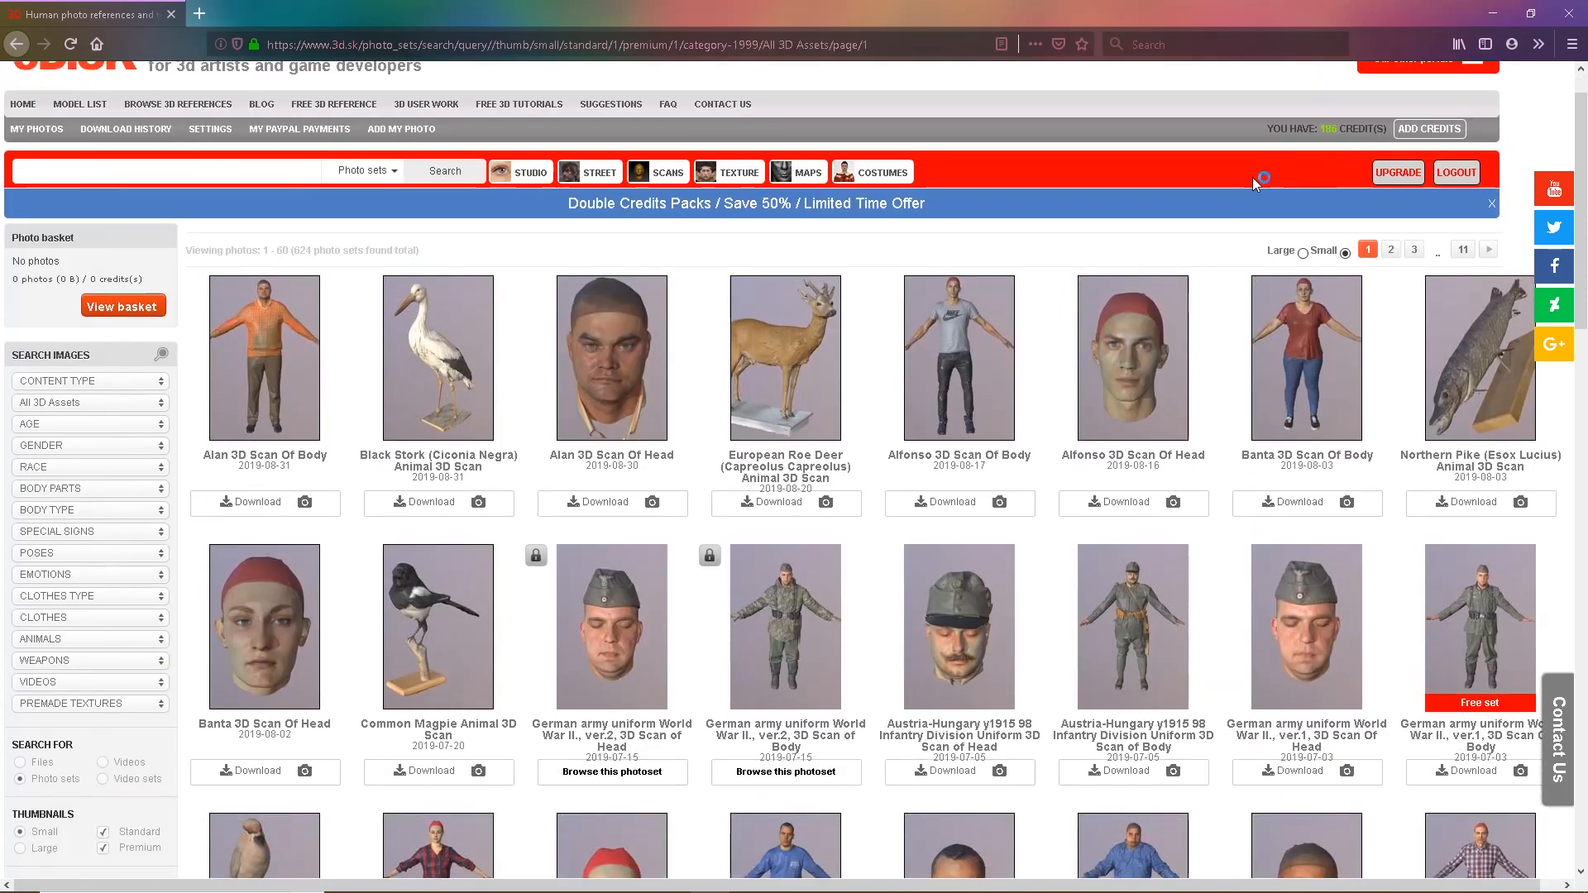
pyautogui.scroll(-3)
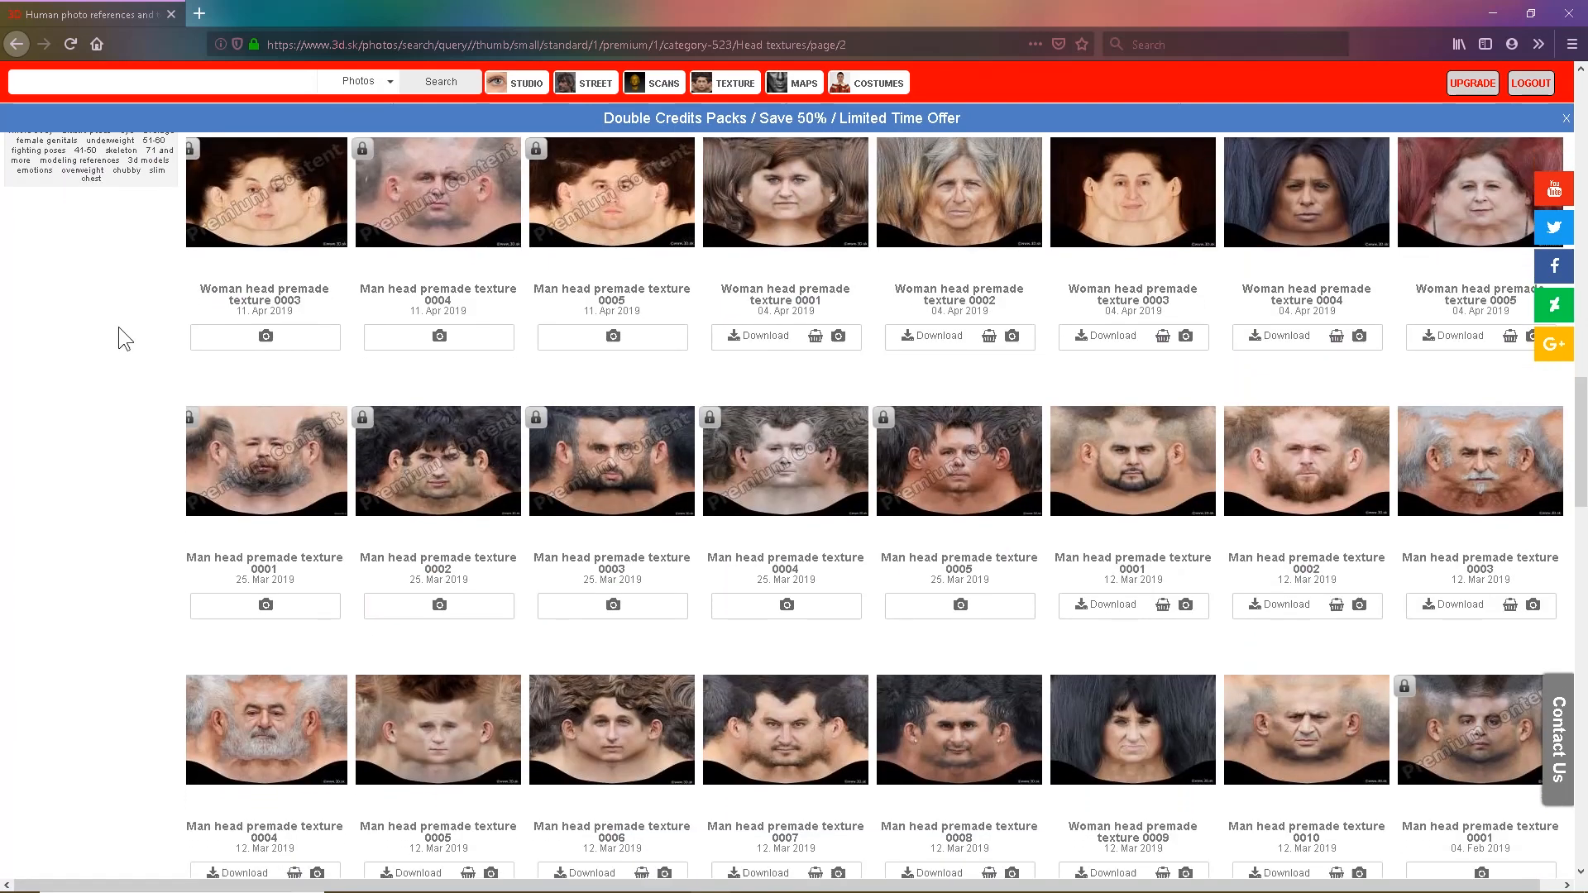
pyautogui.scroll(-3)
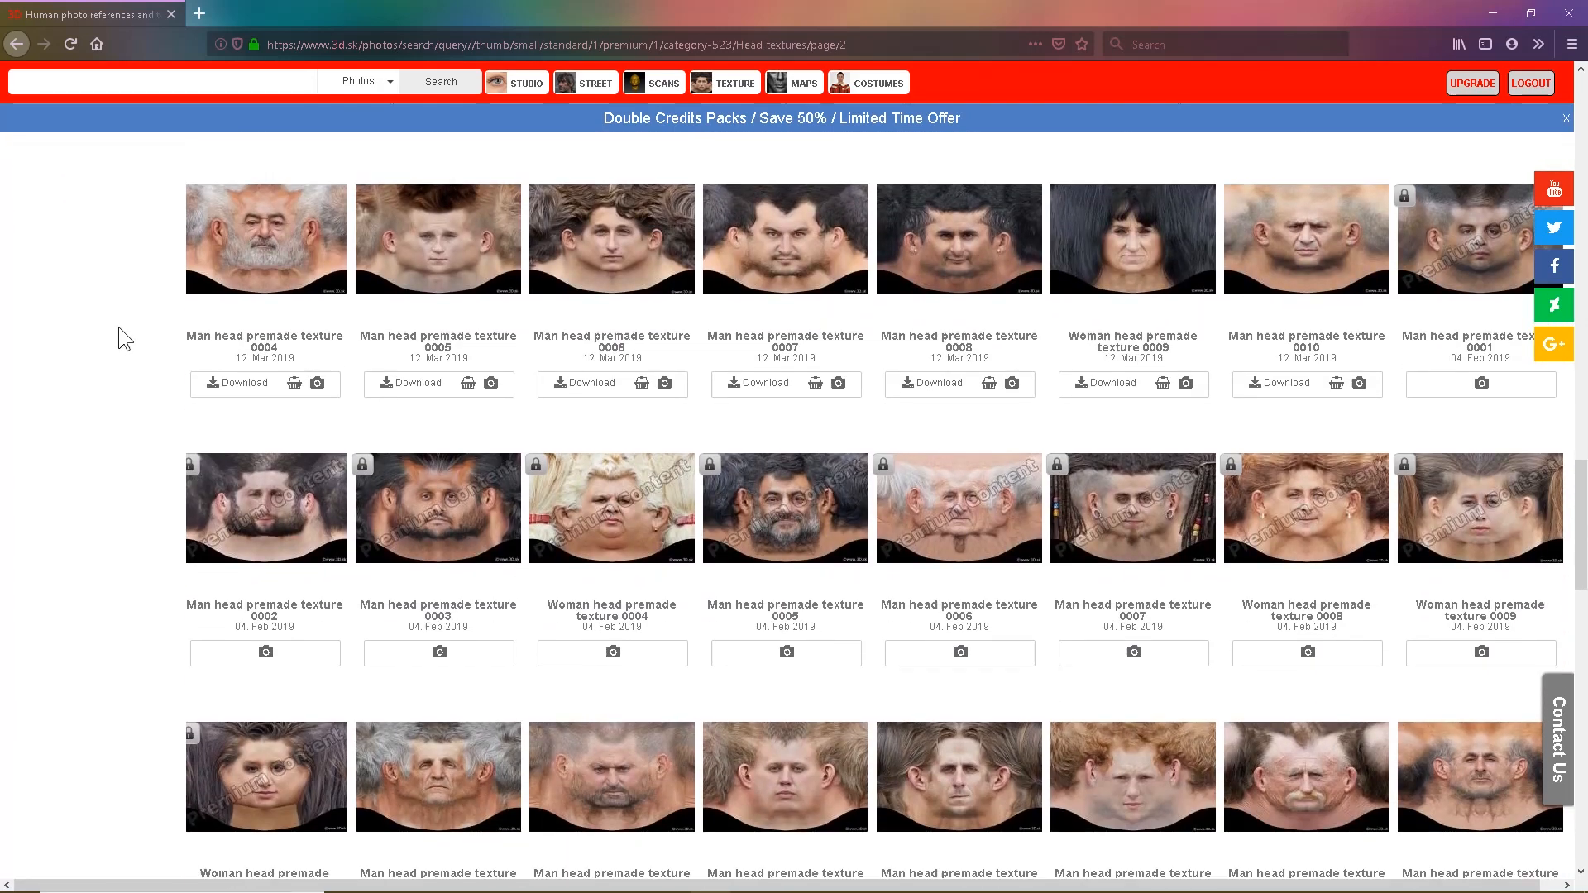
pyautogui.scroll(-3)
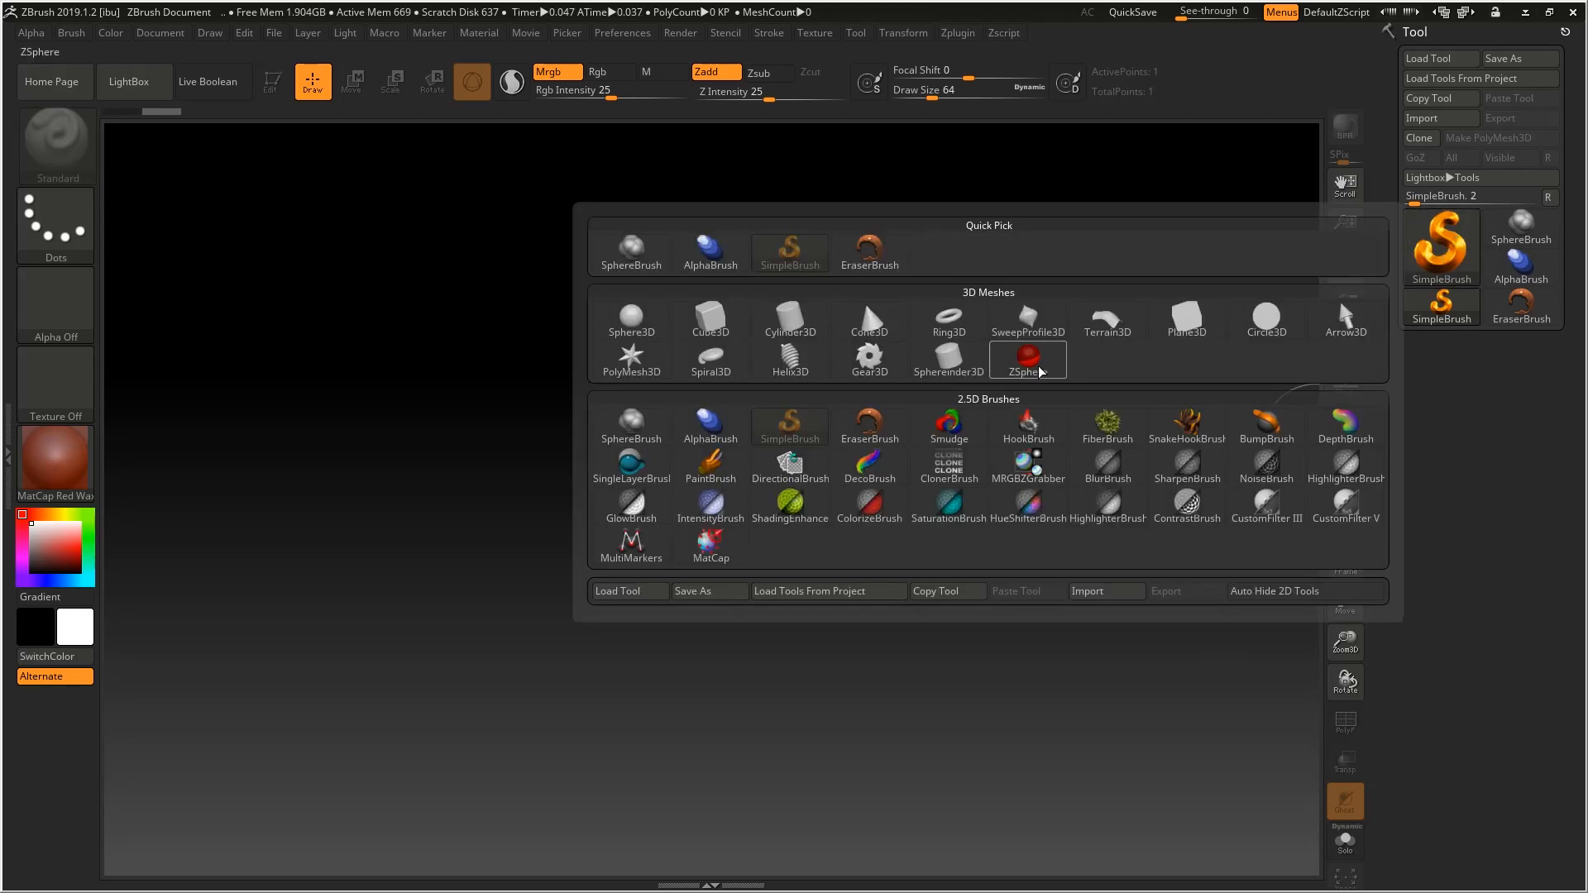
# Step: Choose the ZSphere tool and place a single red ZSphere on the canvas
pyautogui.click(1029, 359)
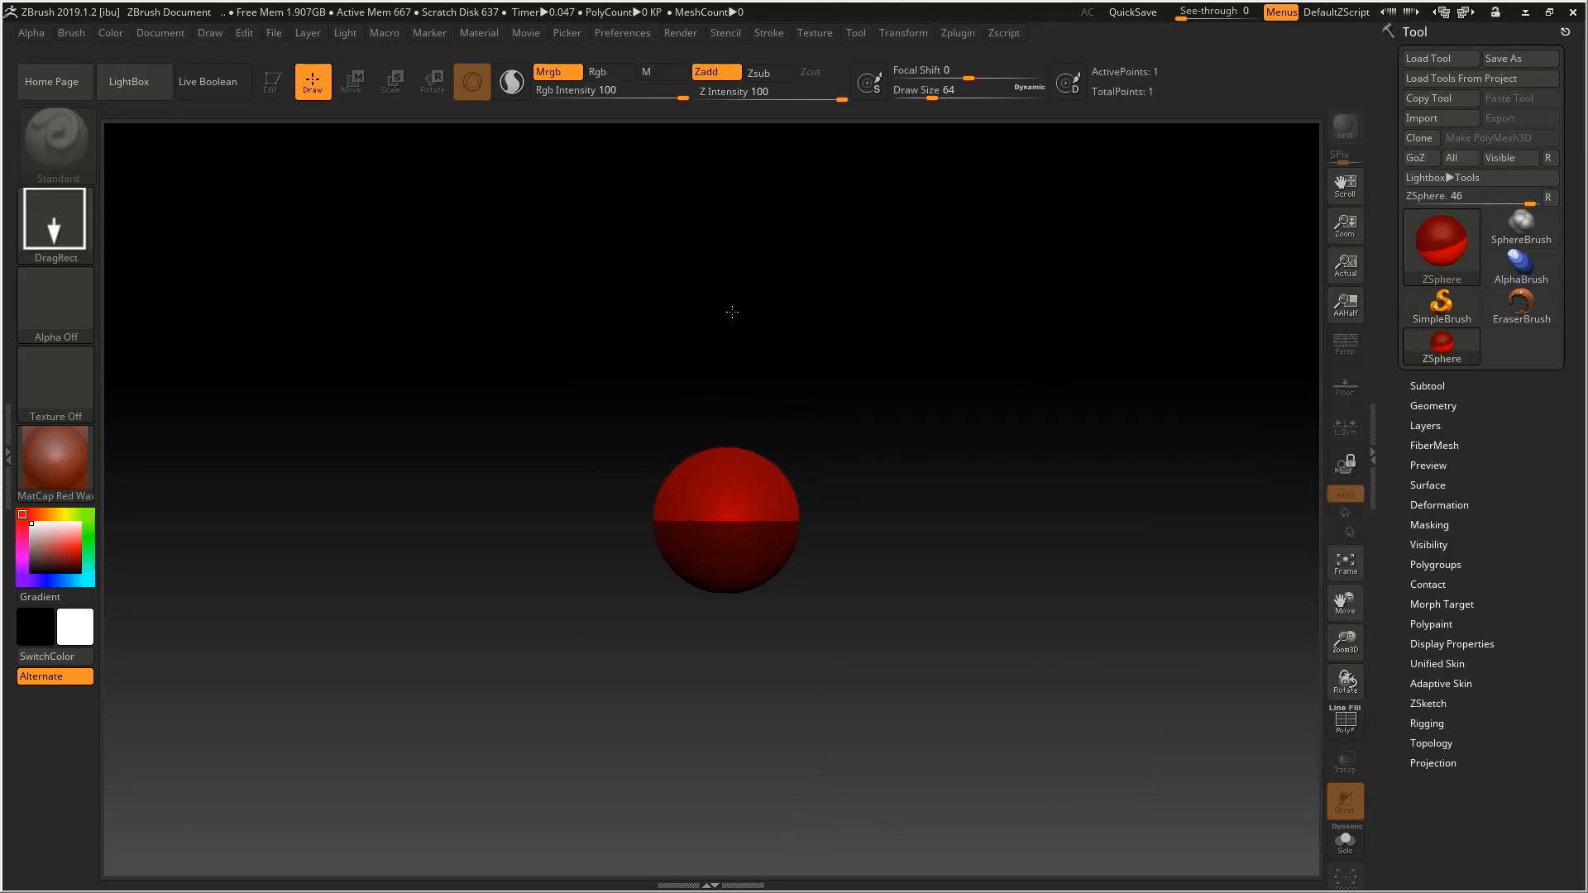
pyautogui.moveTo(271, 81)
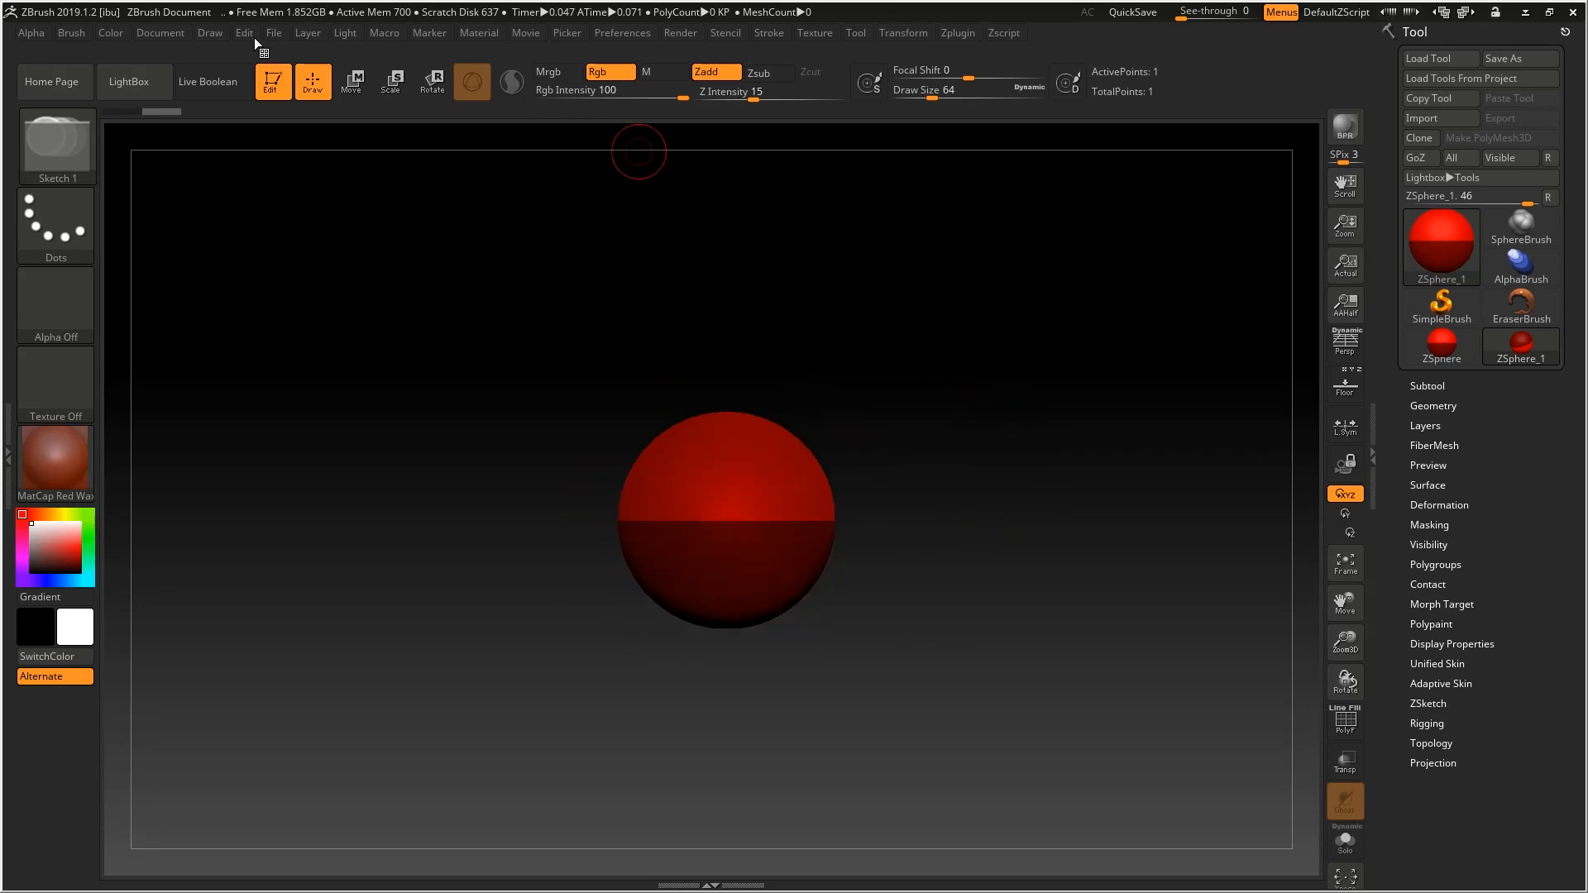
# Step: Turn on the Floor reference grid from the Draw grid and perspective settings
pyautogui.click(208, 33)
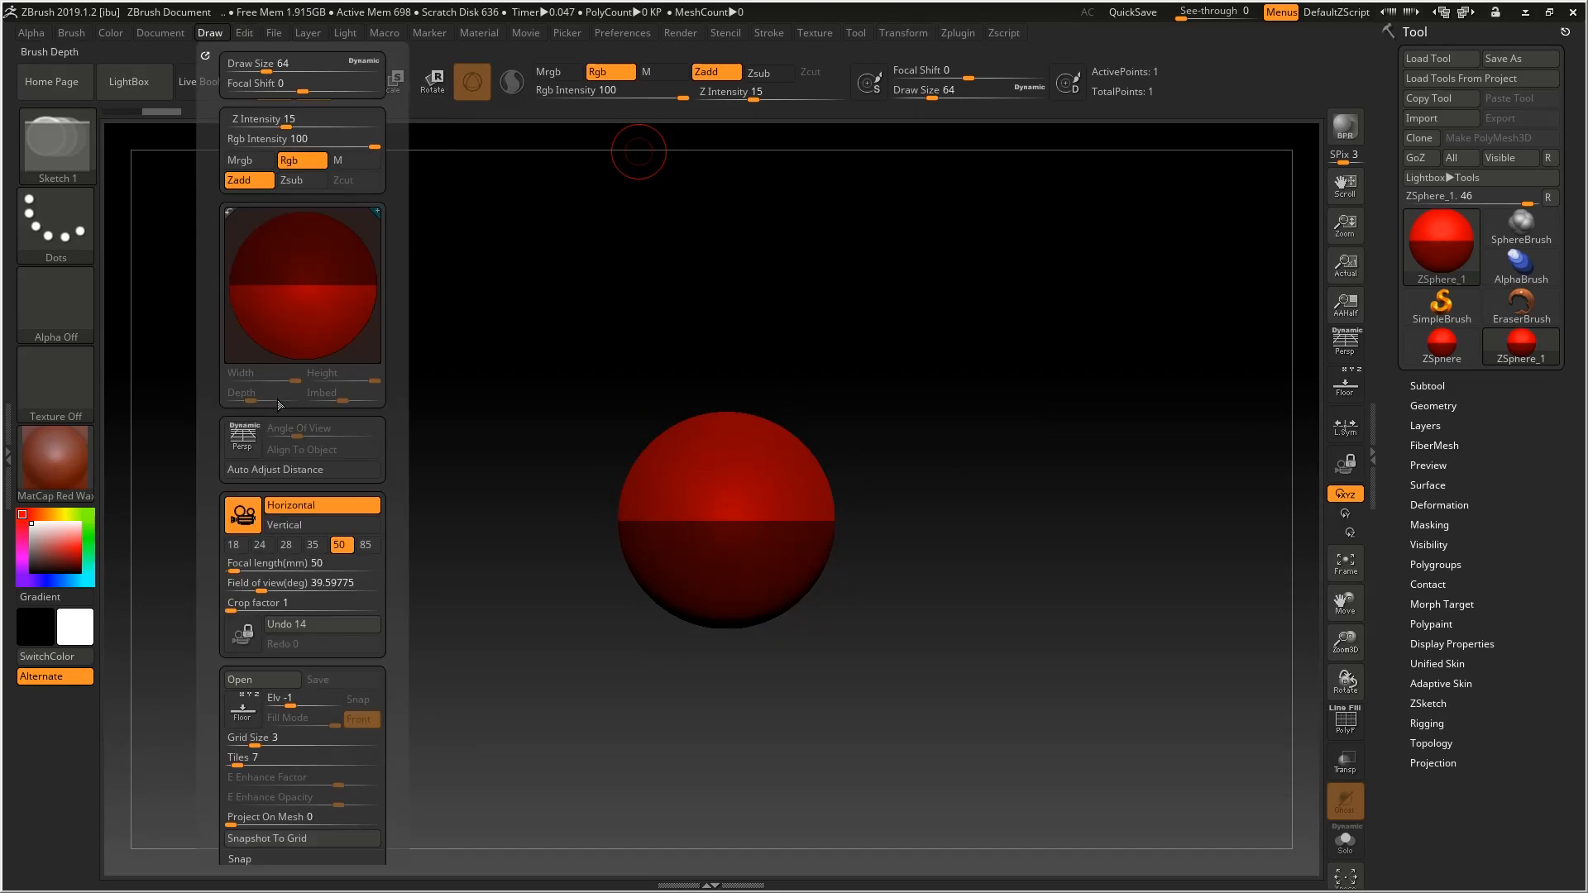
pyautogui.click(242, 711)
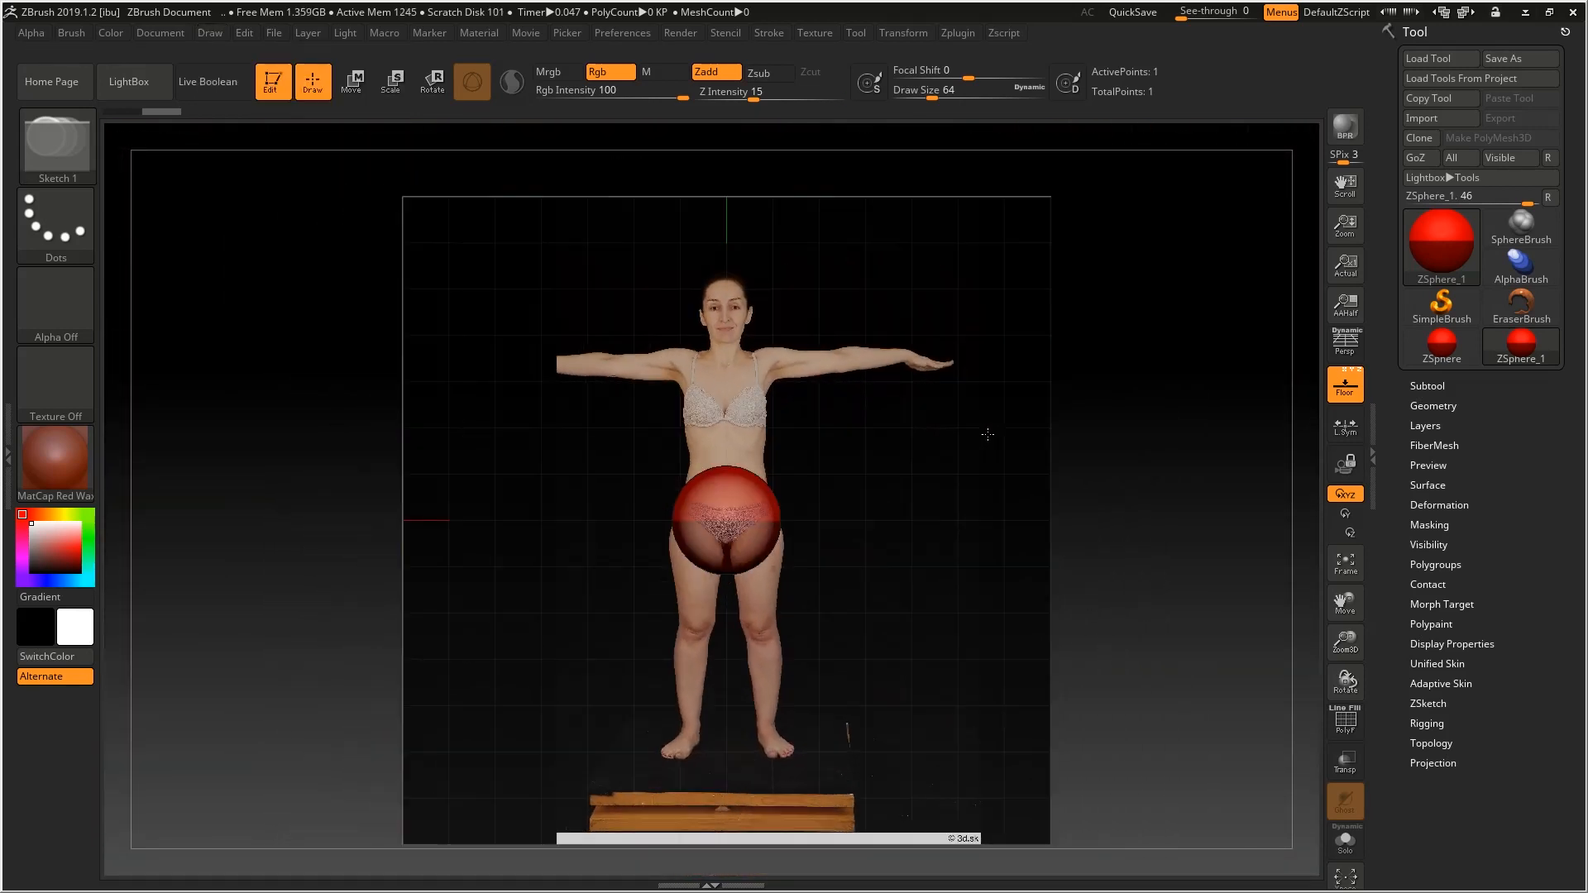
pyautogui.click(161, 31)
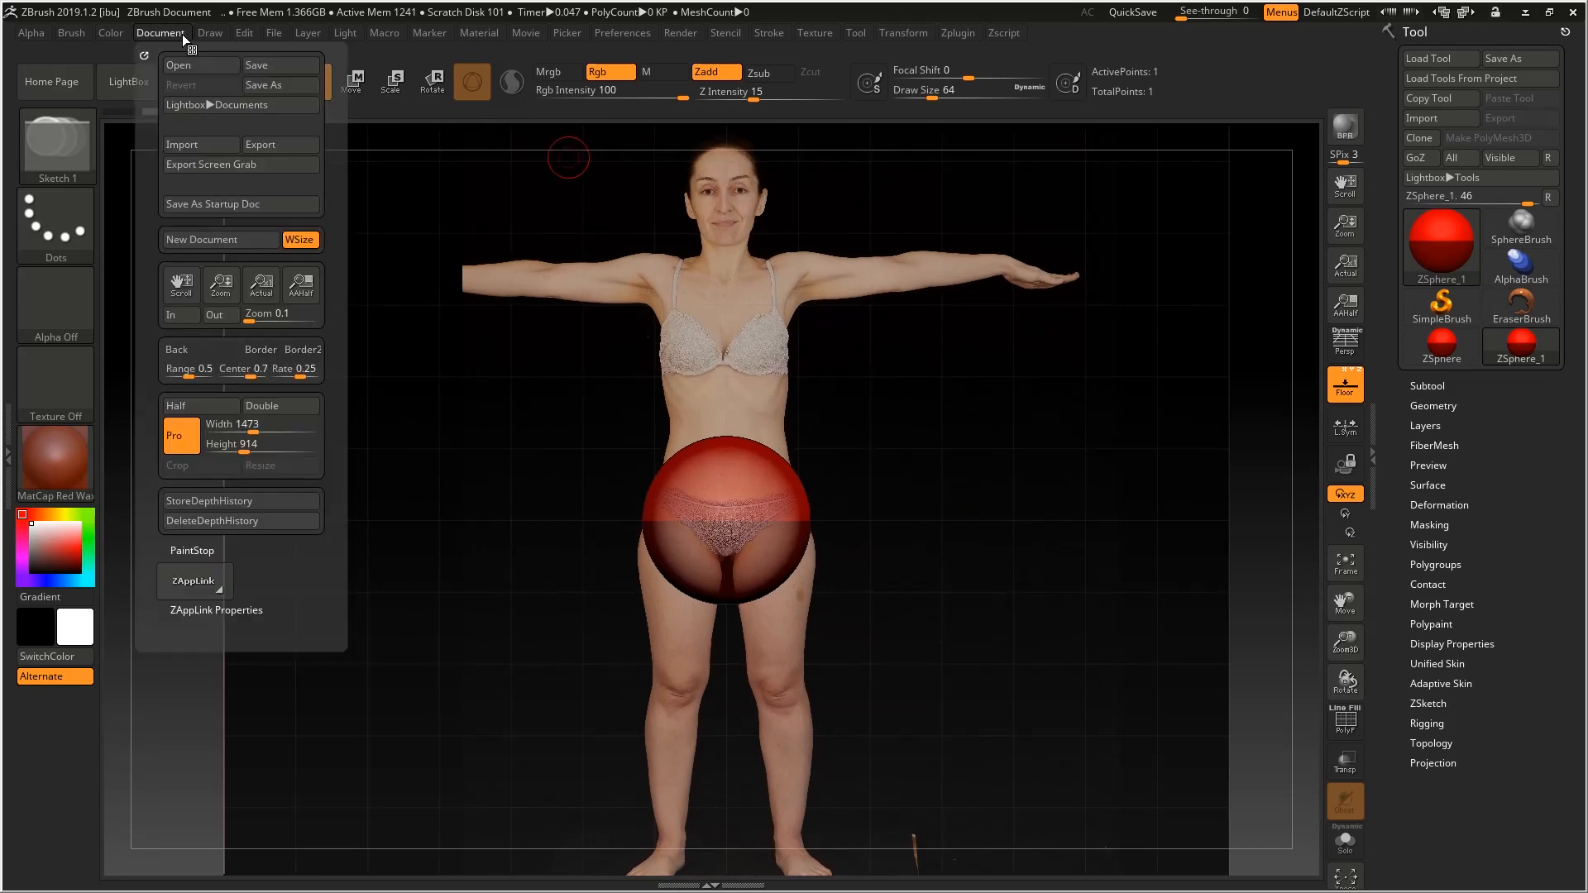
pyautogui.click(210, 32)
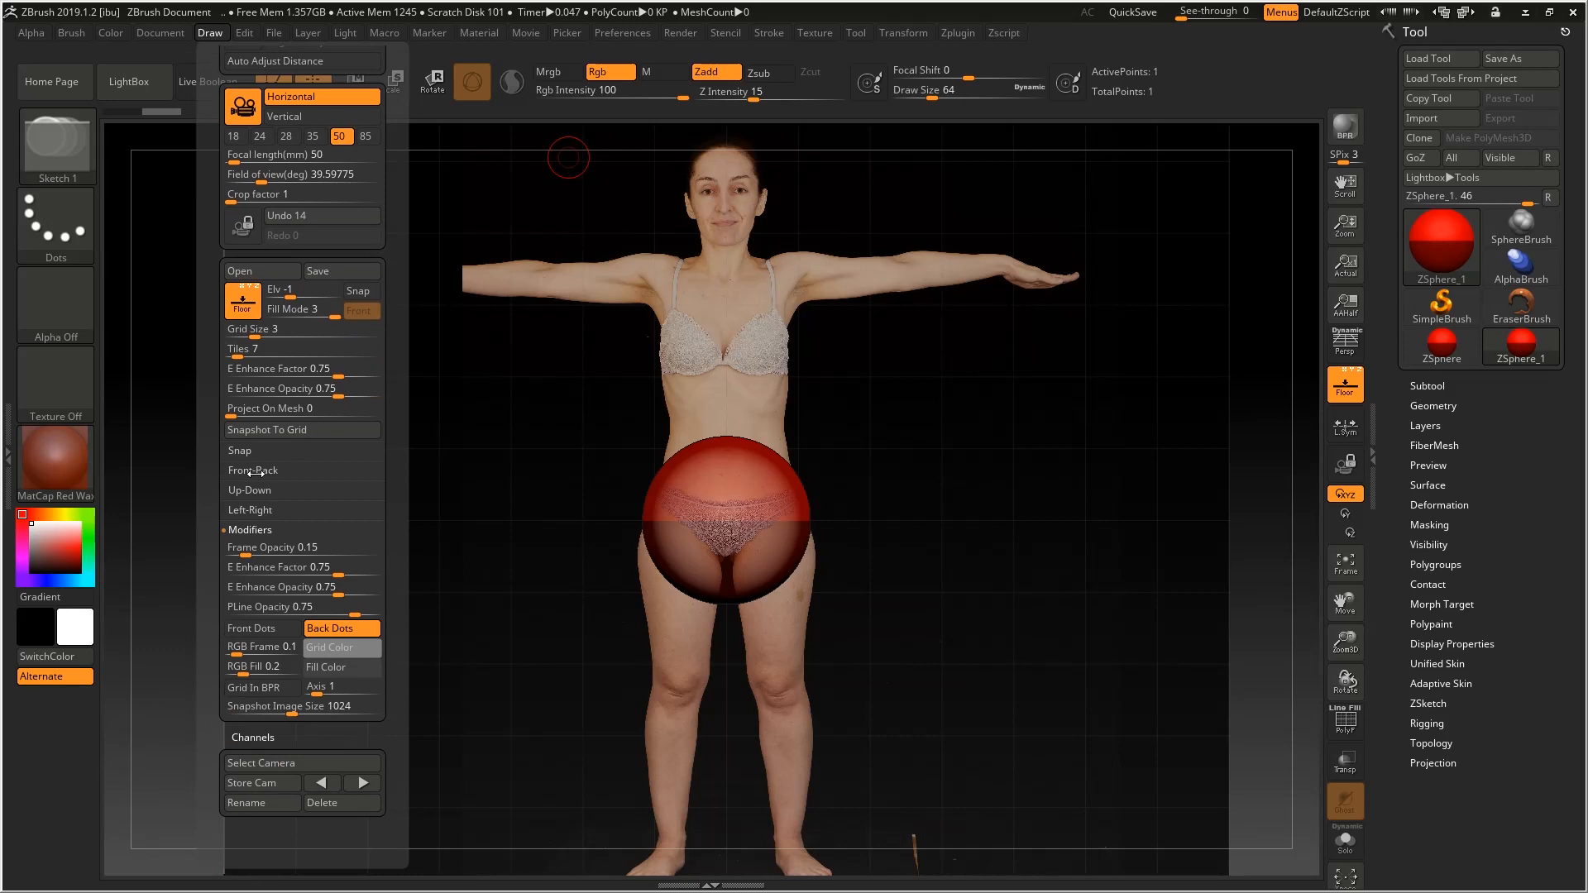
# Step: Import the front-view photo of the woman as the Front-Back grid map behind the ZSphere
pyautogui.click(253, 470)
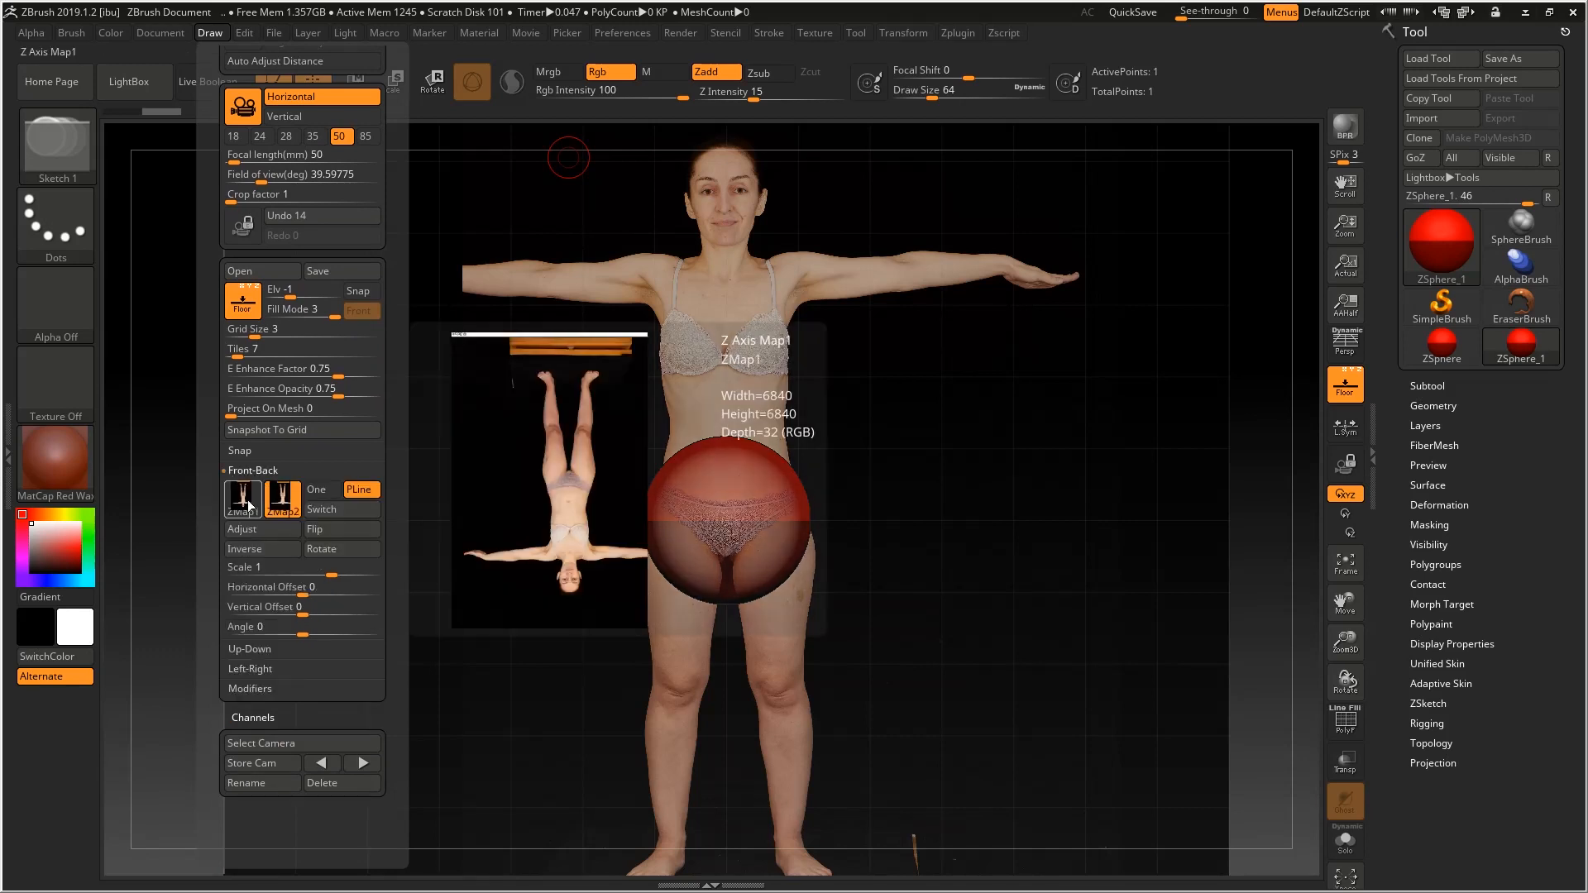
pyautogui.click(282, 500)
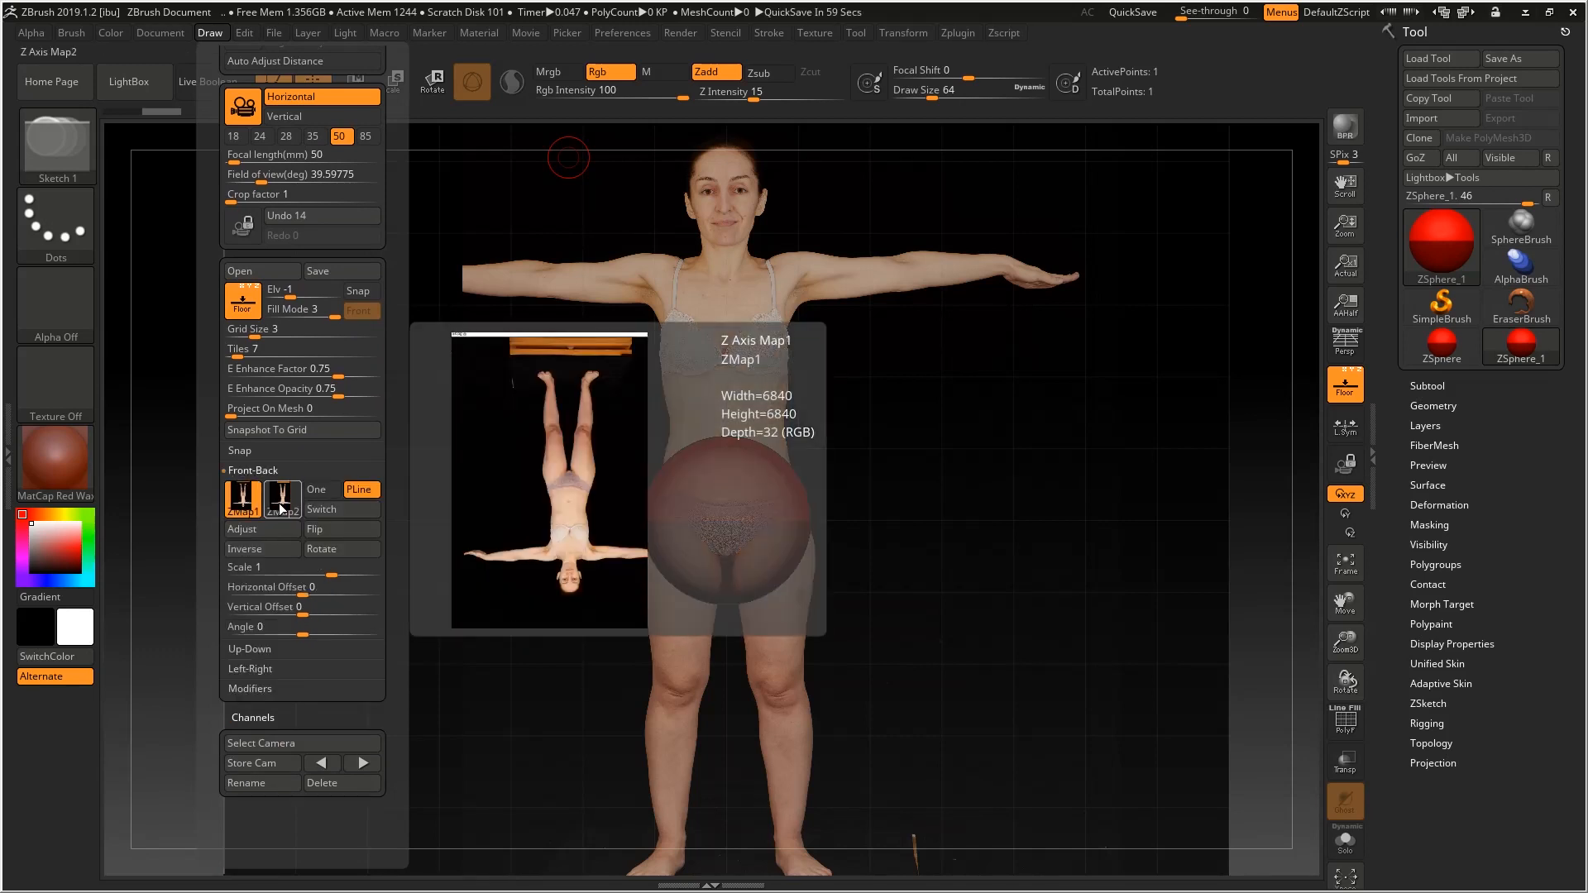
pyautogui.click(282, 499)
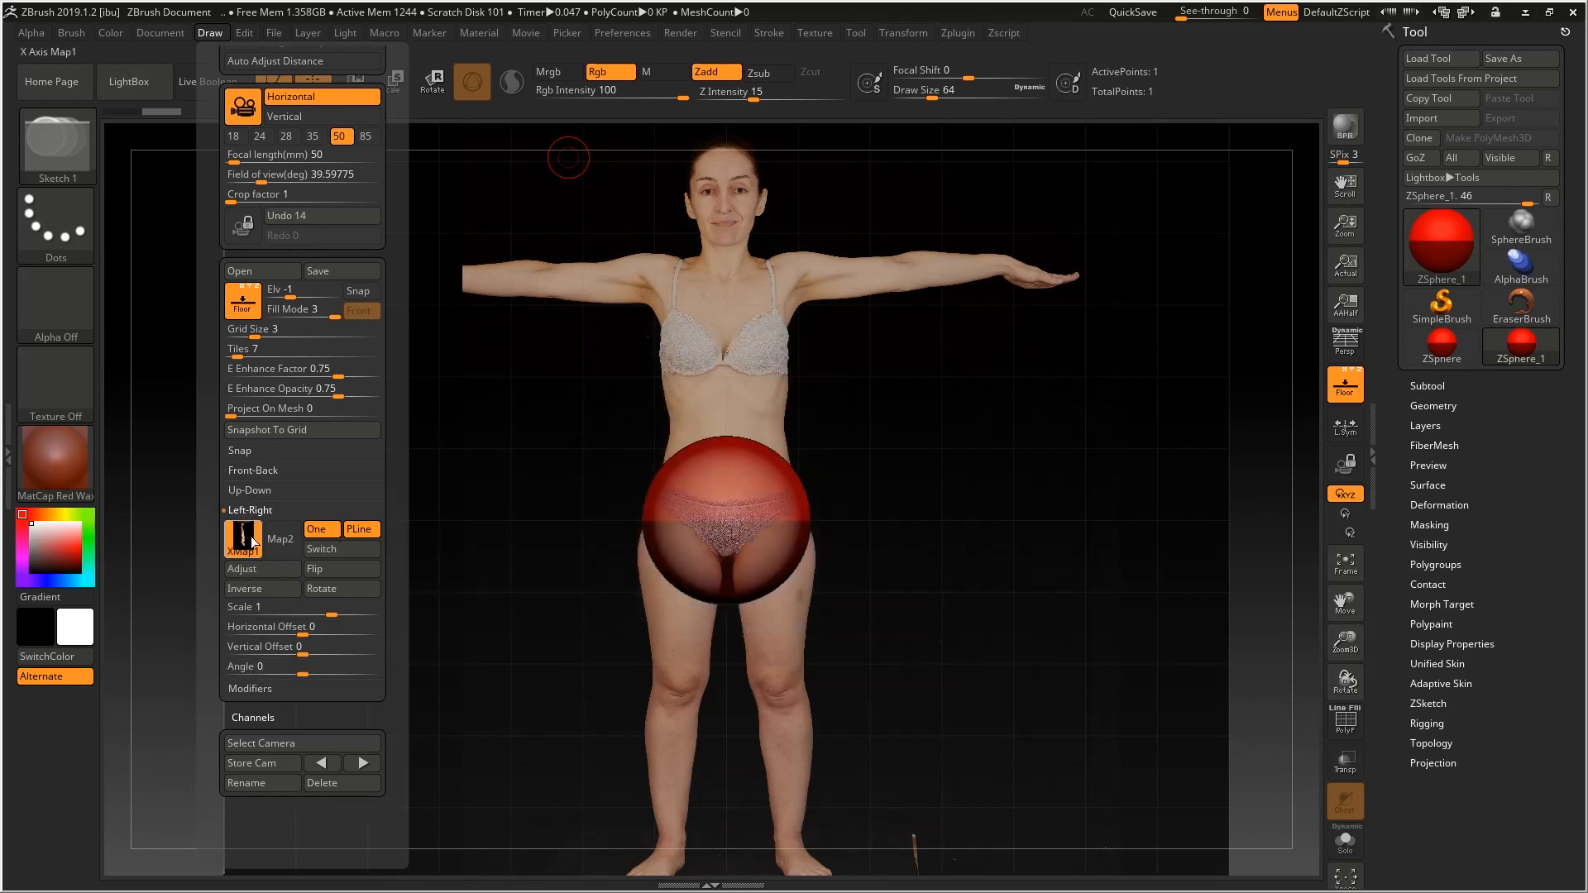
pyautogui.click(252, 470)
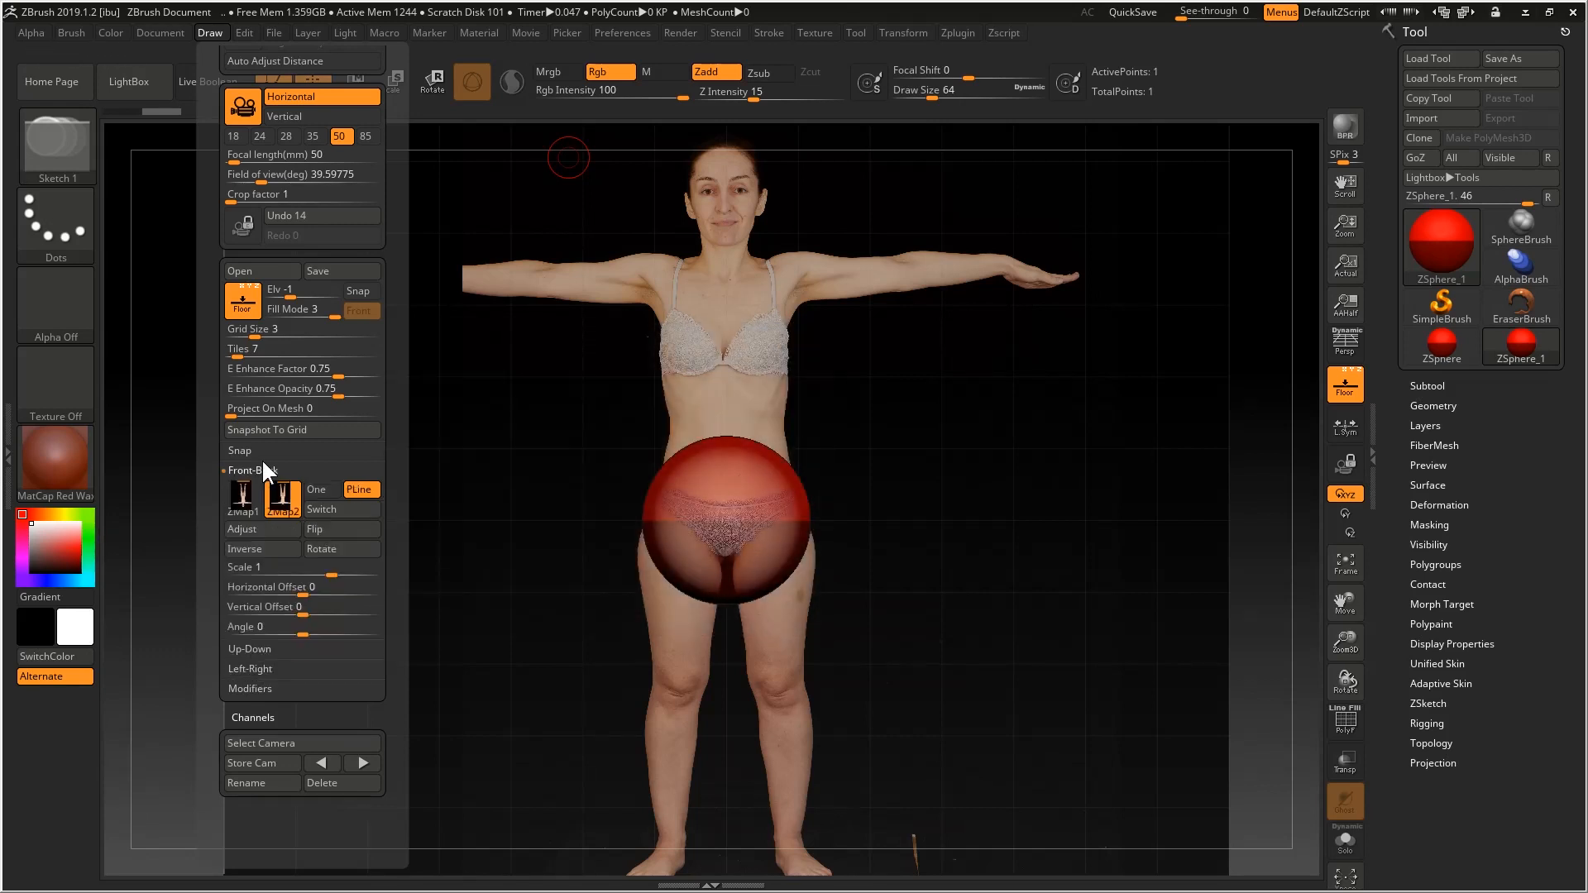
pyautogui.click(241, 498)
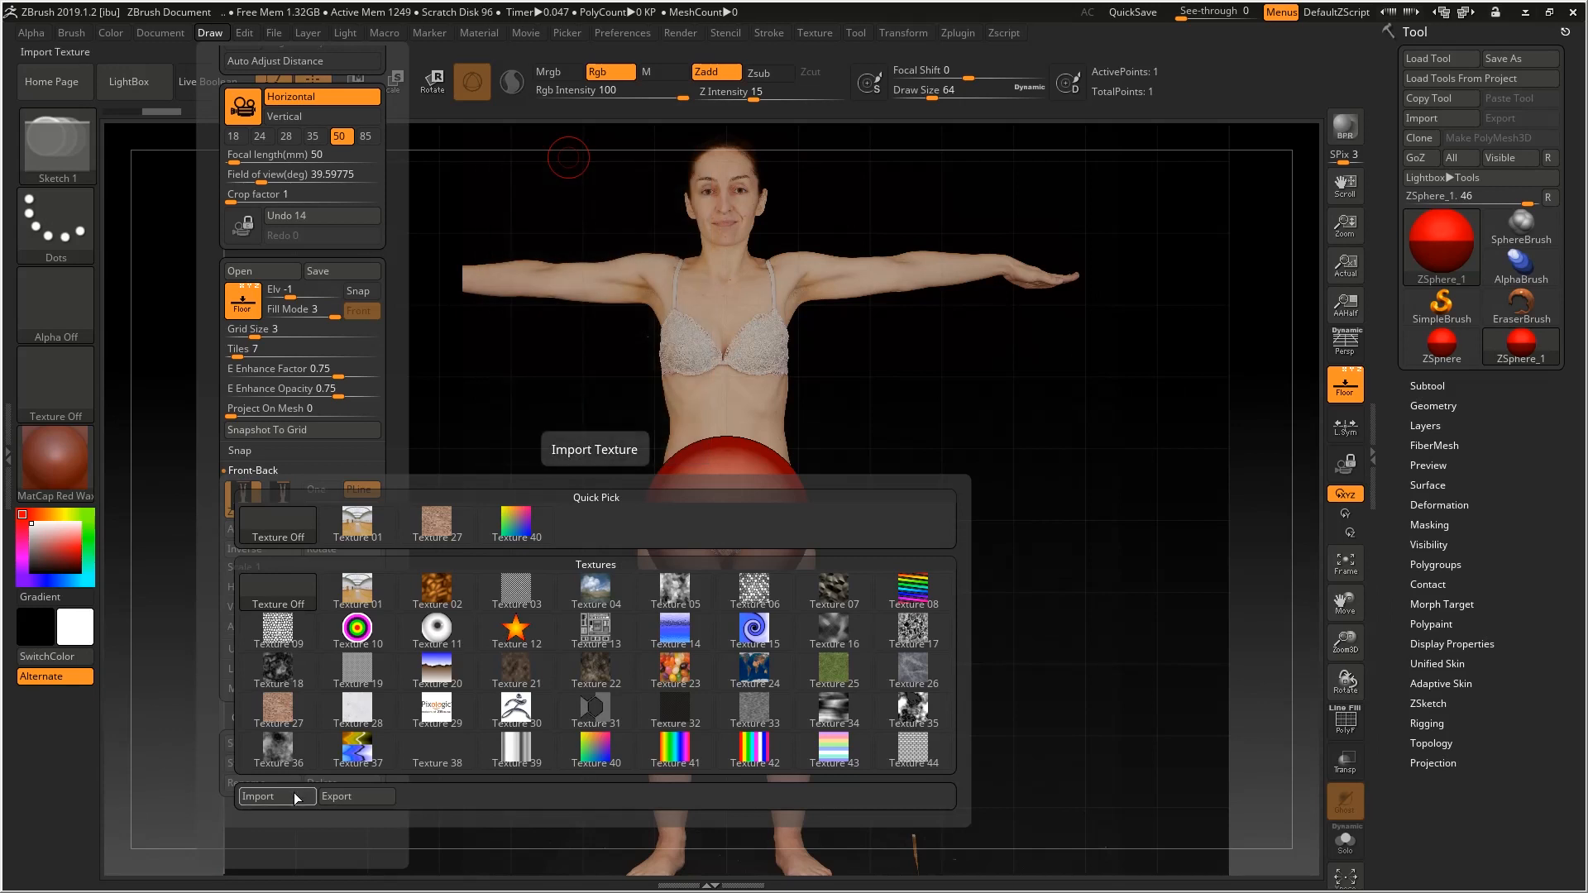
pyautogui.click(258, 795)
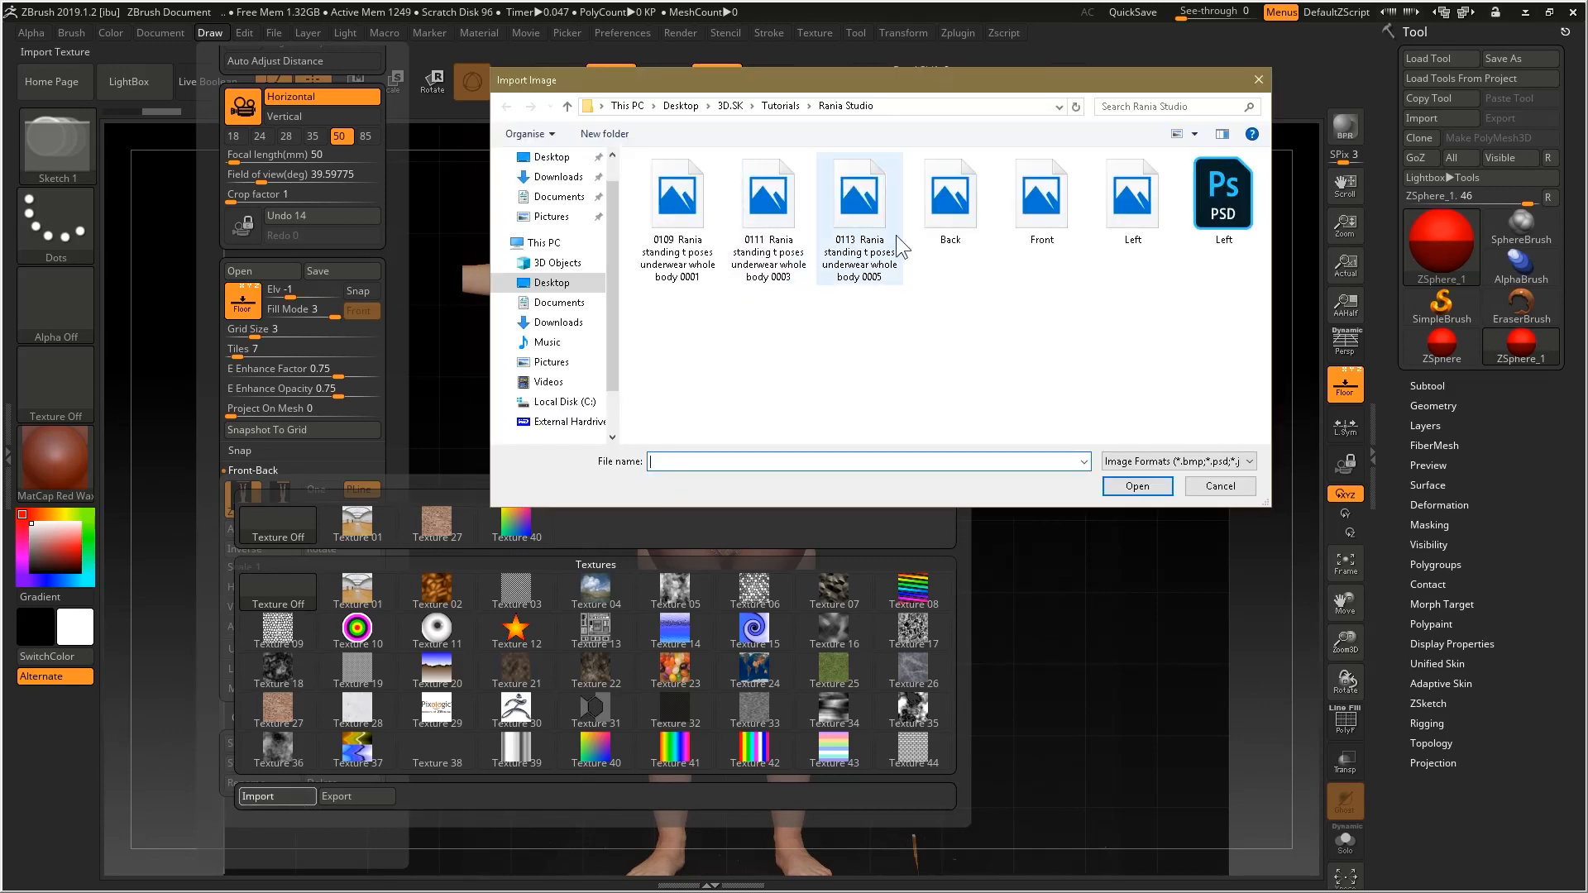
pyautogui.click(1042, 198)
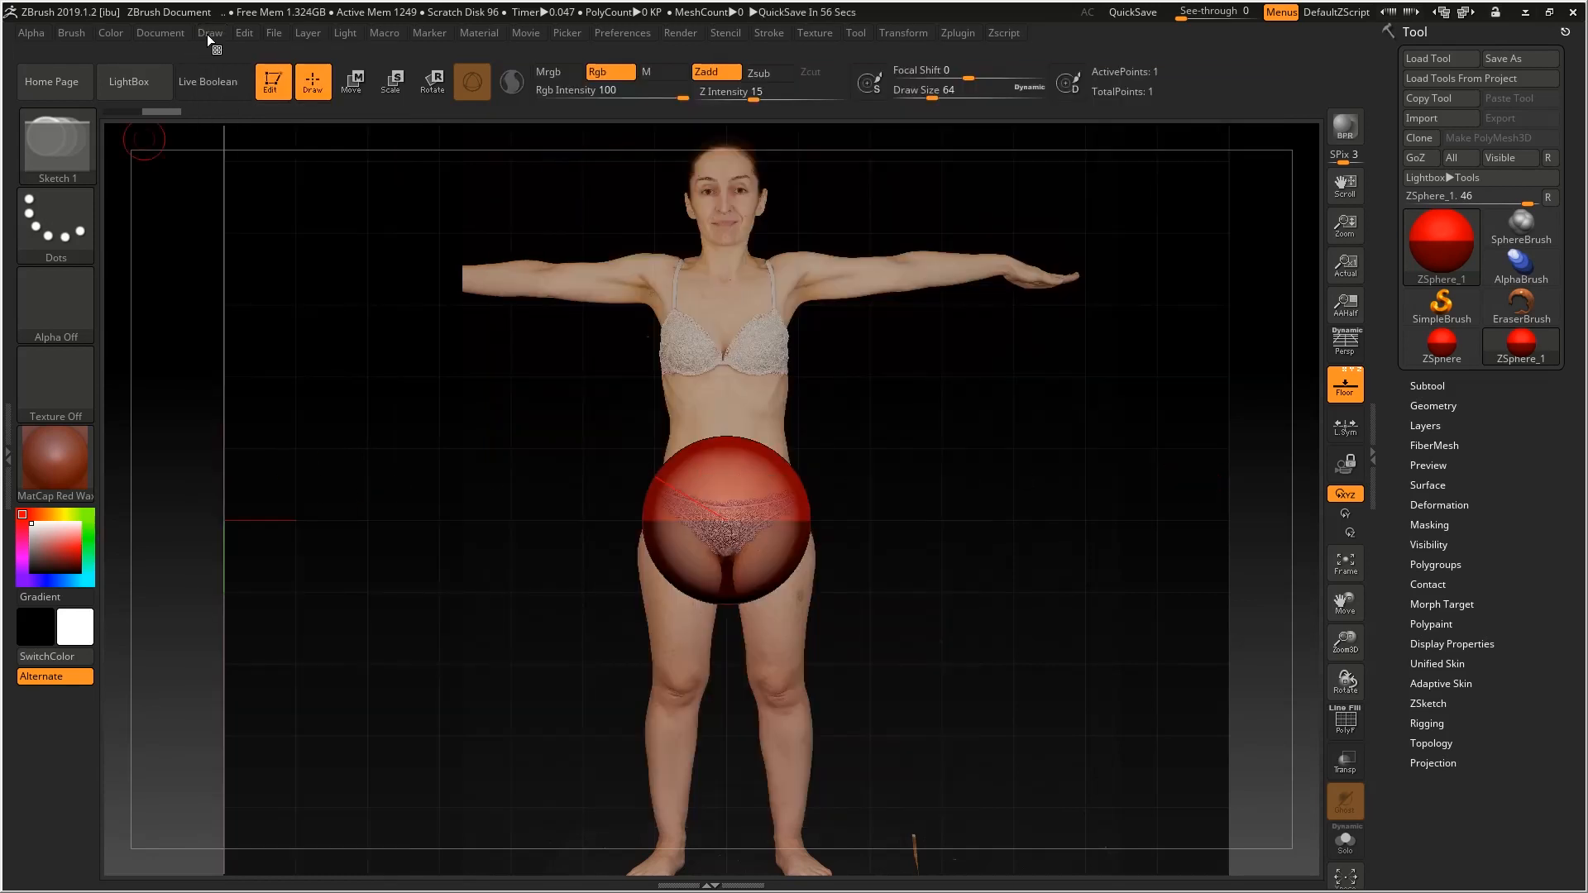
pyautogui.click(210, 31)
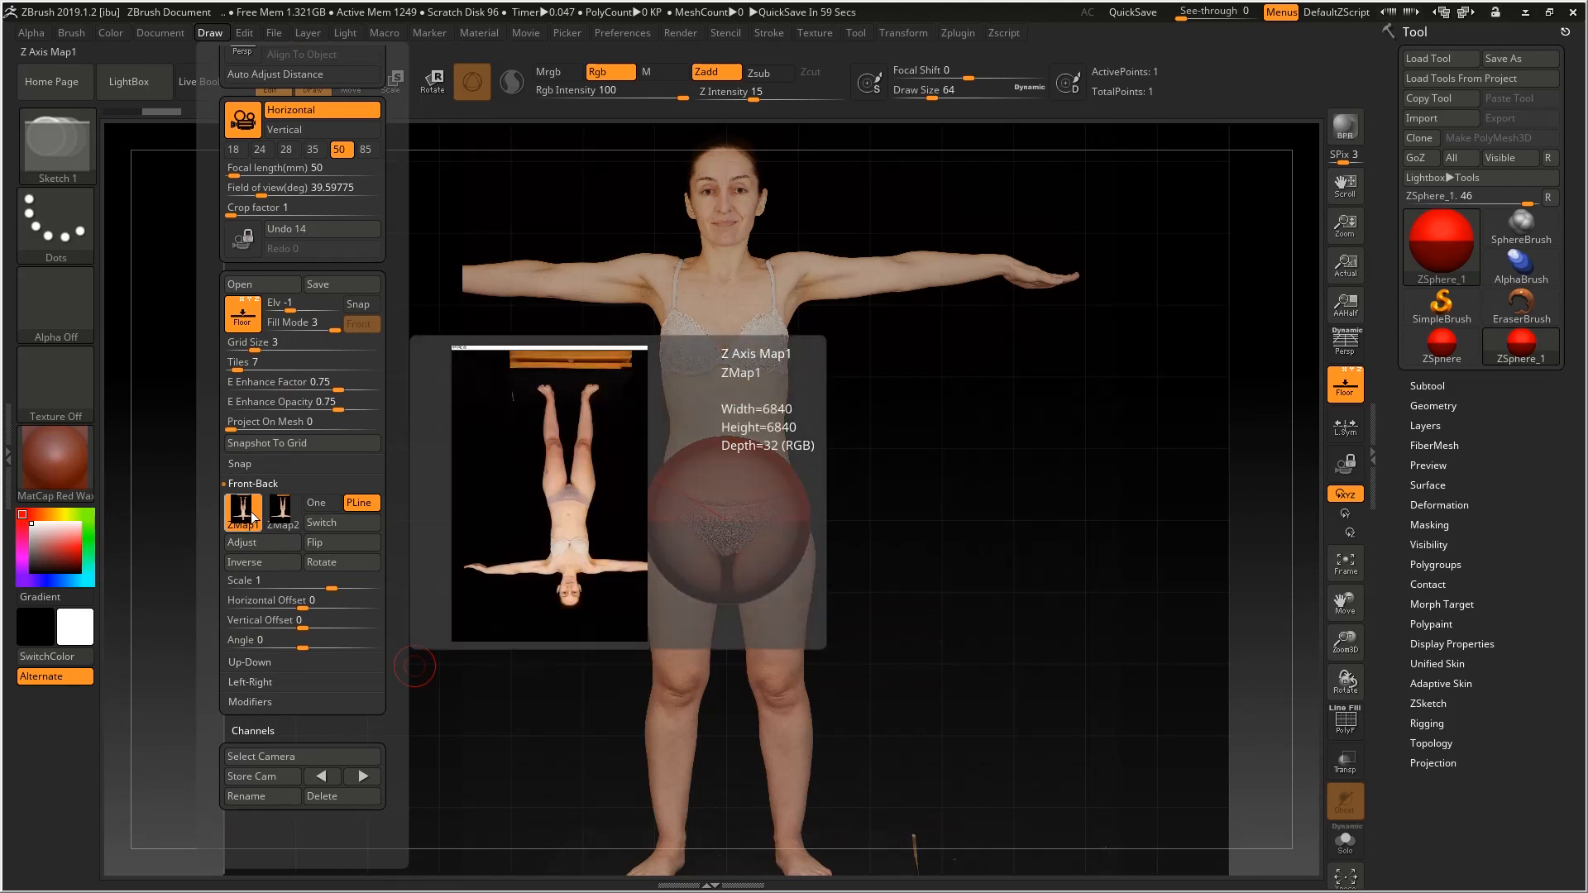
pyautogui.click(341, 562)
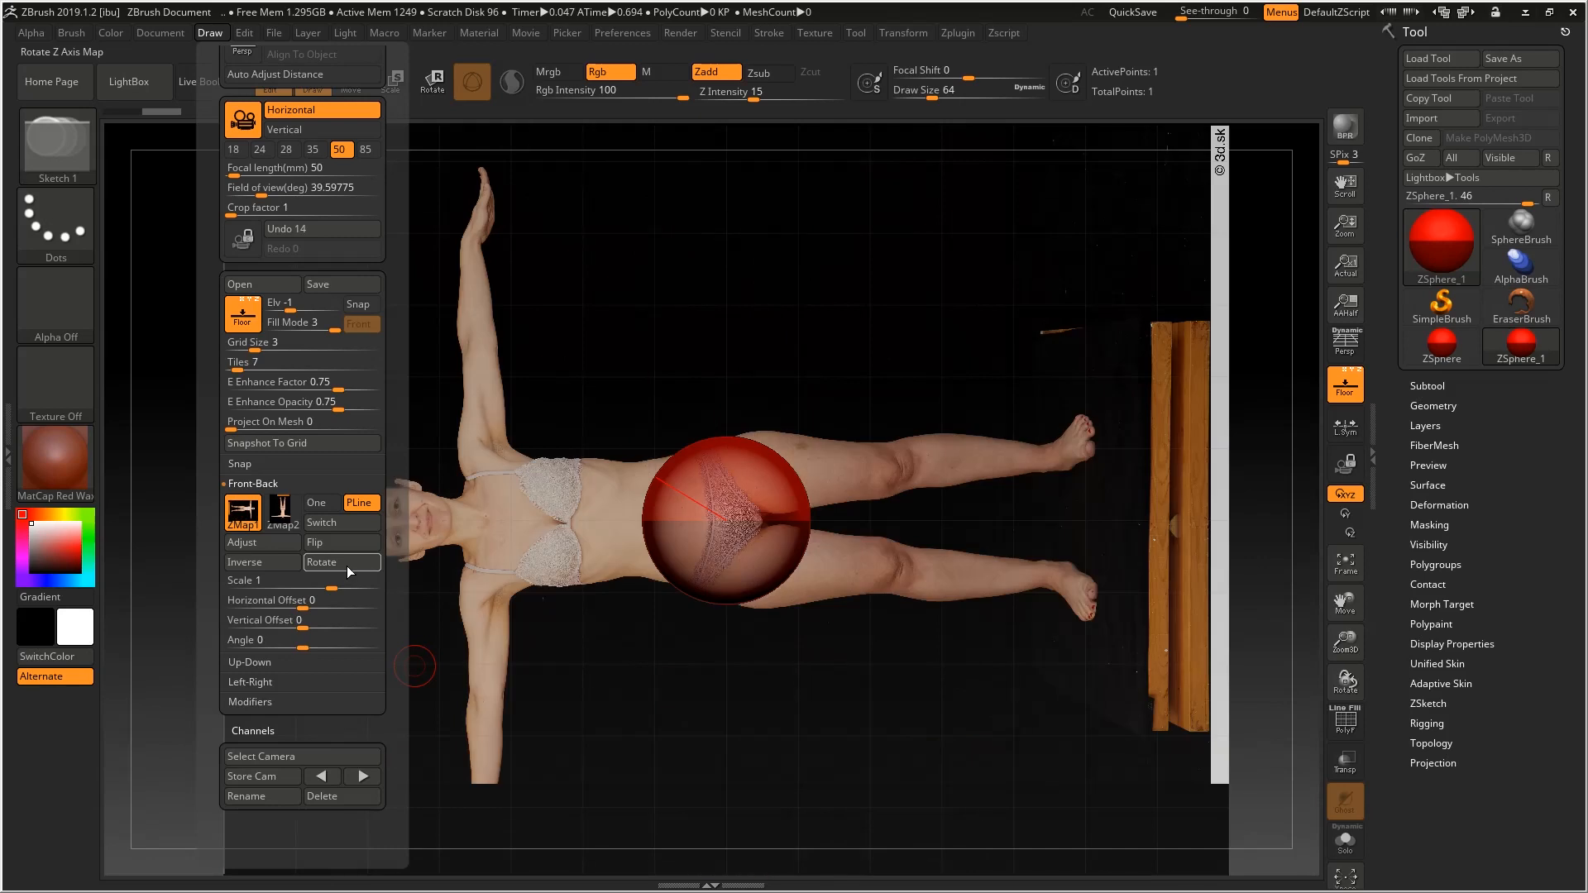
pyautogui.click(340, 541)
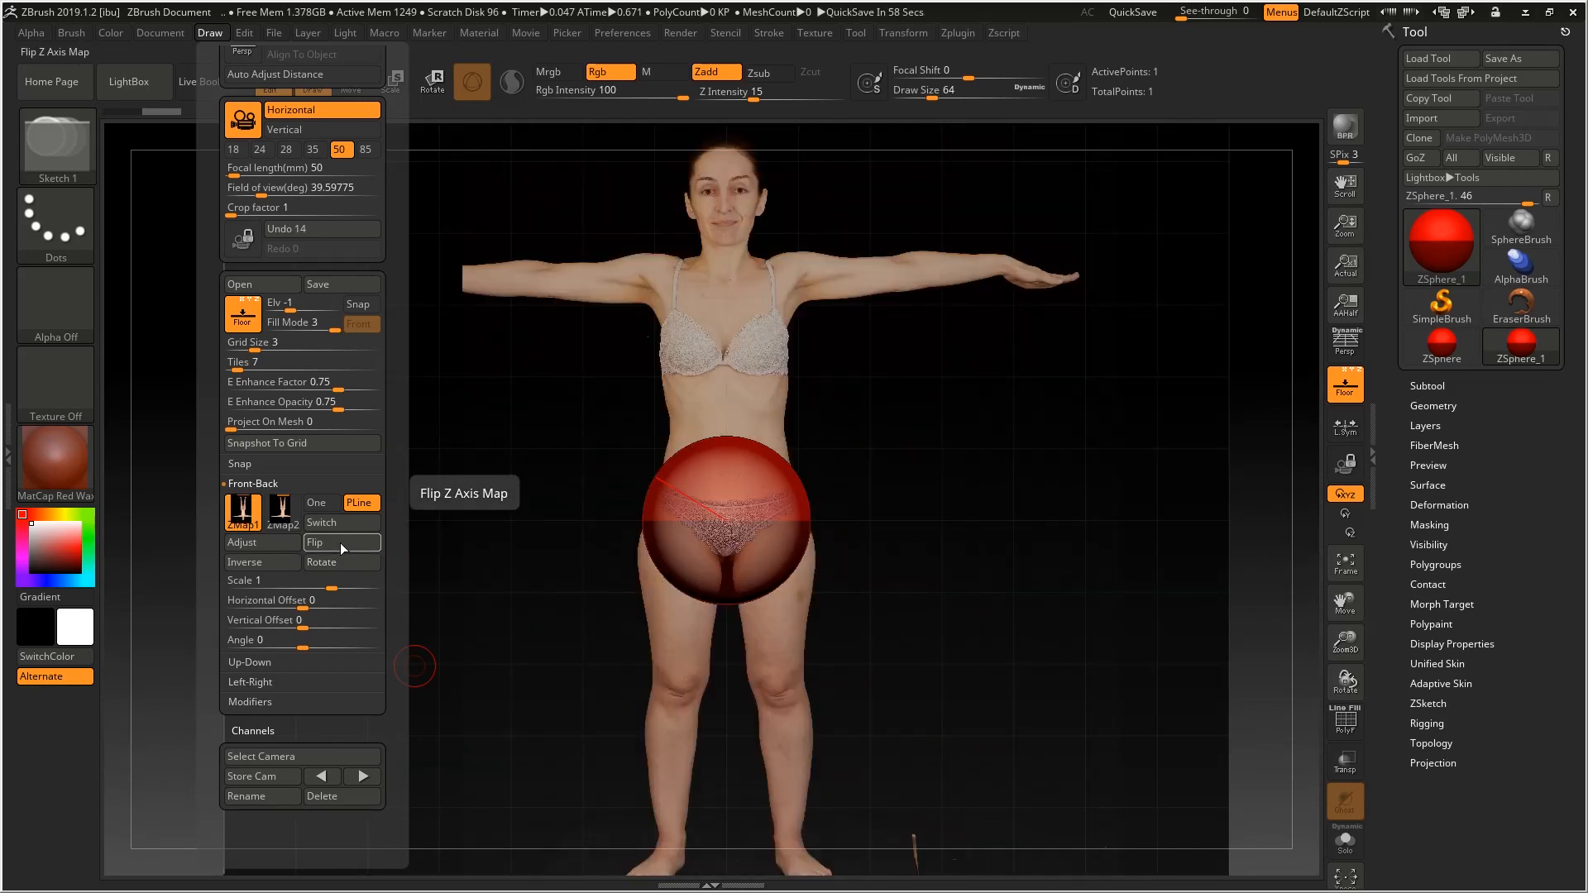
pyautogui.click(321, 523)
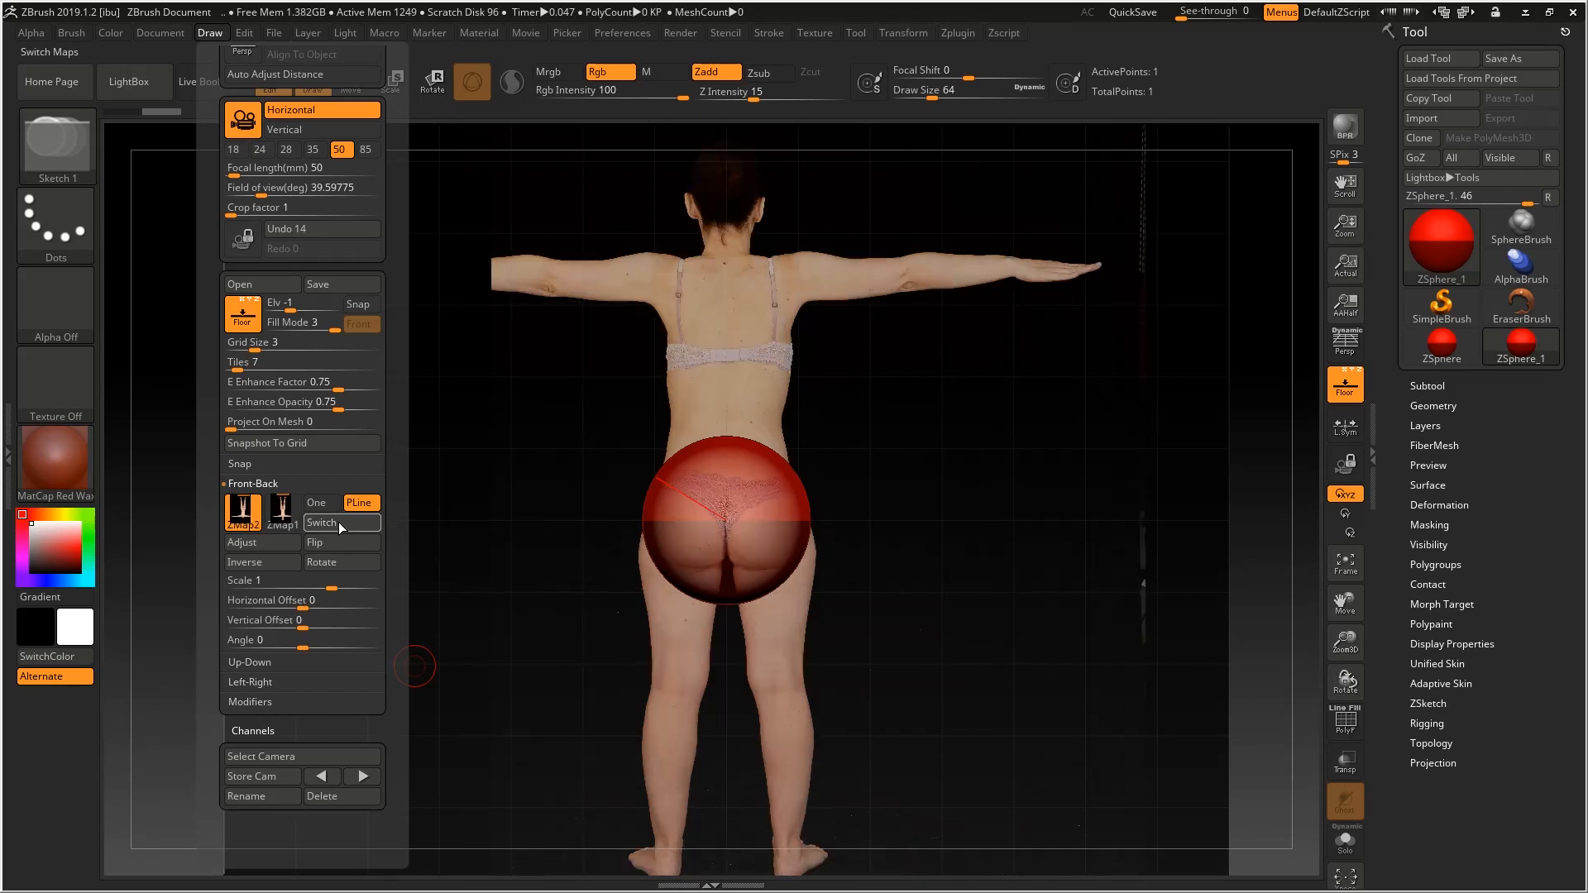
pyautogui.click(340, 523)
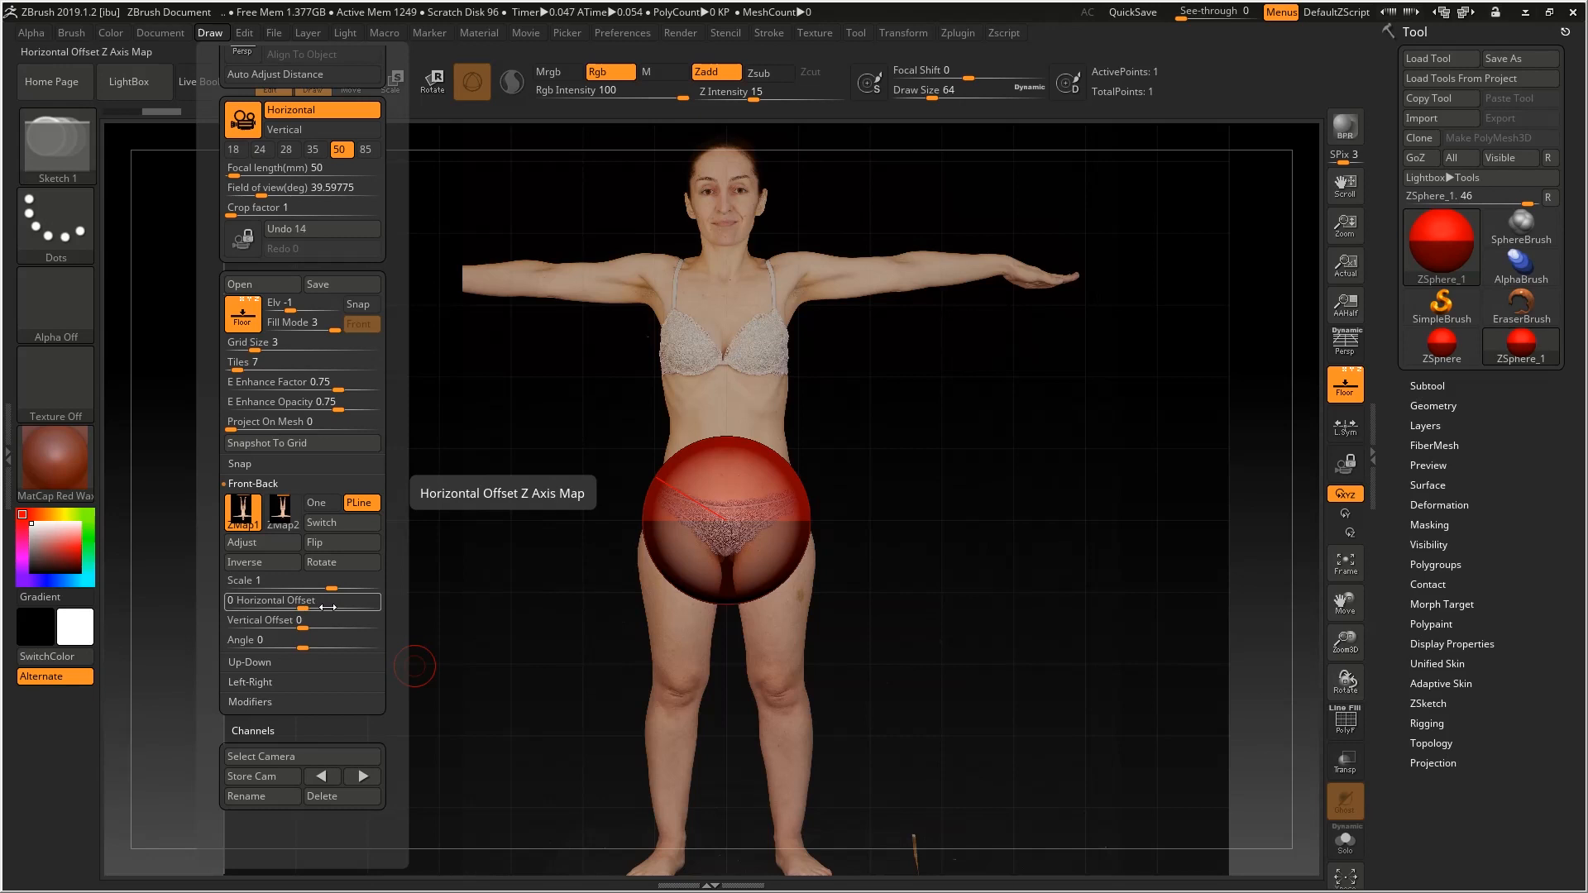
pyautogui.moveTo(317, 620)
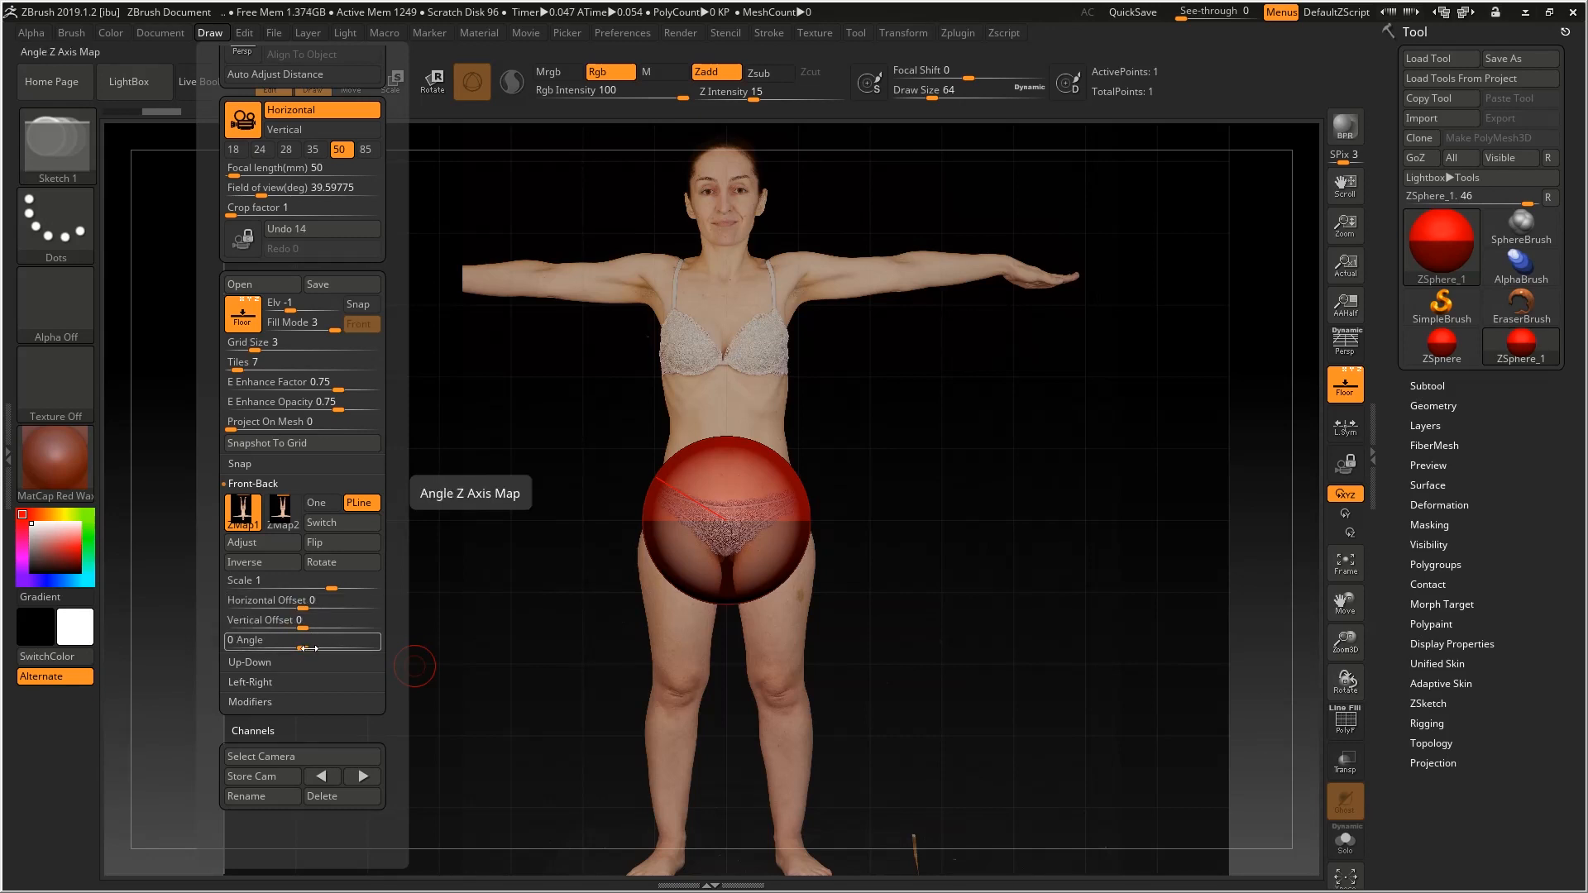
pyautogui.click(279, 512)
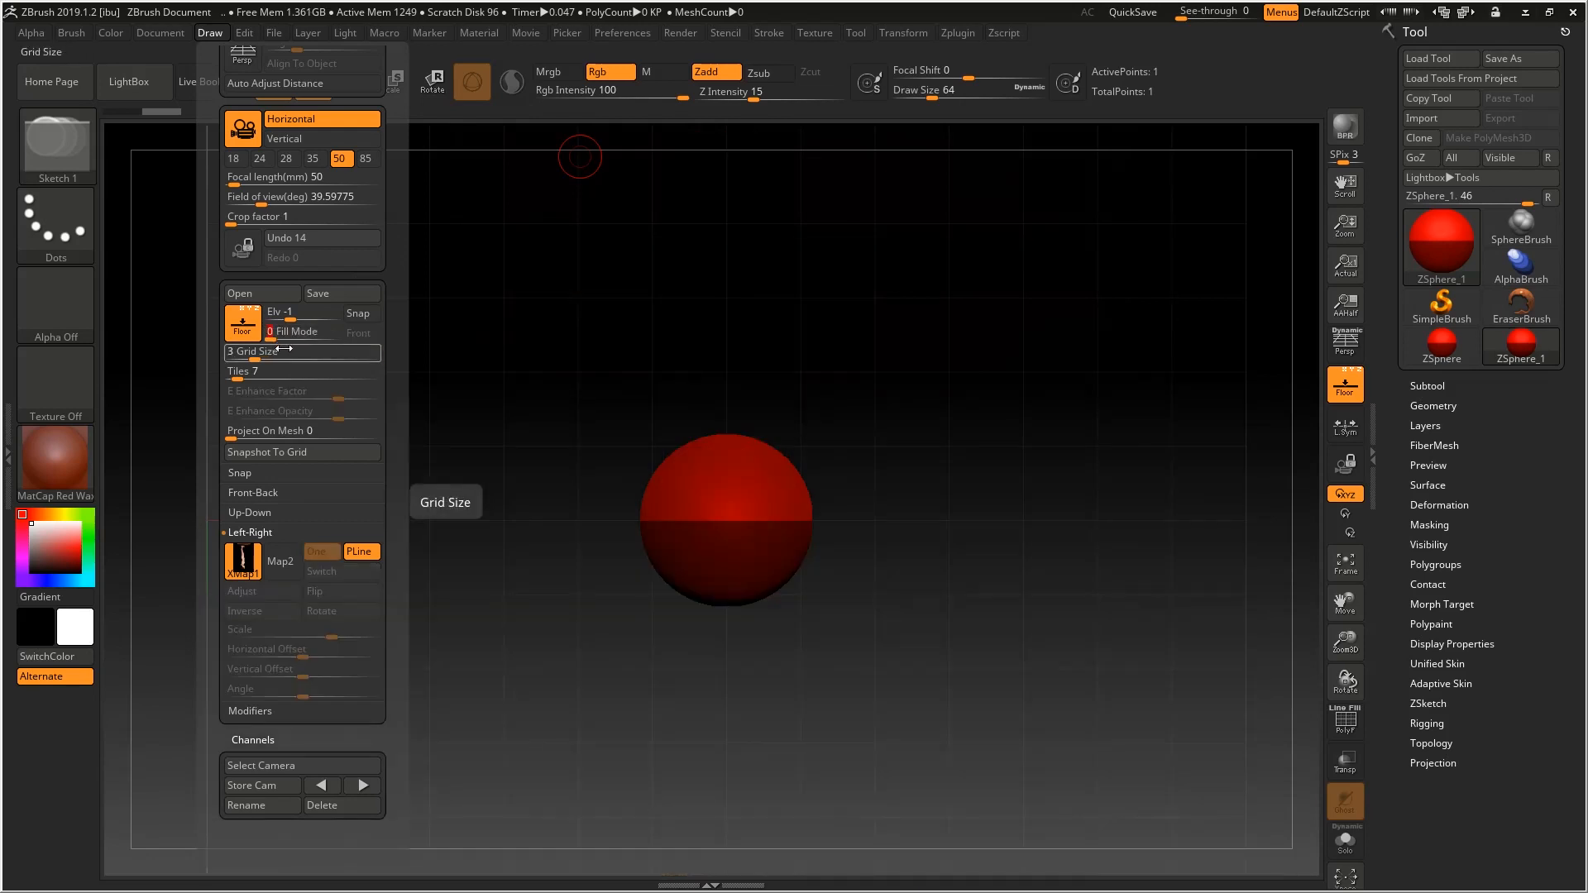
pyautogui.click(301, 330)
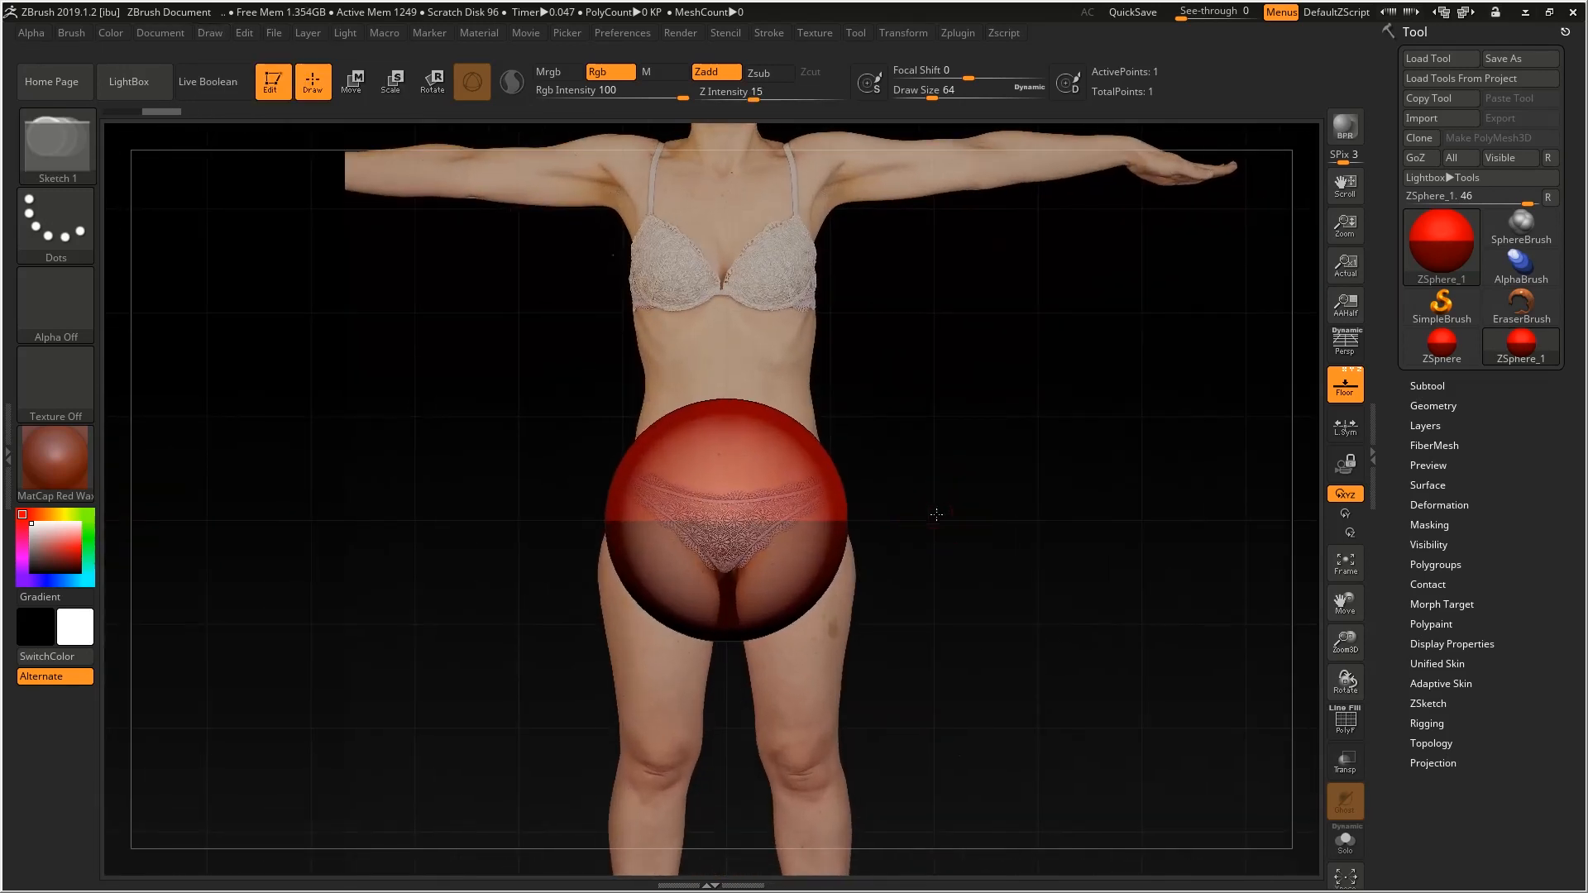
# Step: Shrink the root ZSphere to a small ball at the waist and add symmetrical hip spheres
pyautogui.click(351, 82)
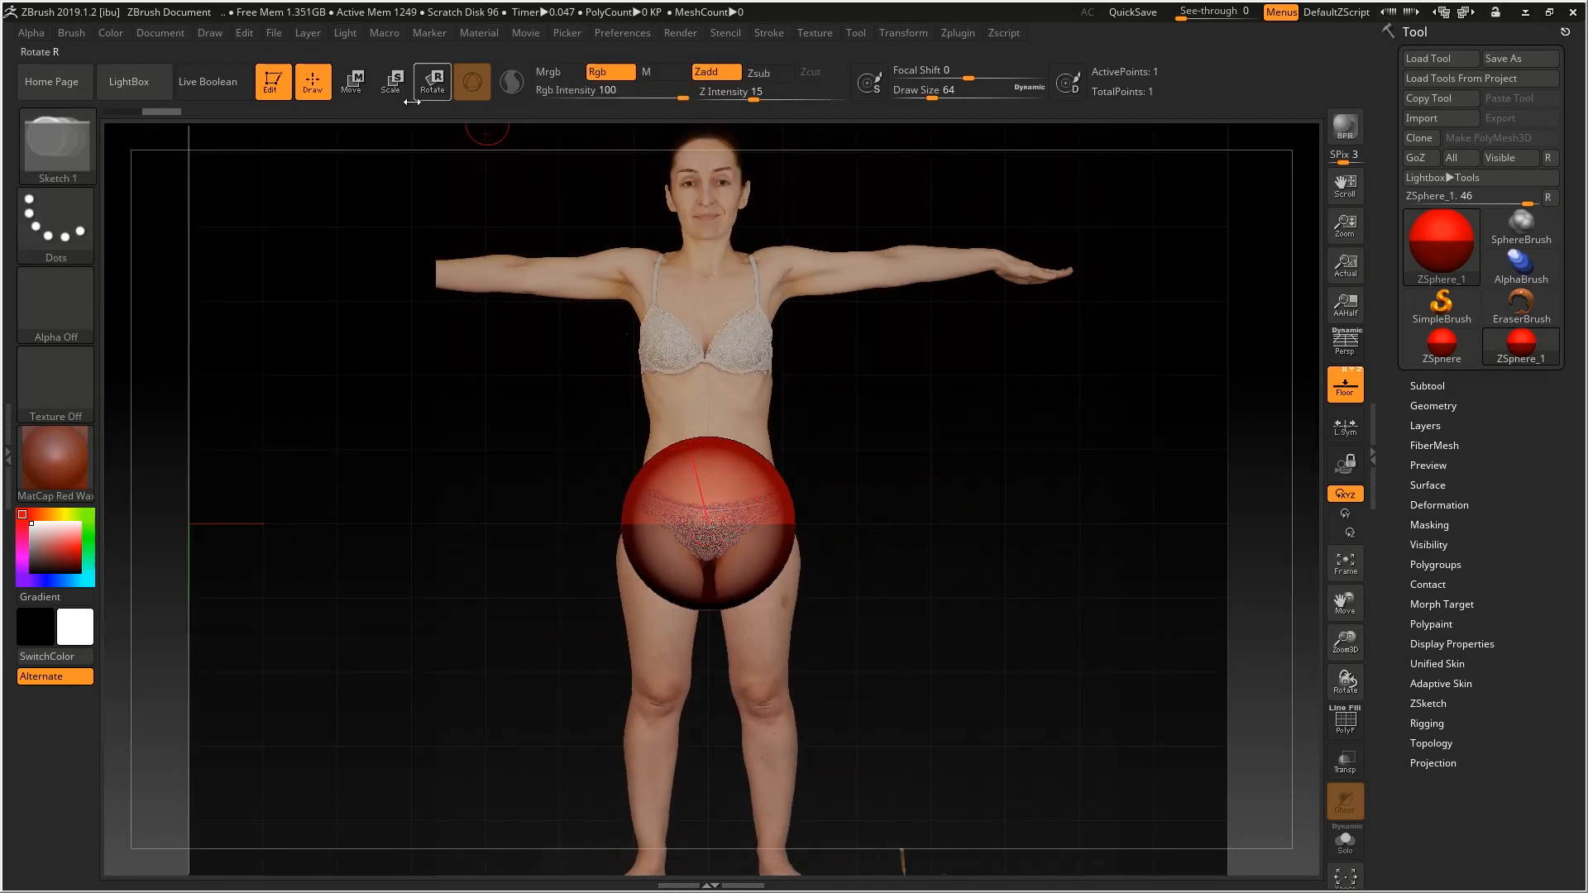
pyautogui.click(392, 81)
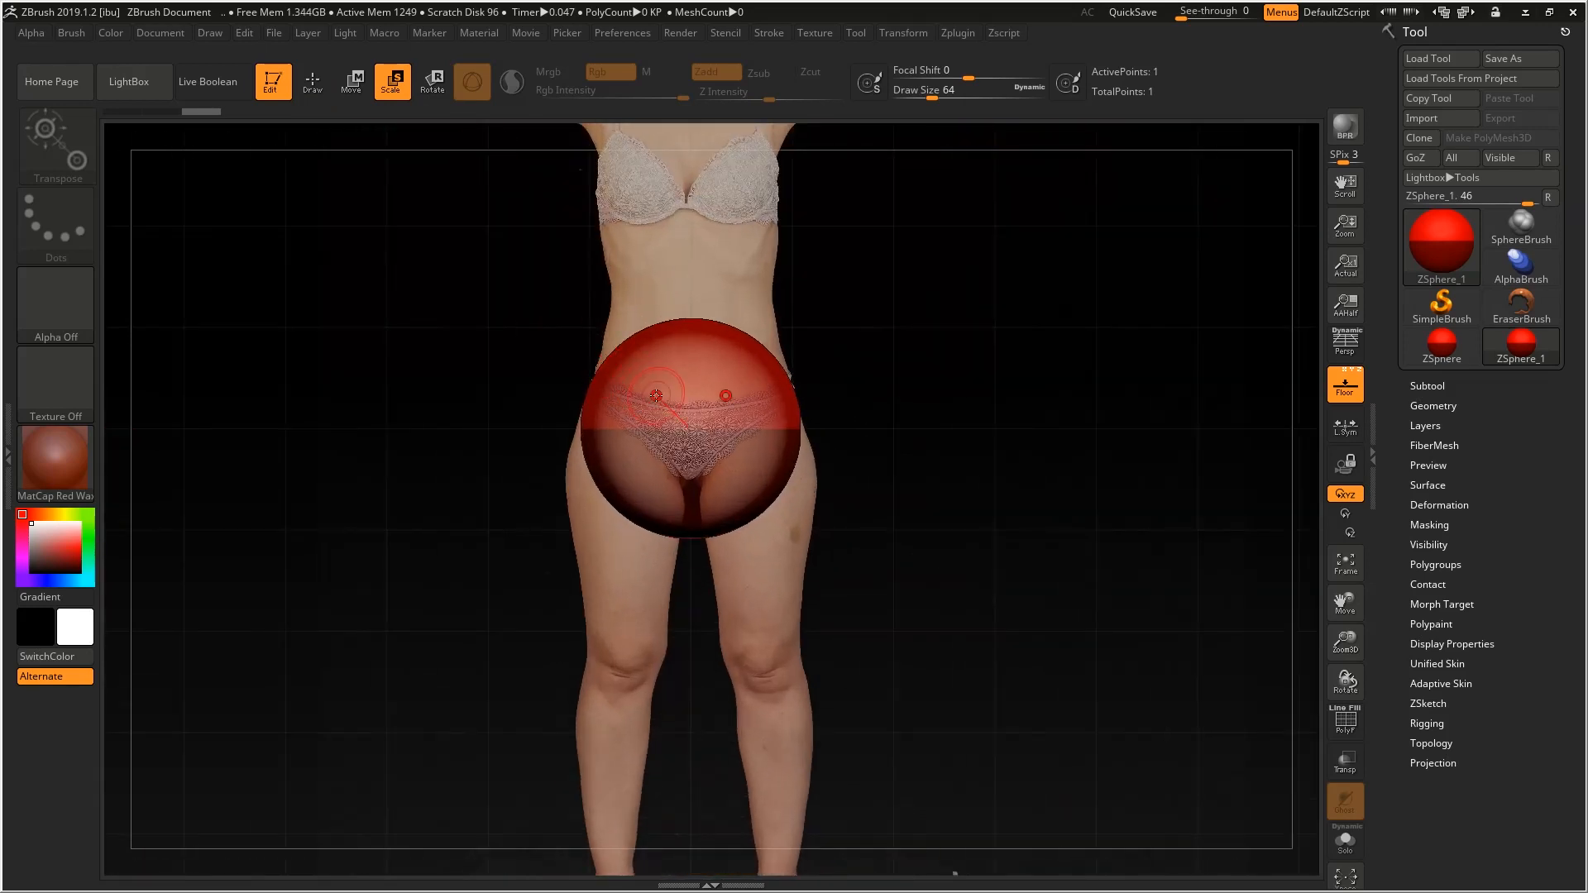
pyautogui.click(350, 83)
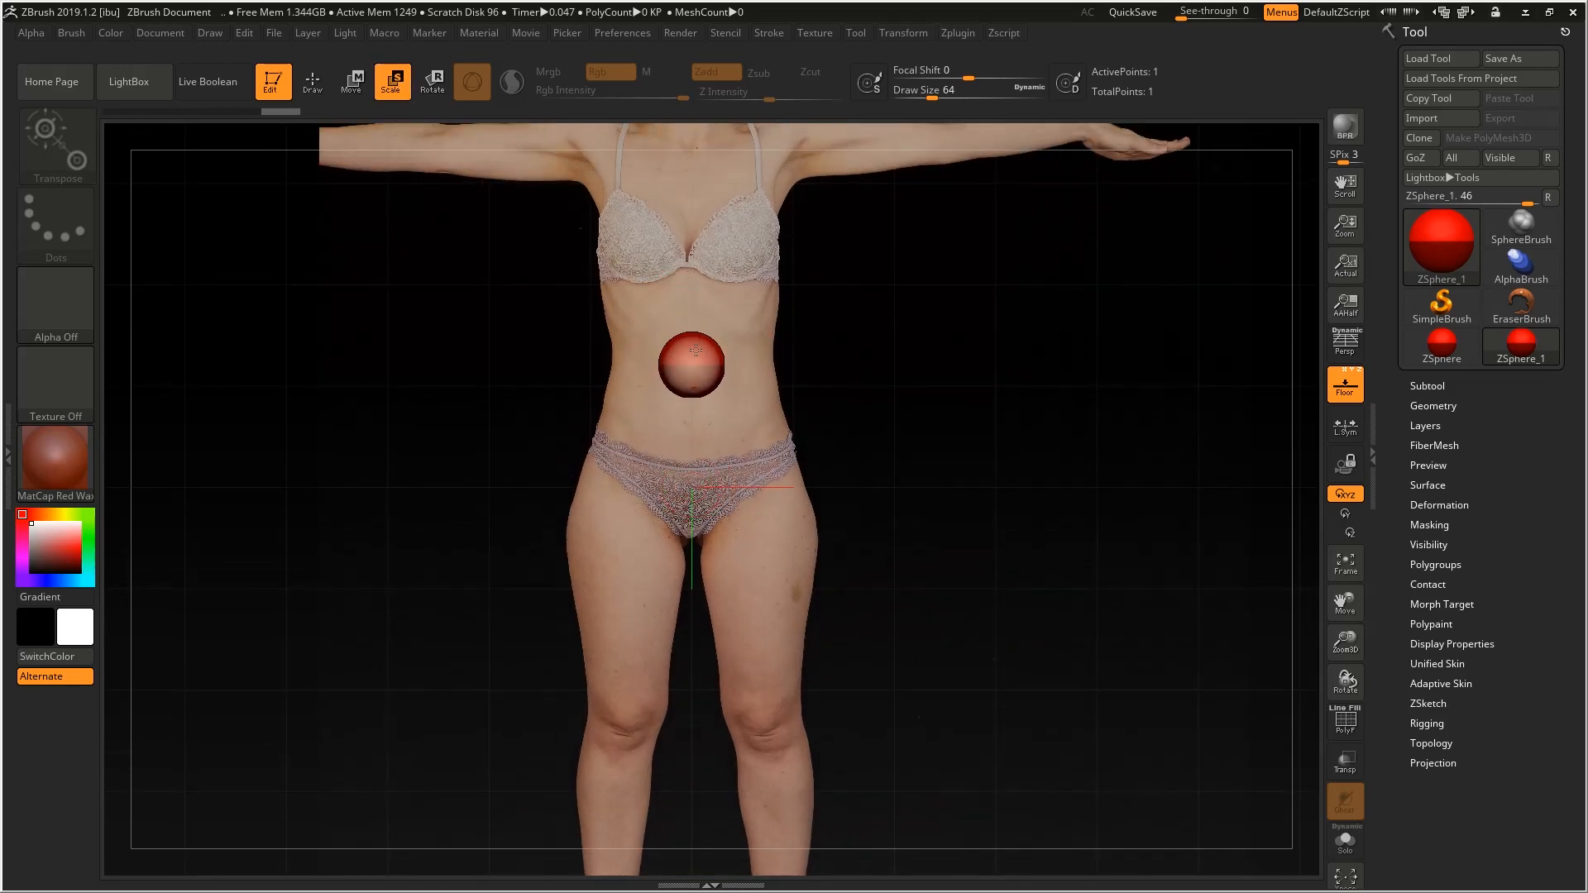
pyautogui.click(350, 82)
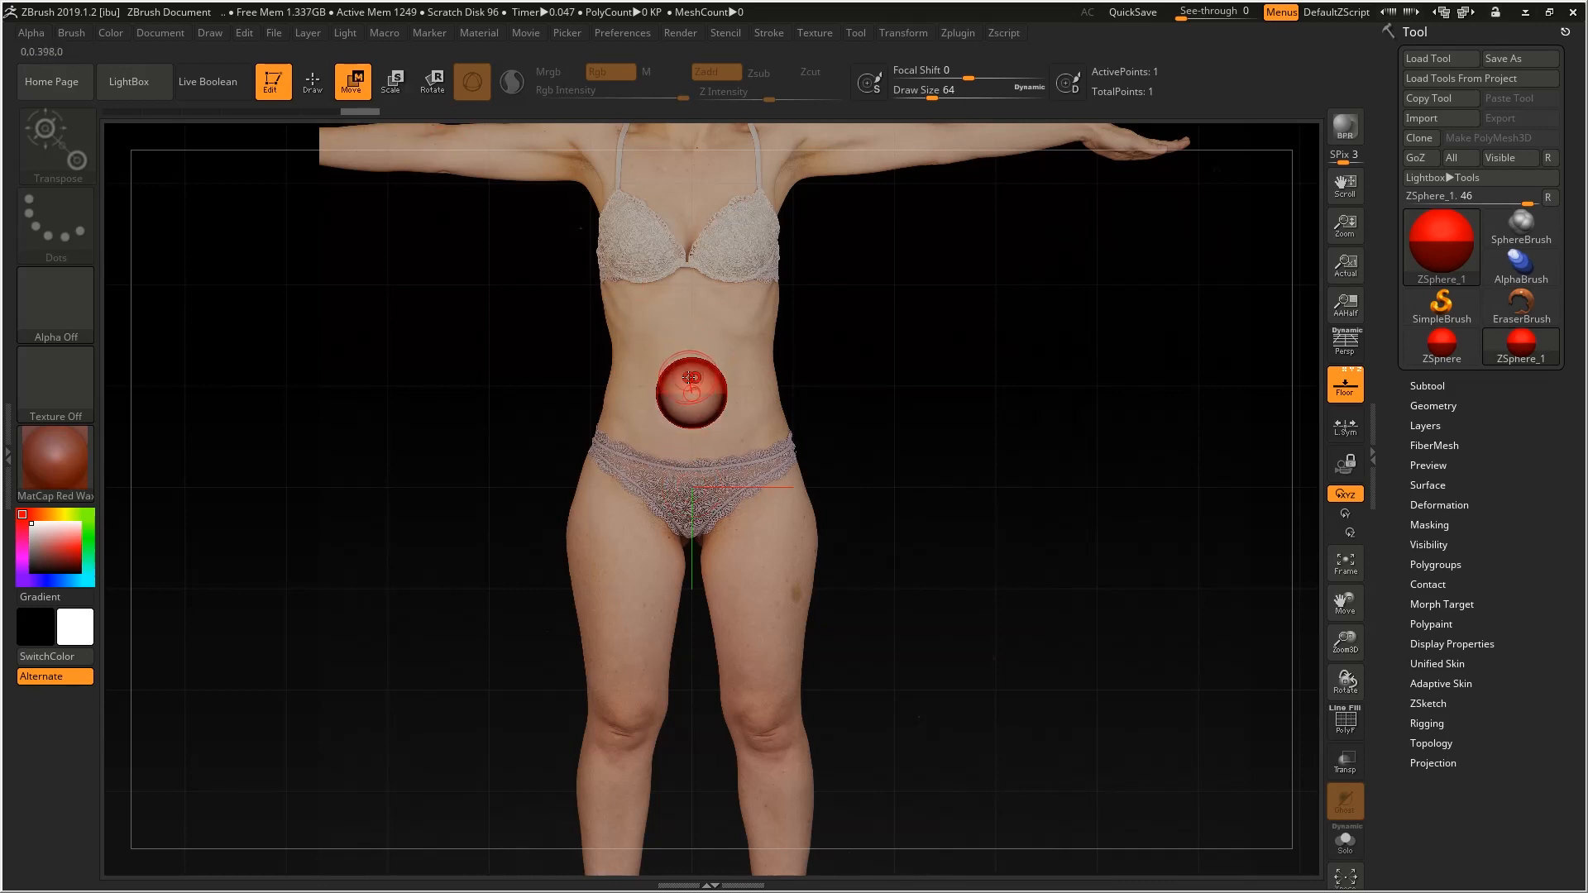
pyautogui.click(312, 81)
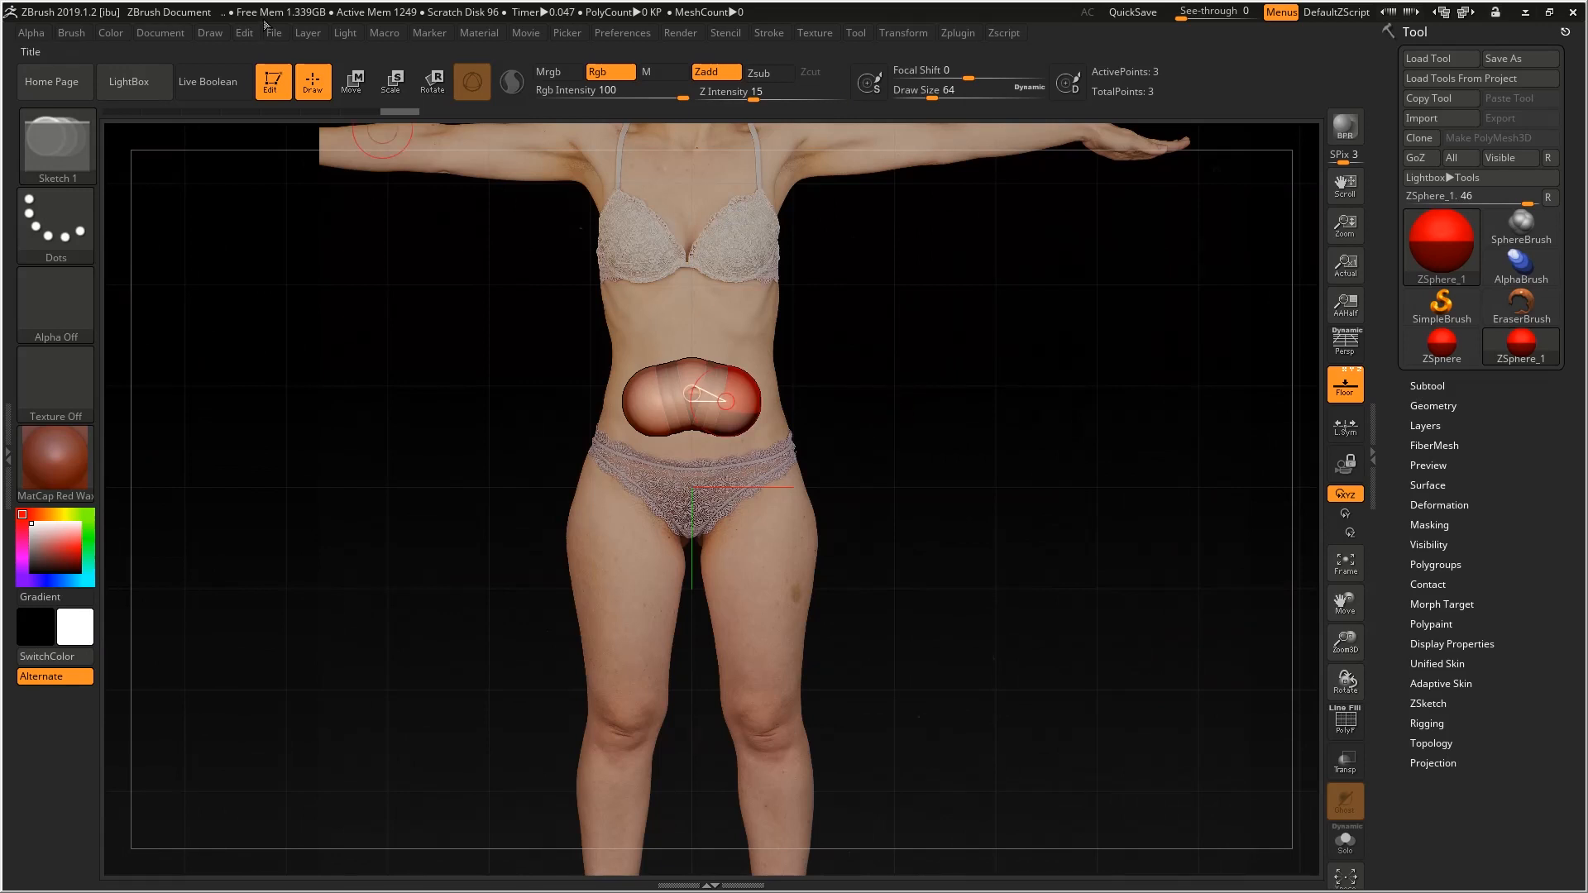
# Step: Add a knee sphere at each thigh end and pull them onto the reference knees
pyautogui.click(351, 82)
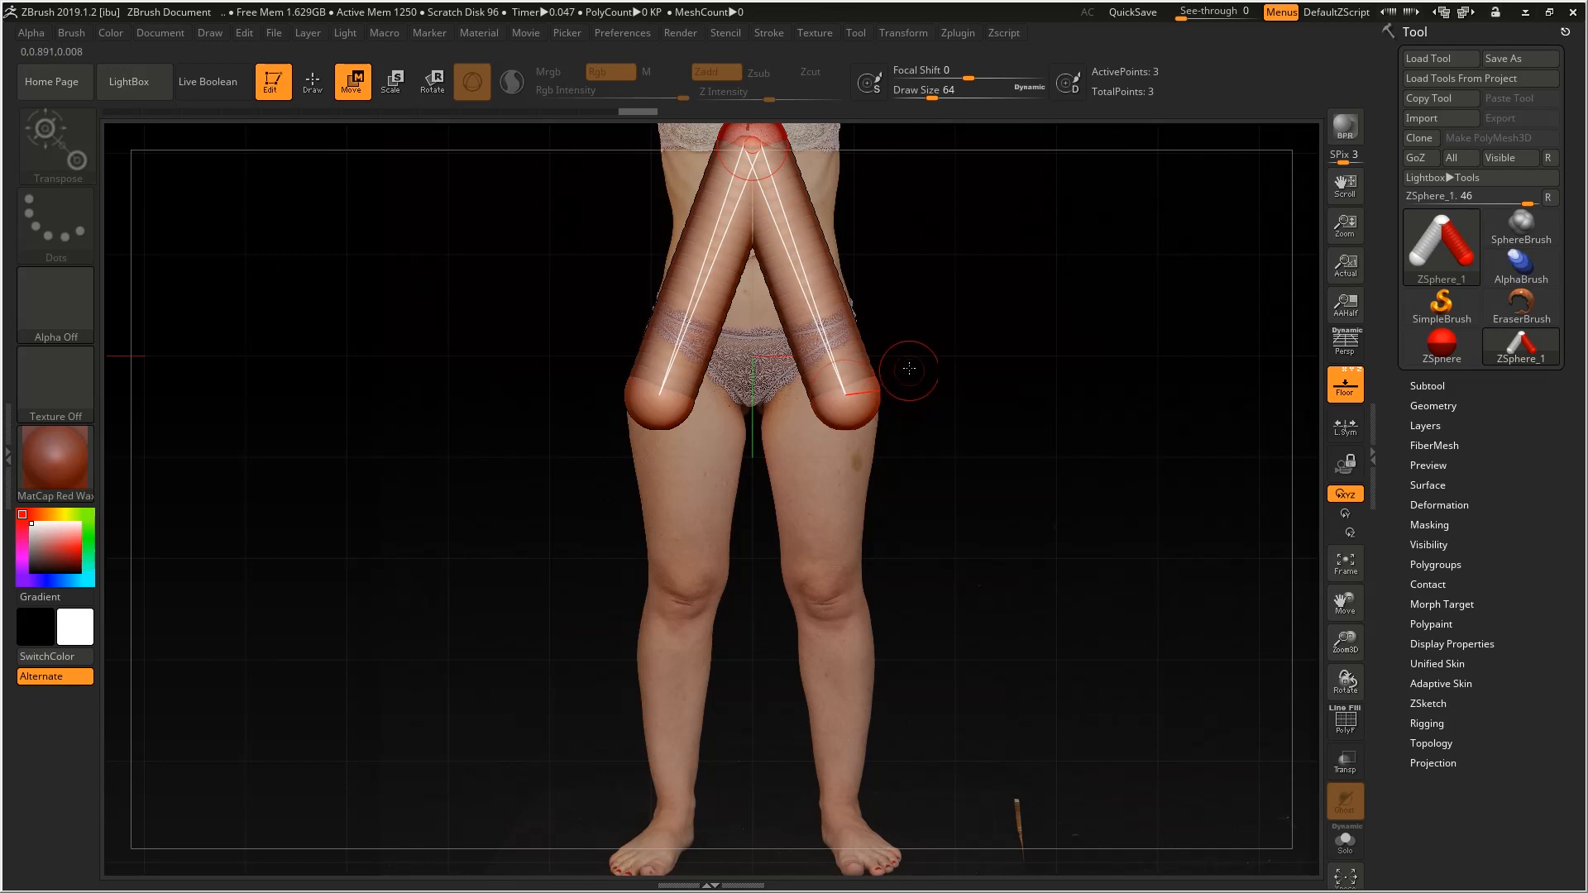
pyautogui.click(311, 83)
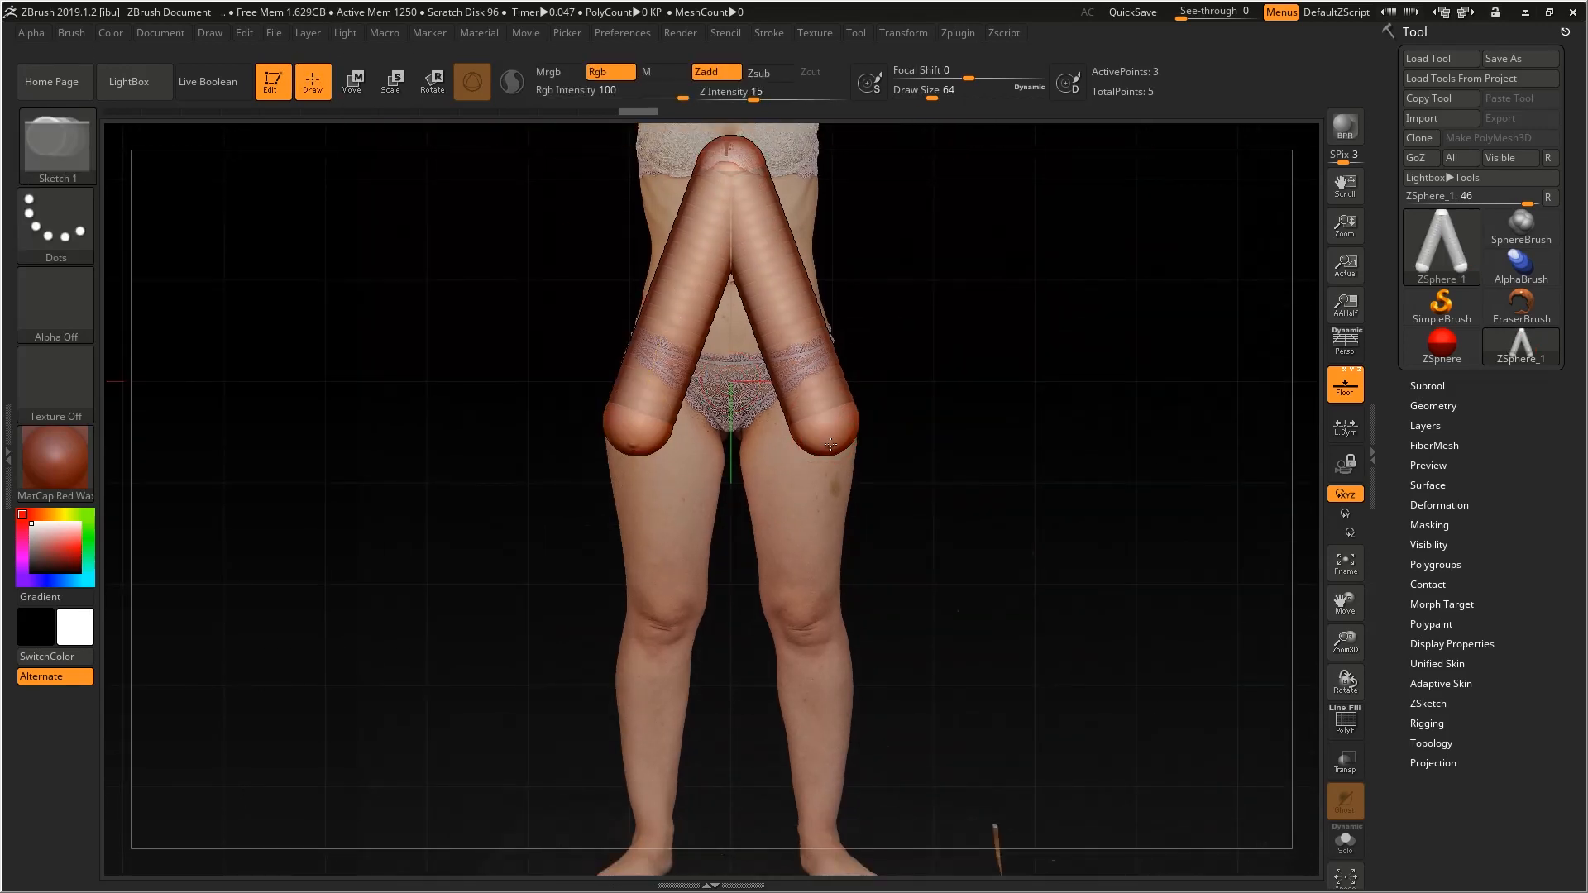
pyautogui.click(827, 443)
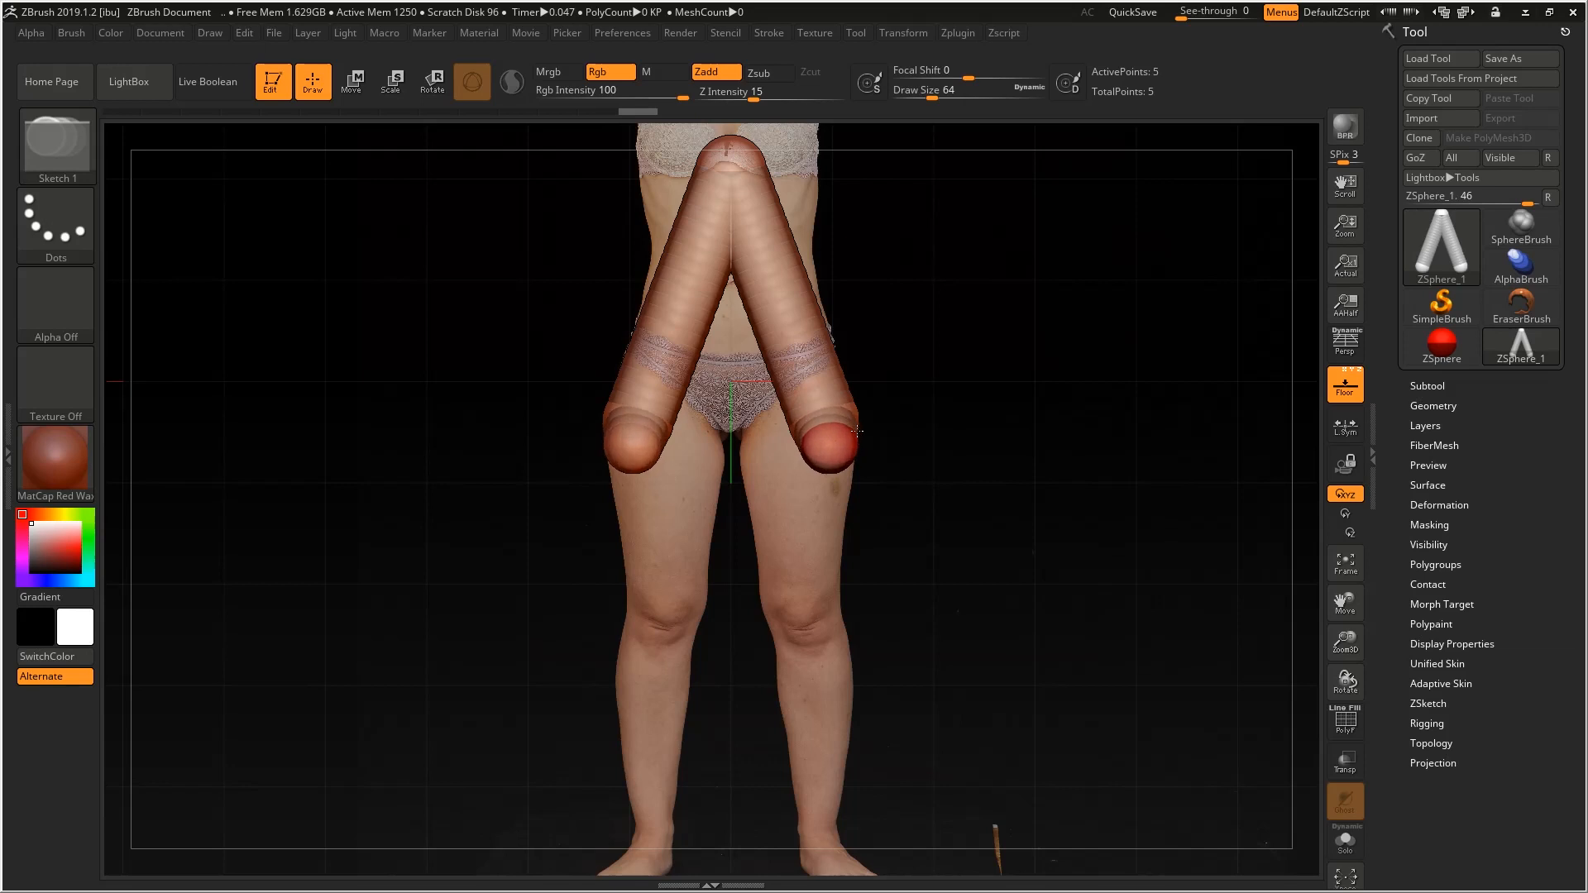
pyautogui.click(352, 81)
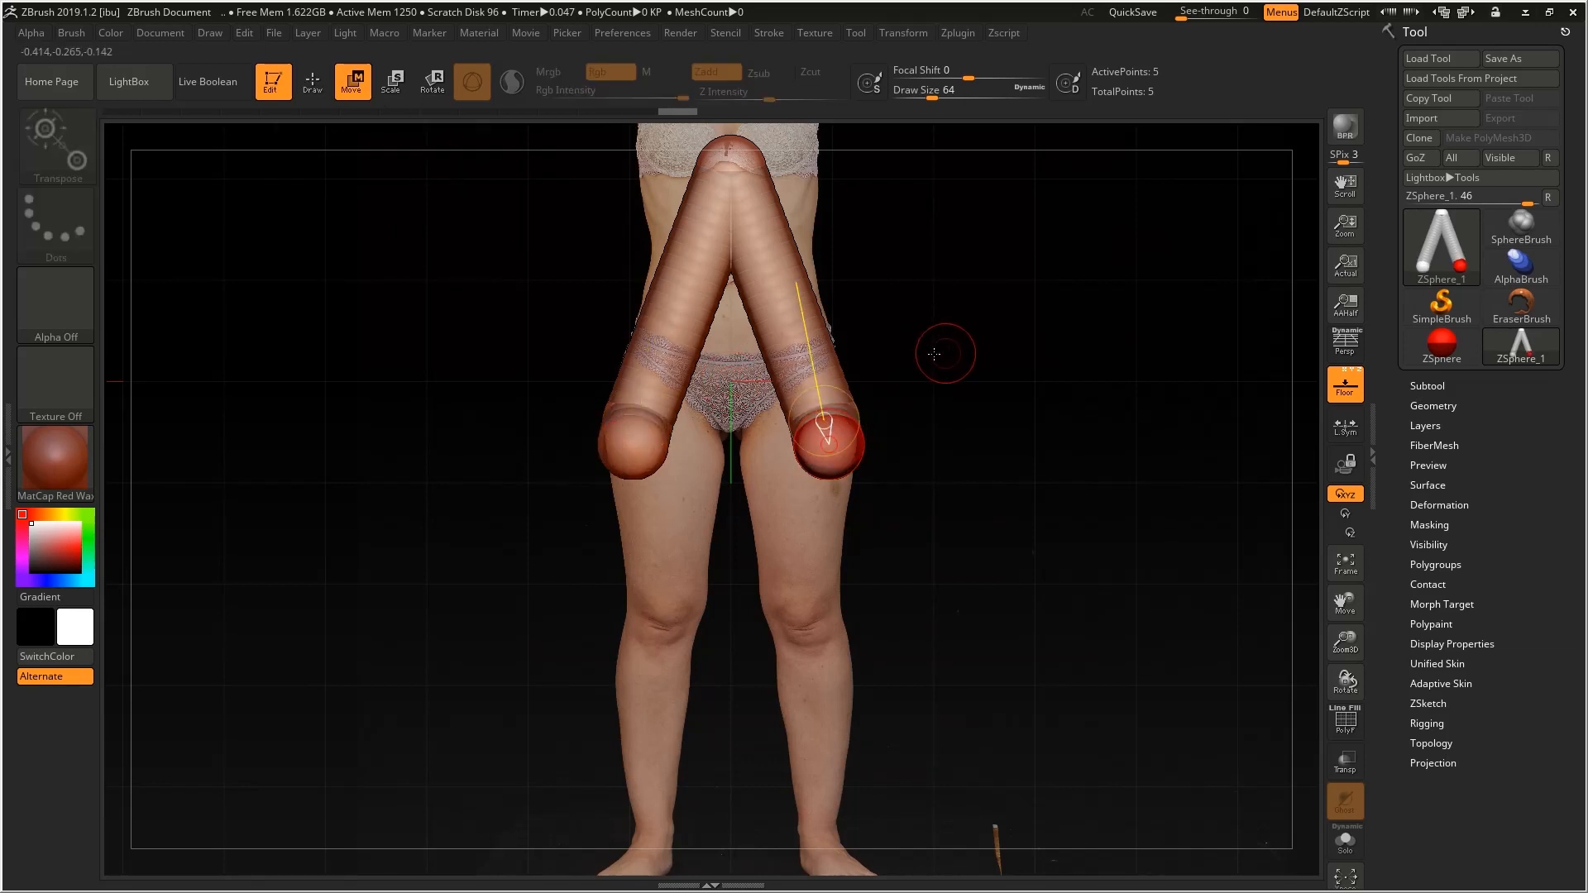
pyautogui.moveTo(942, 354); pyautogui.dragTo(810, 506)
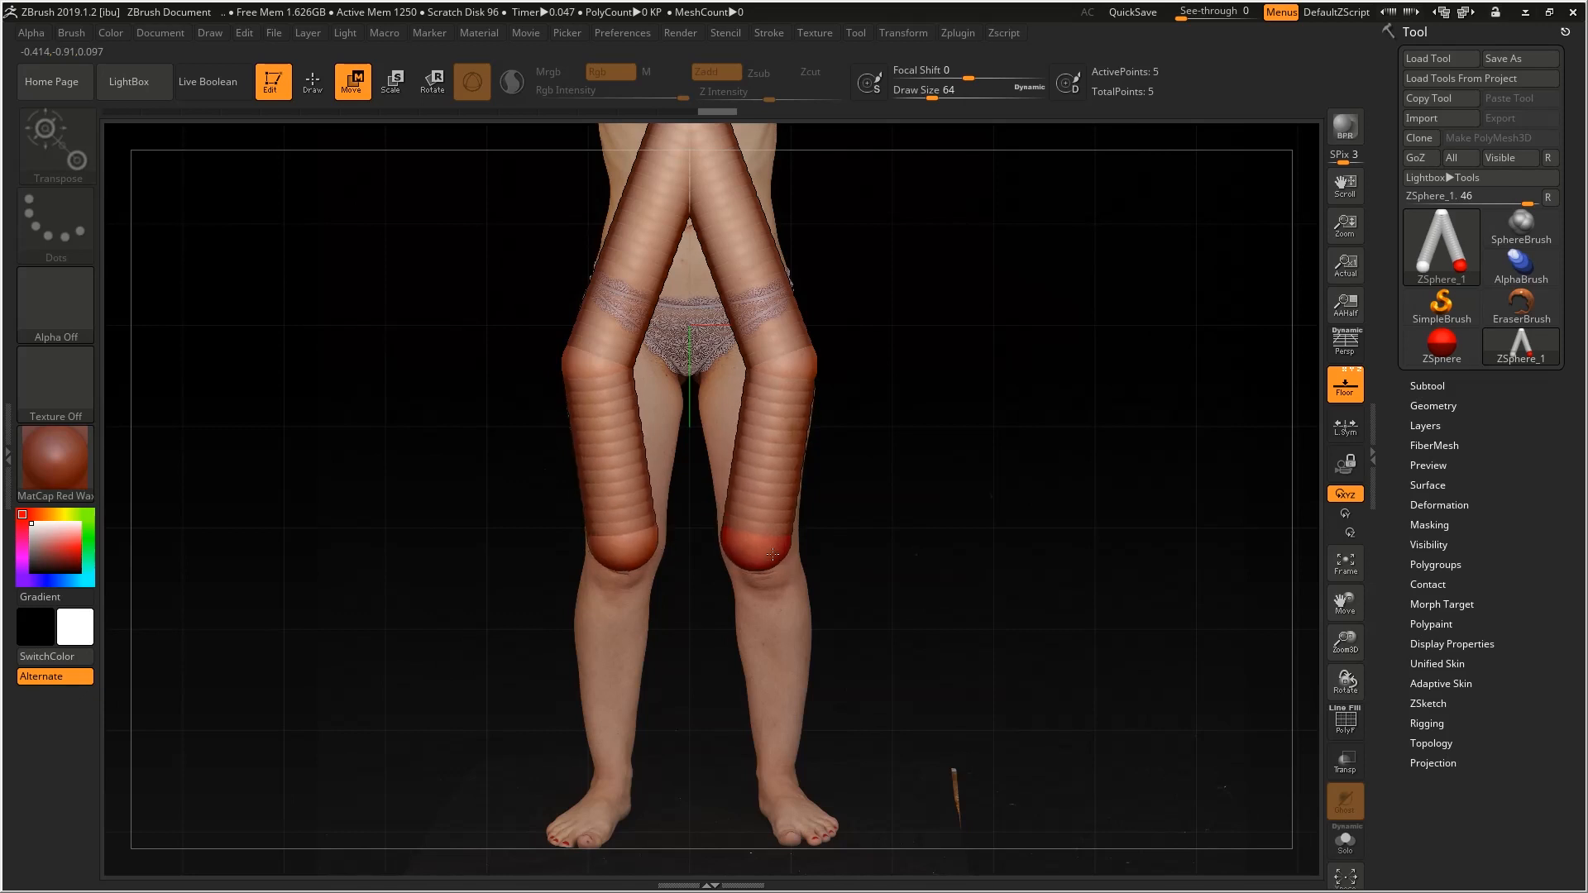
# Step: Extend each leg from the knee down to an ankle sphere and adjust against the side photo
pyautogui.click(311, 81)
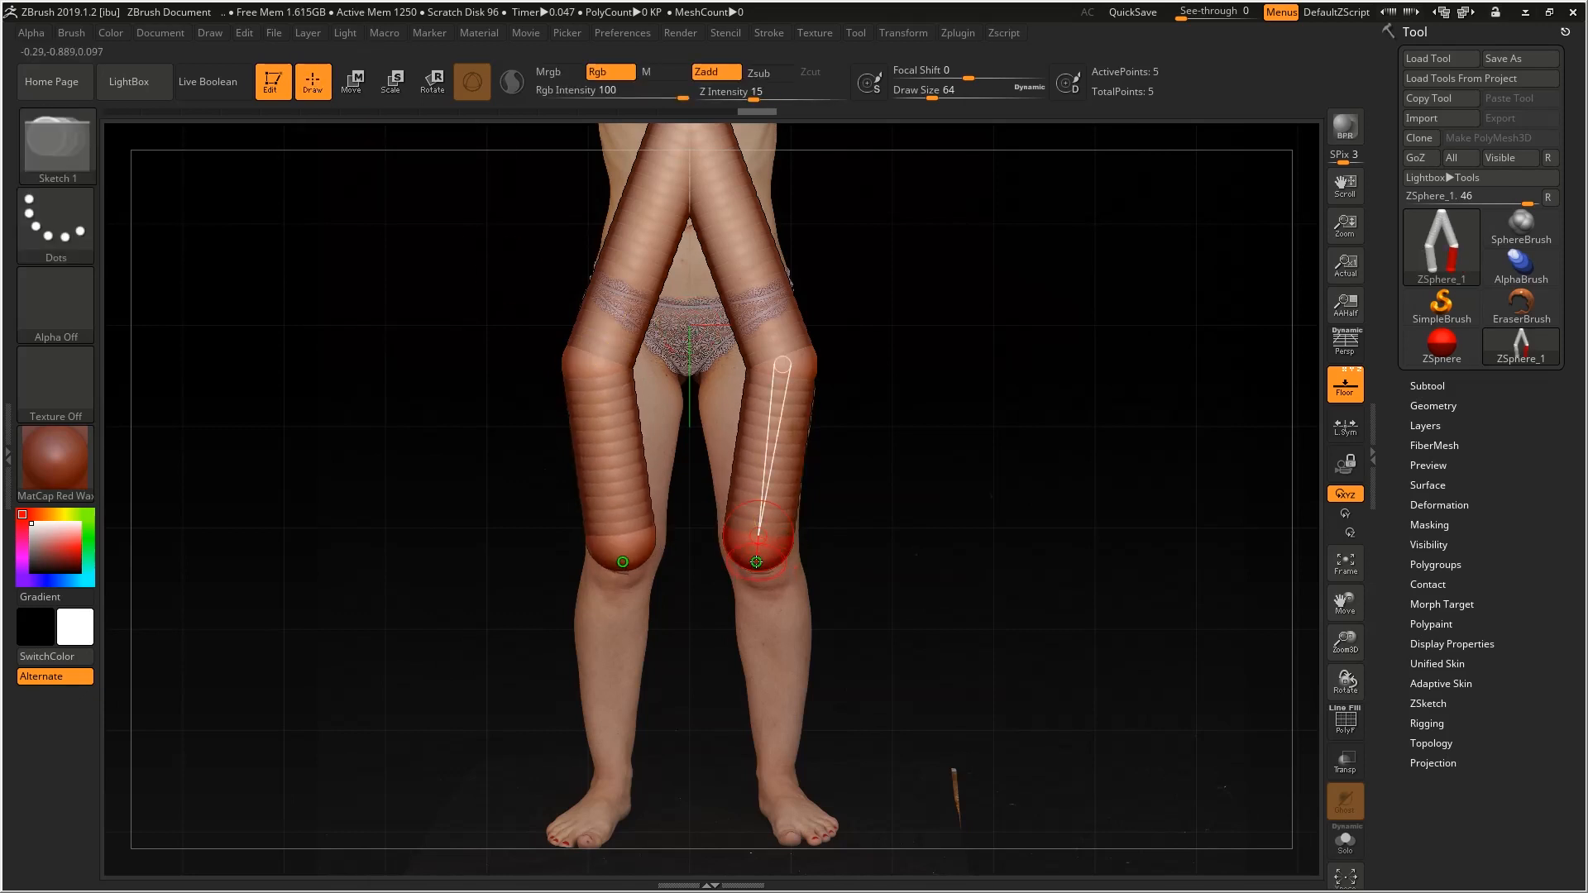
pyautogui.moveTo(754, 562); pyautogui.dragTo(886, 536)
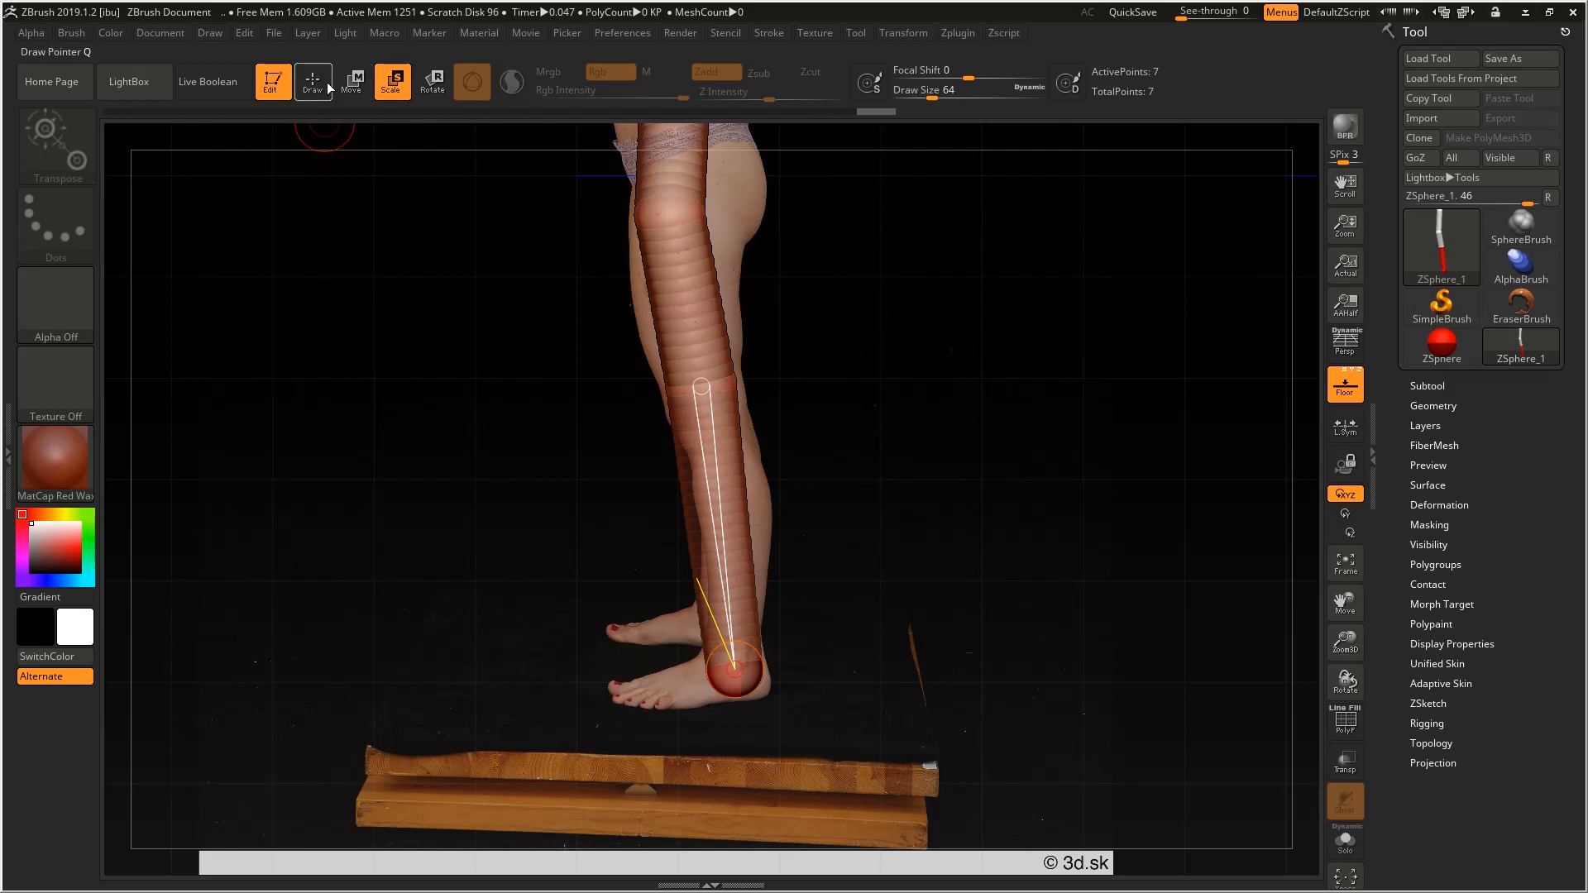
pyautogui.click(352, 83)
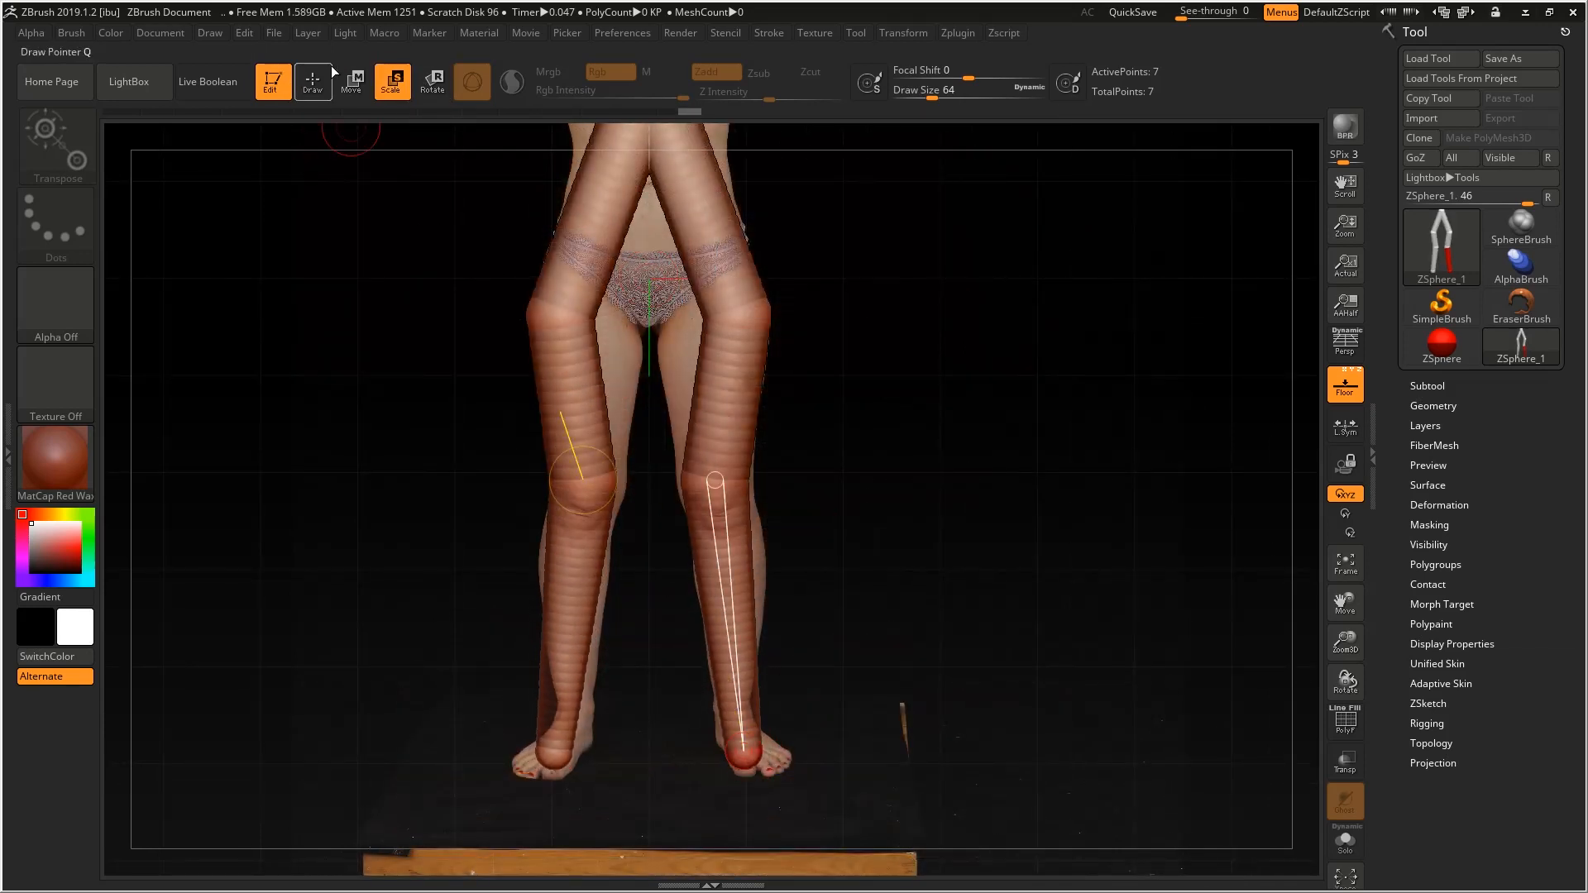
pyautogui.click(351, 82)
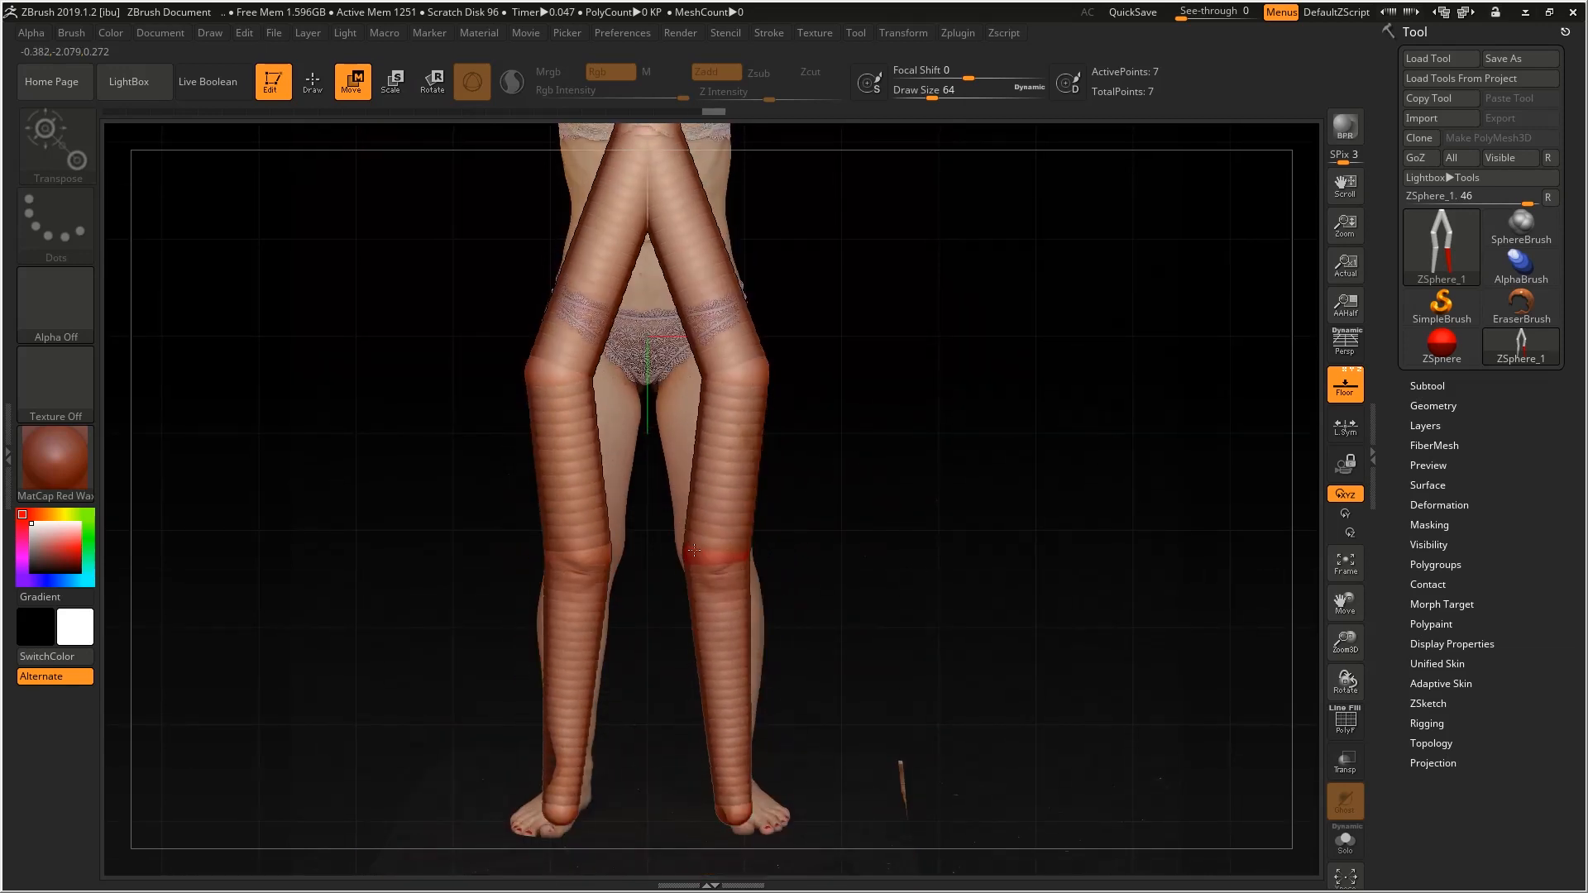
# Step: Insert a mid-thigh sphere on each leg and enlarge the upper thighs to fill the hips
pyautogui.click(313, 81)
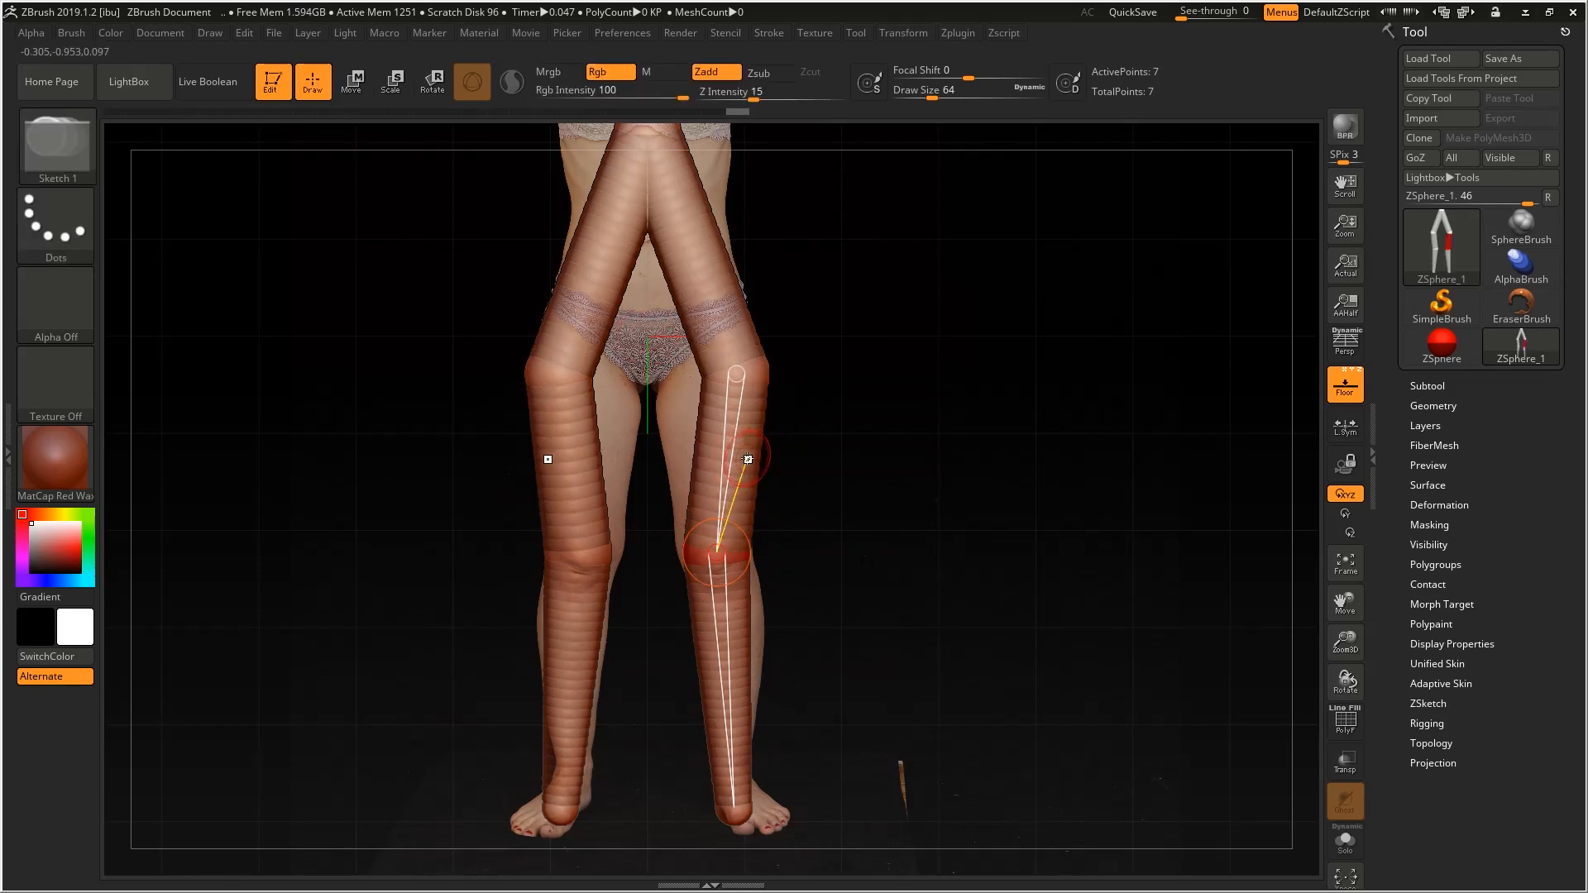
pyautogui.click(350, 81)
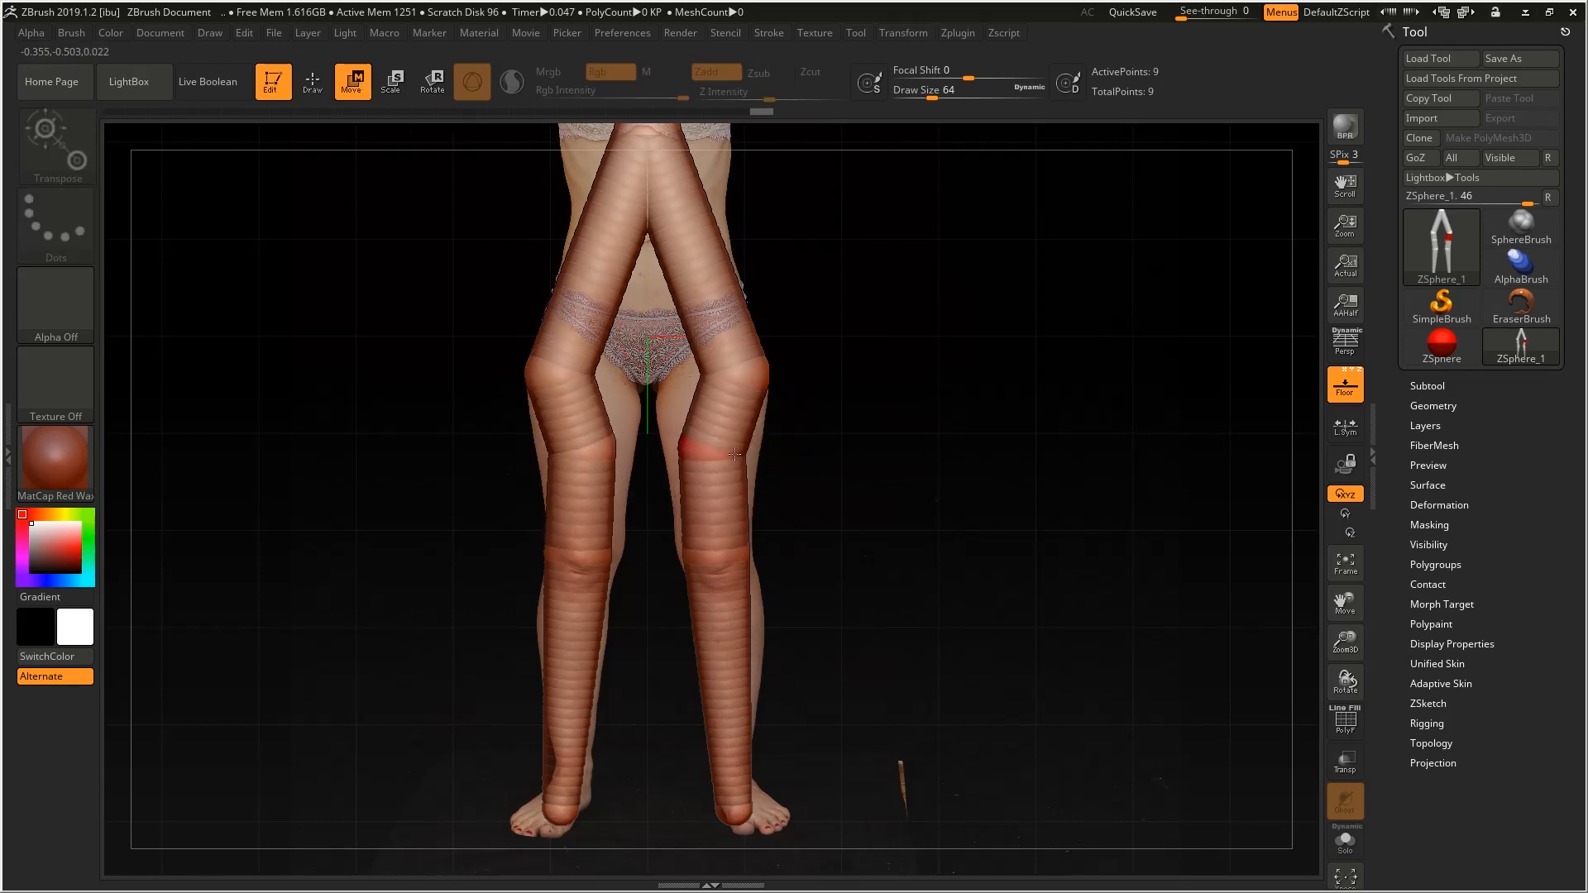
pyautogui.click(390, 81)
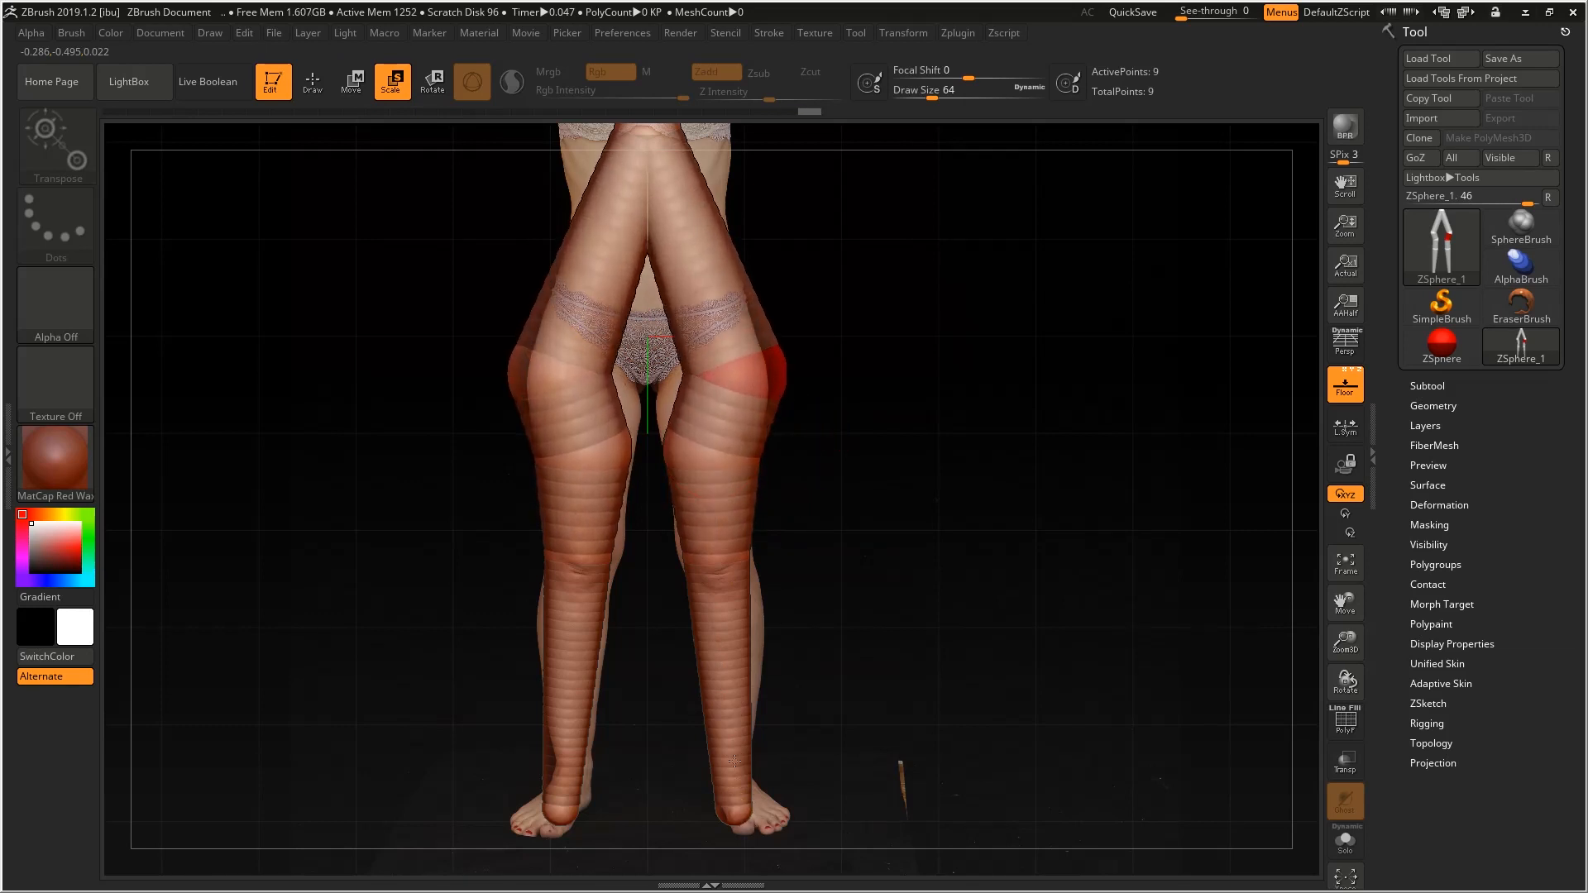
pyautogui.click(351, 81)
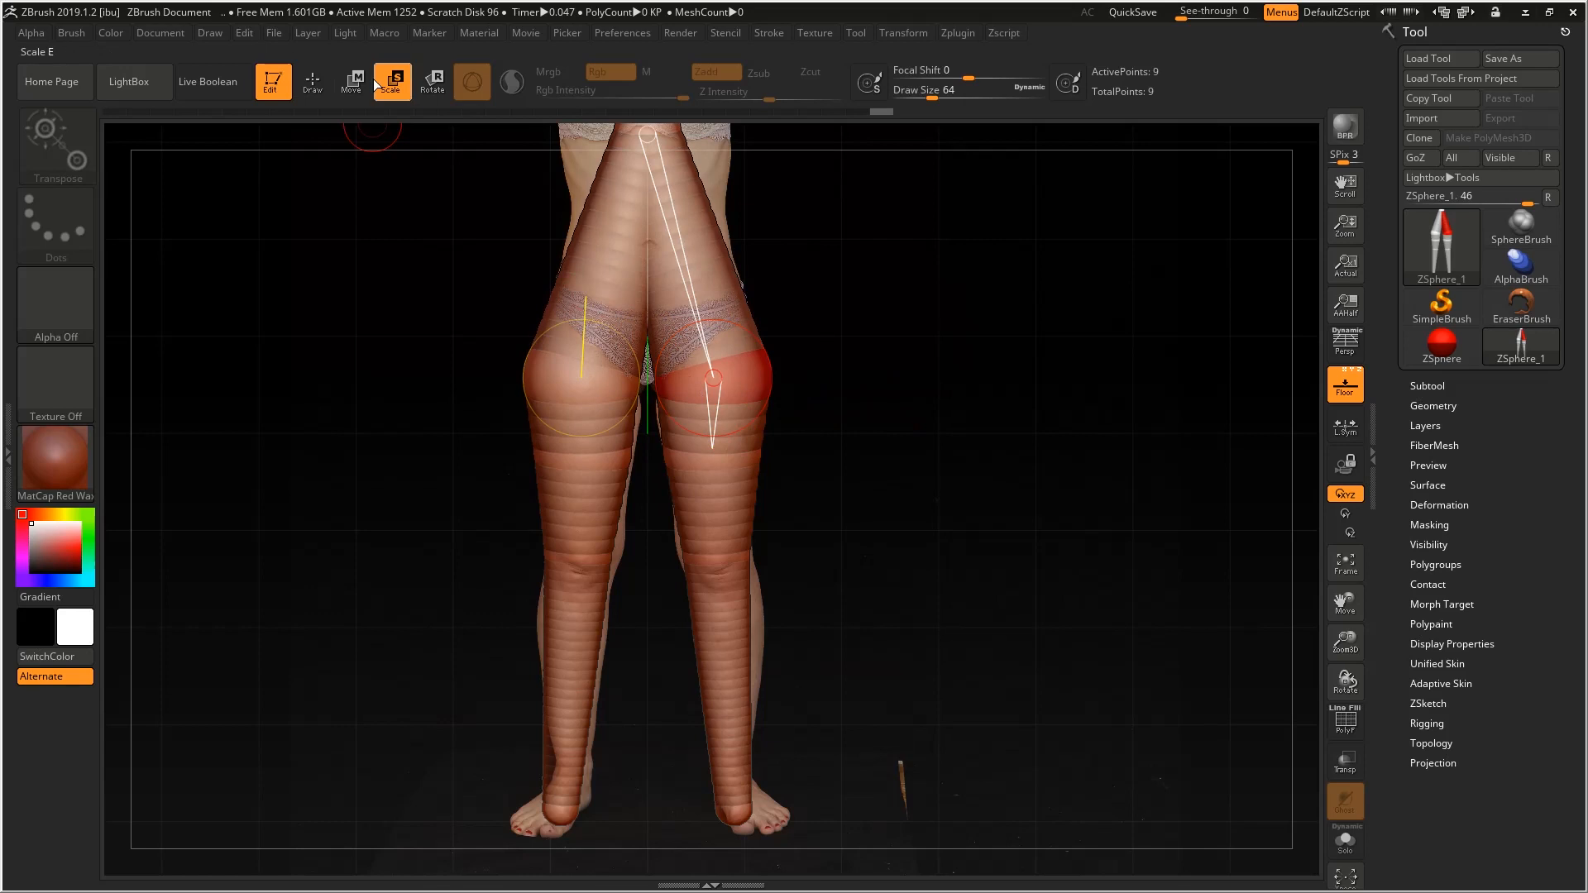
# Step: Reposition and resize the upper thigh spheres to match the side reference
pyautogui.click(351, 81)
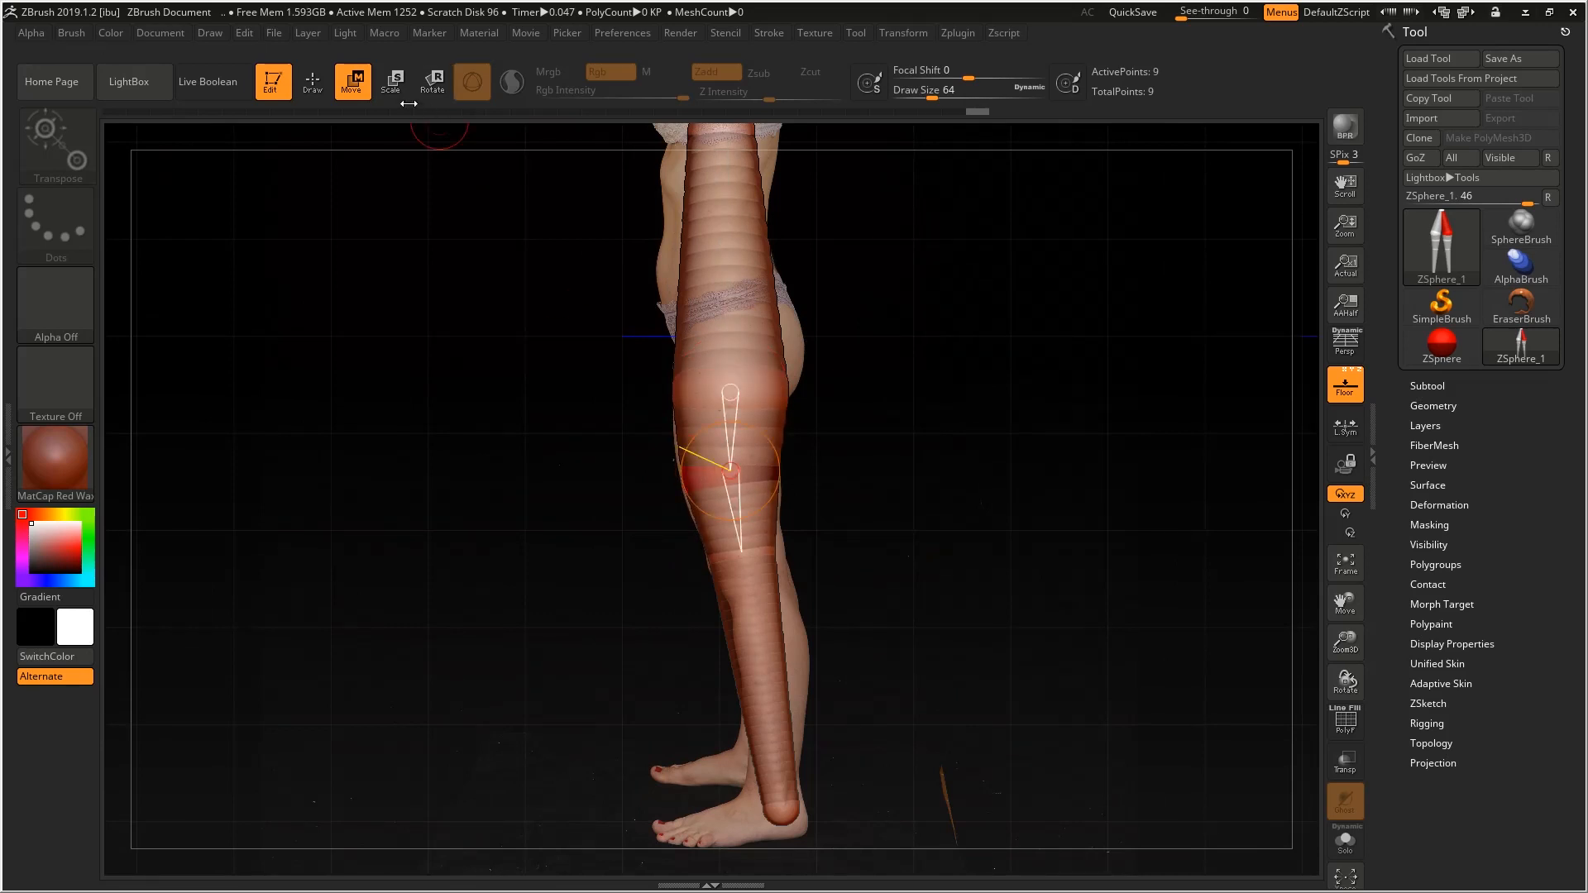
pyautogui.click(392, 83)
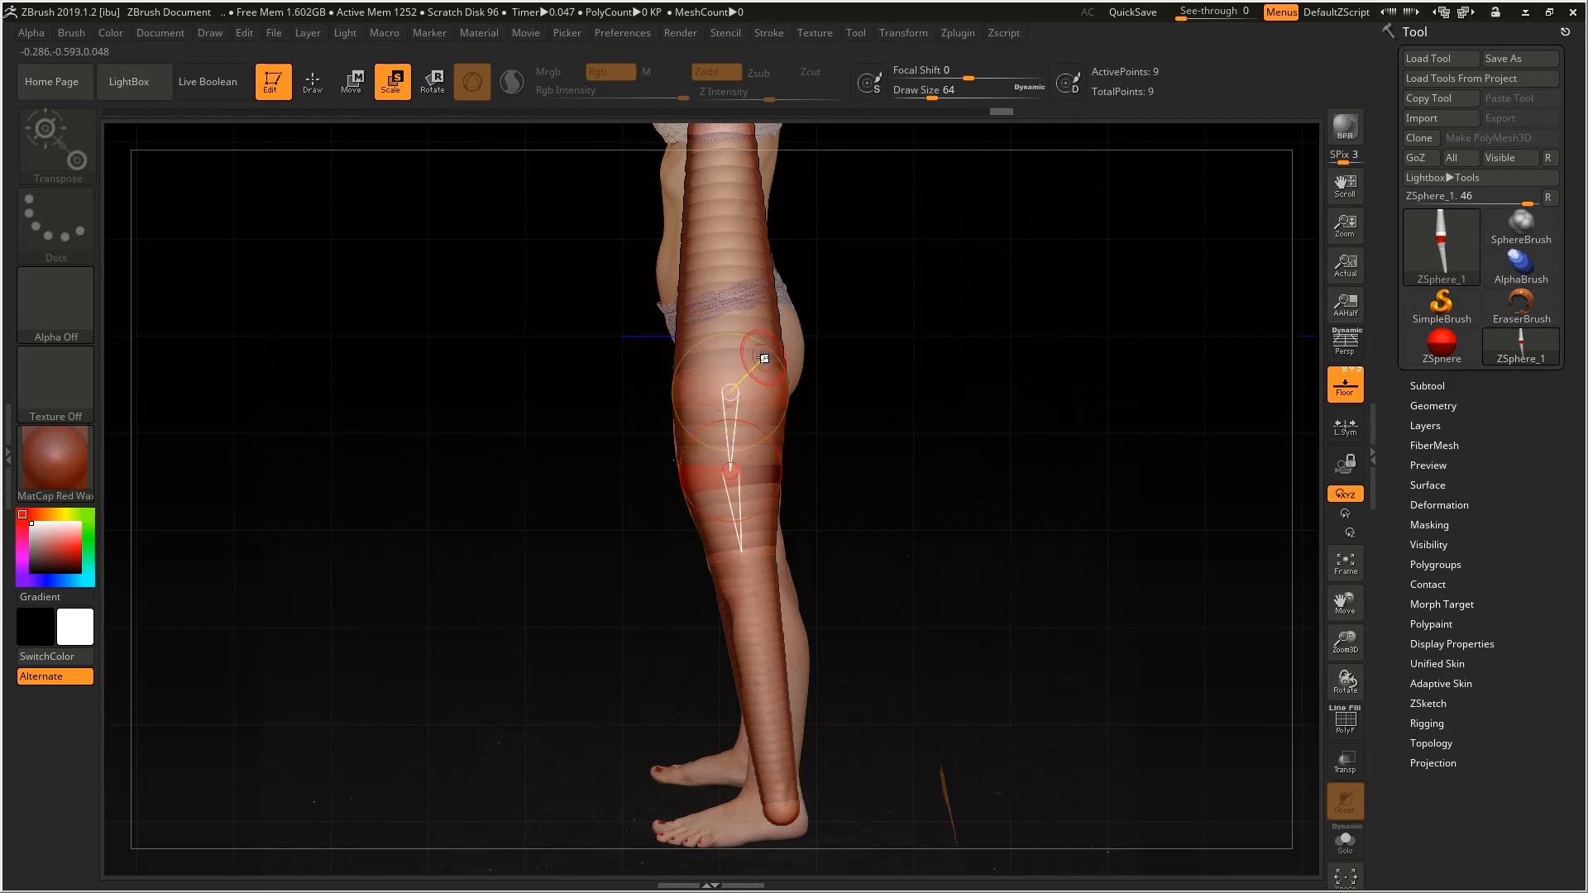
pyautogui.click(351, 81)
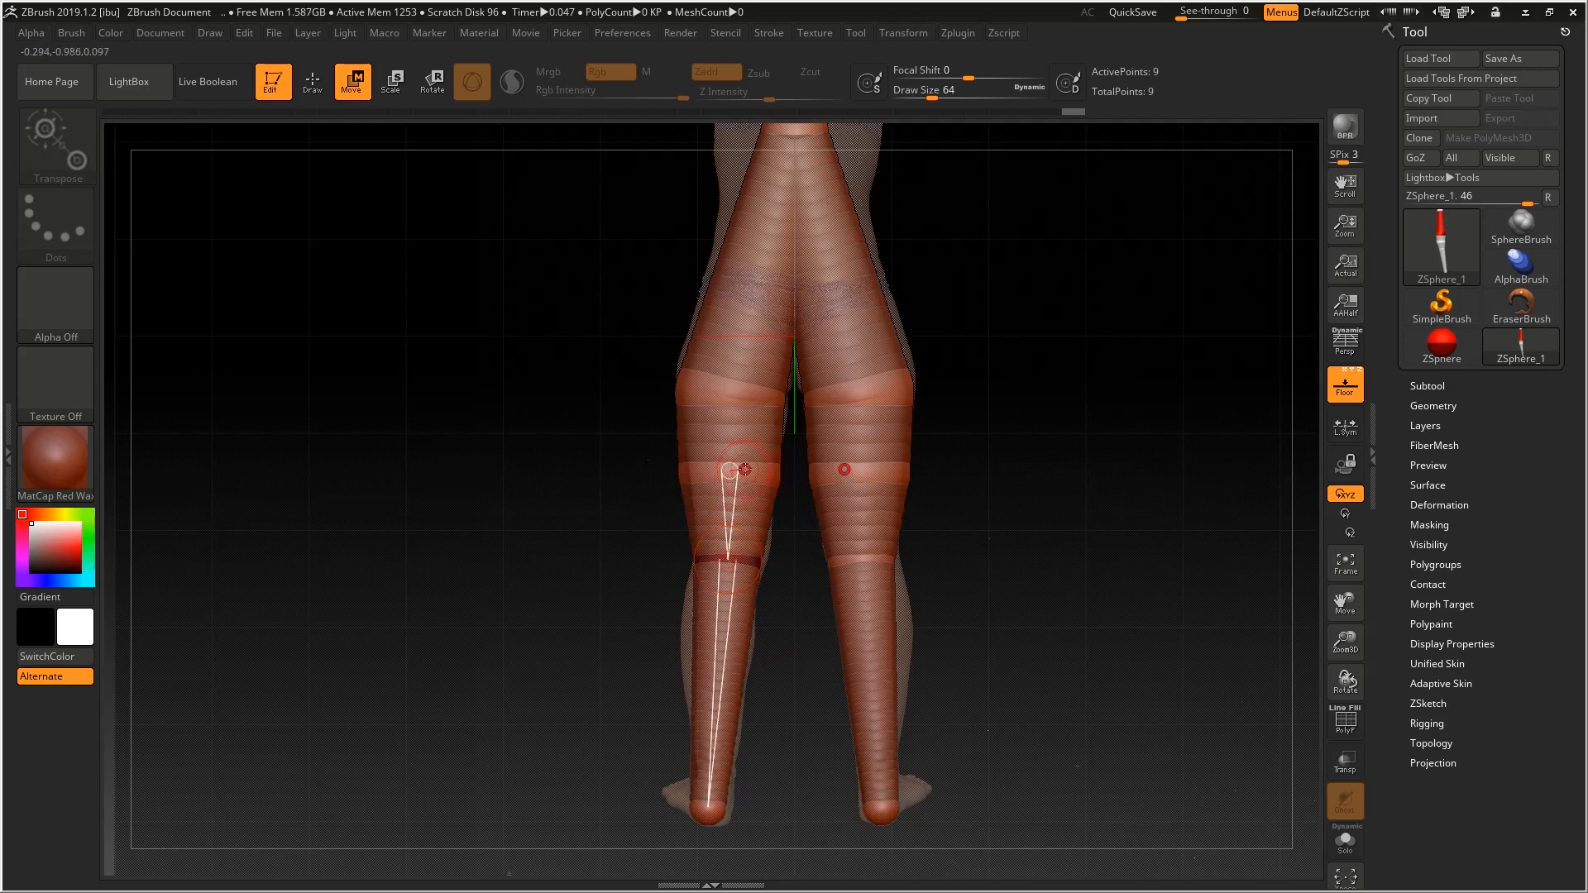
pyautogui.click(390, 83)
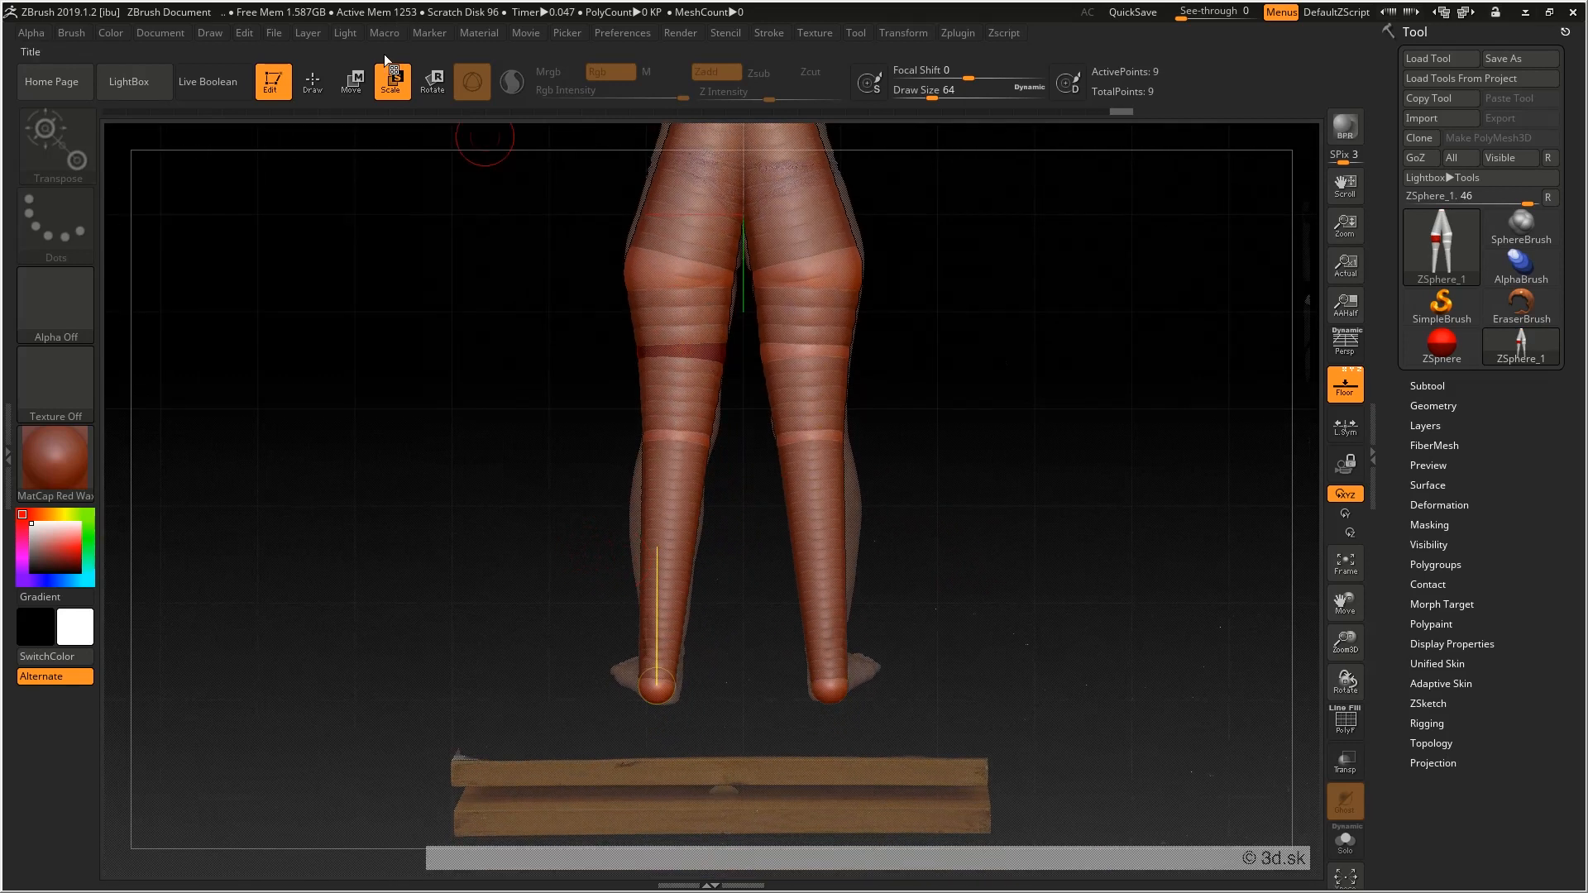
# Step: Add a calf sphere to each lower leg and move them onto the reference calves
pyautogui.click(311, 83)
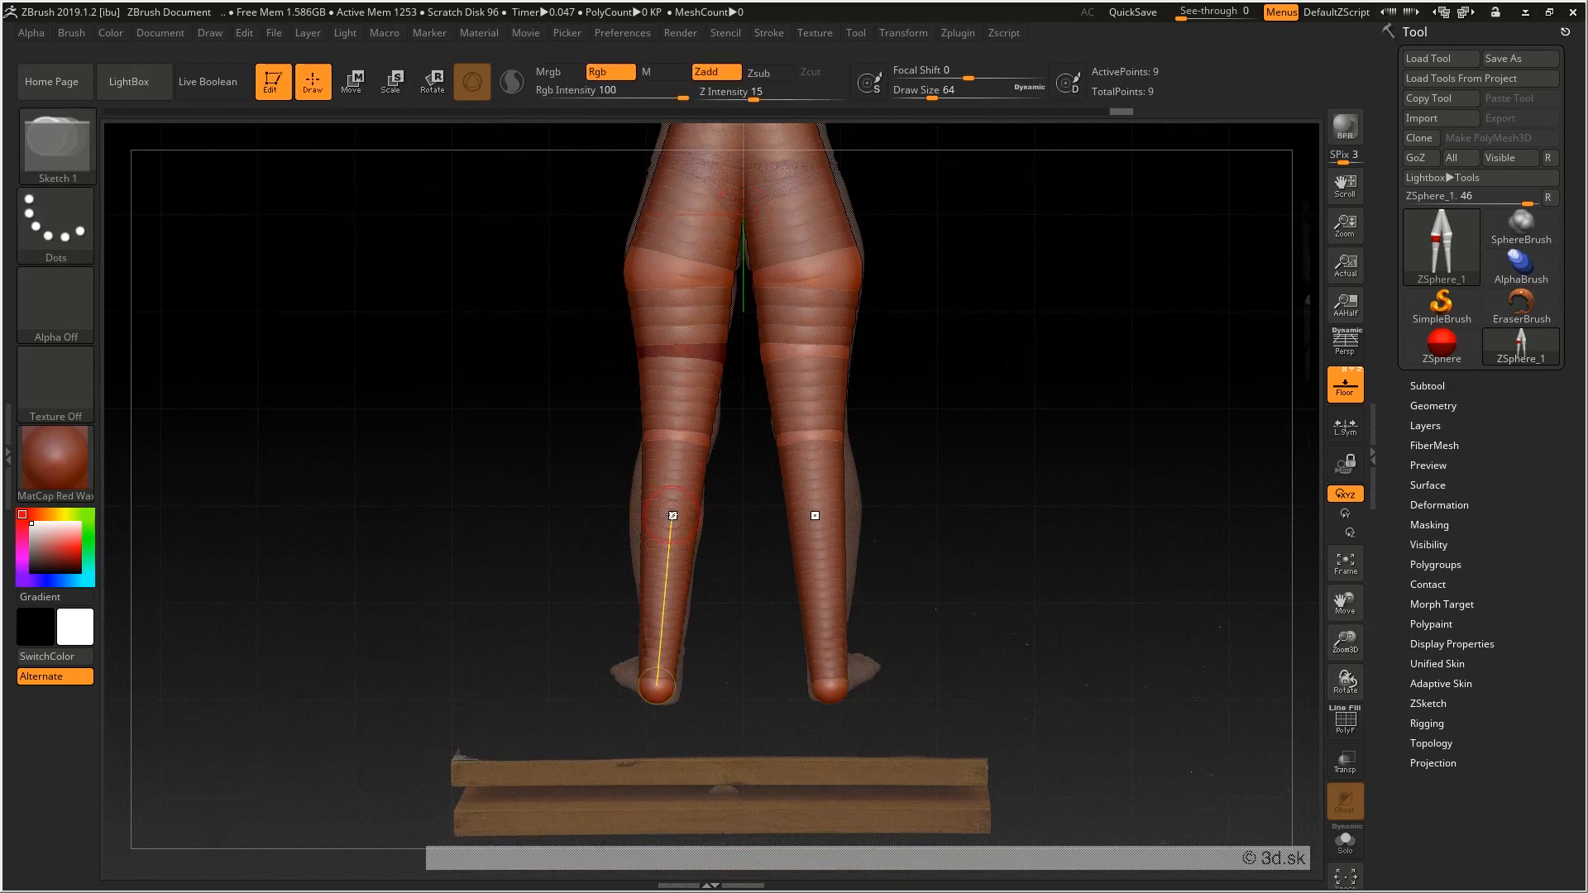
pyautogui.click(392, 81)
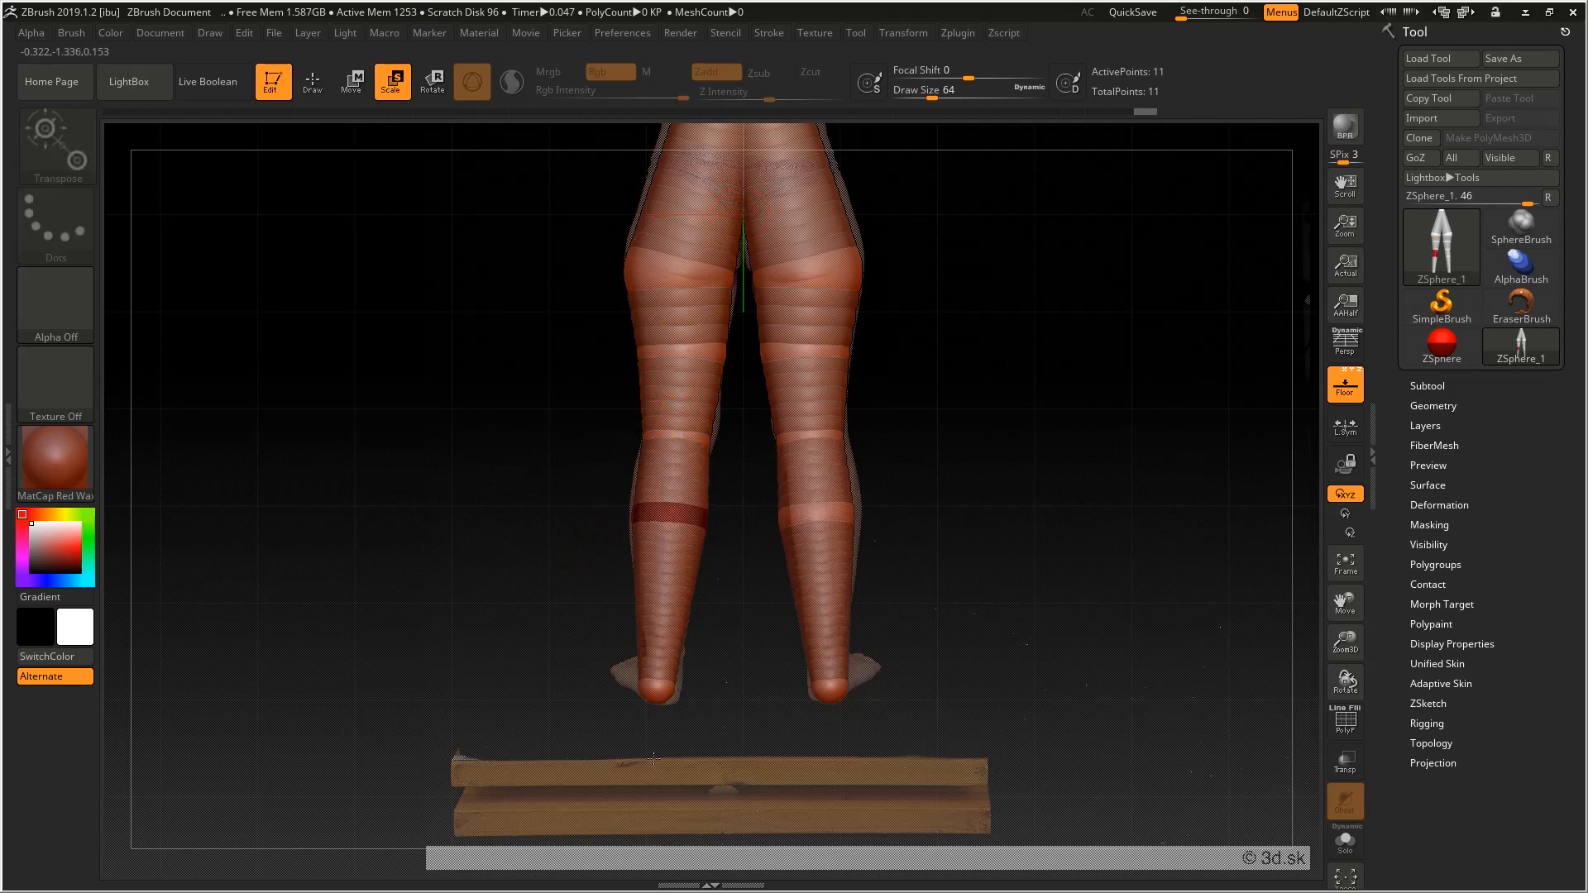
pyautogui.click(350, 81)
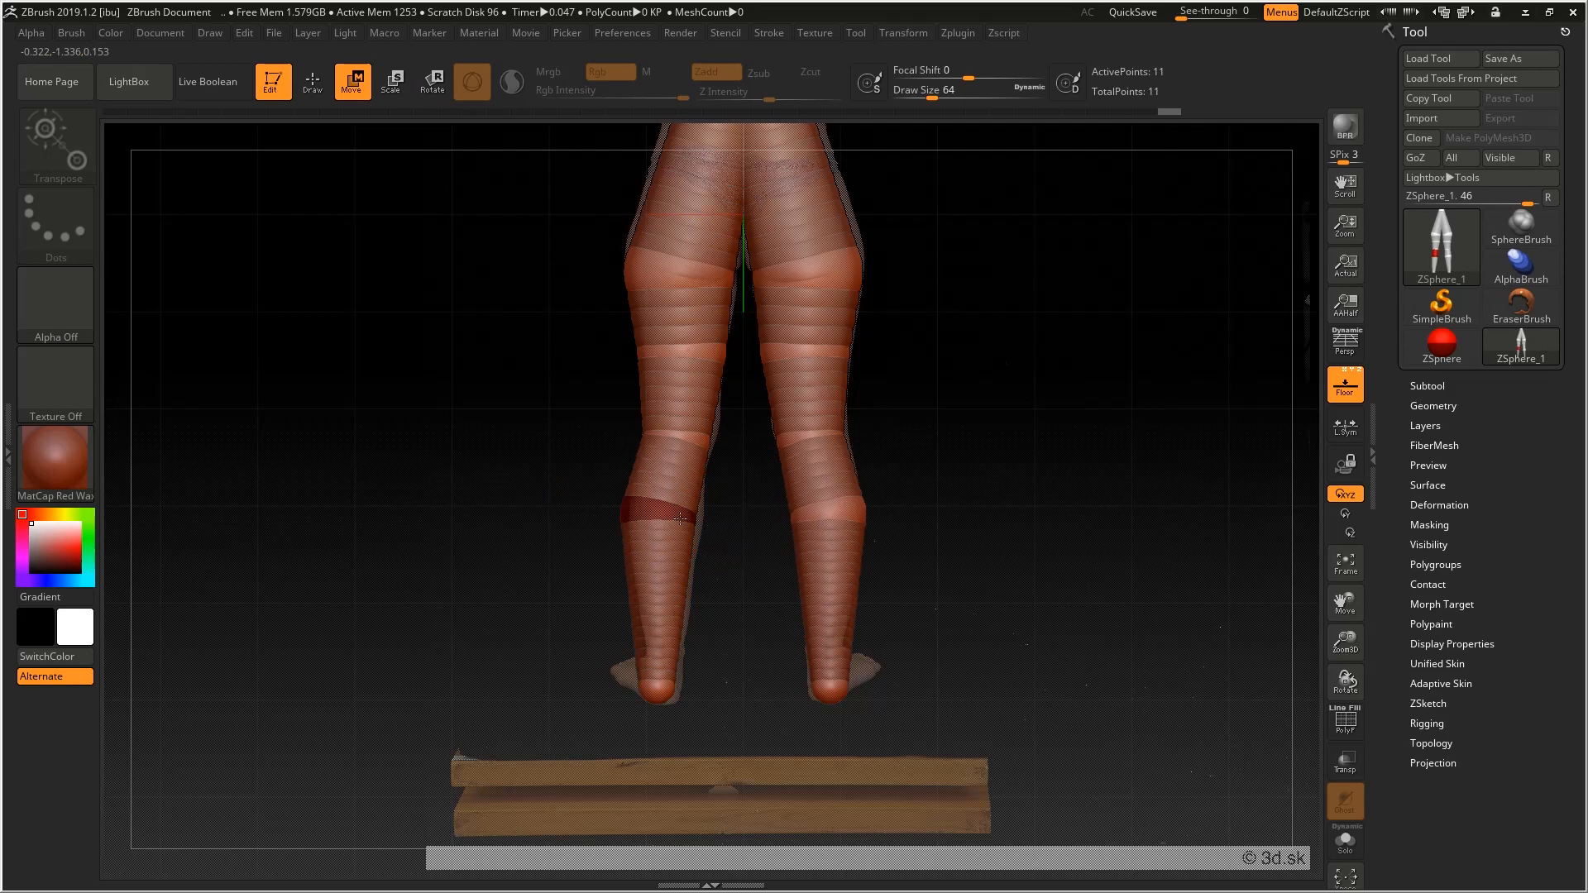
pyautogui.moveTo(676, 435); pyautogui.dragTo(649, 688)
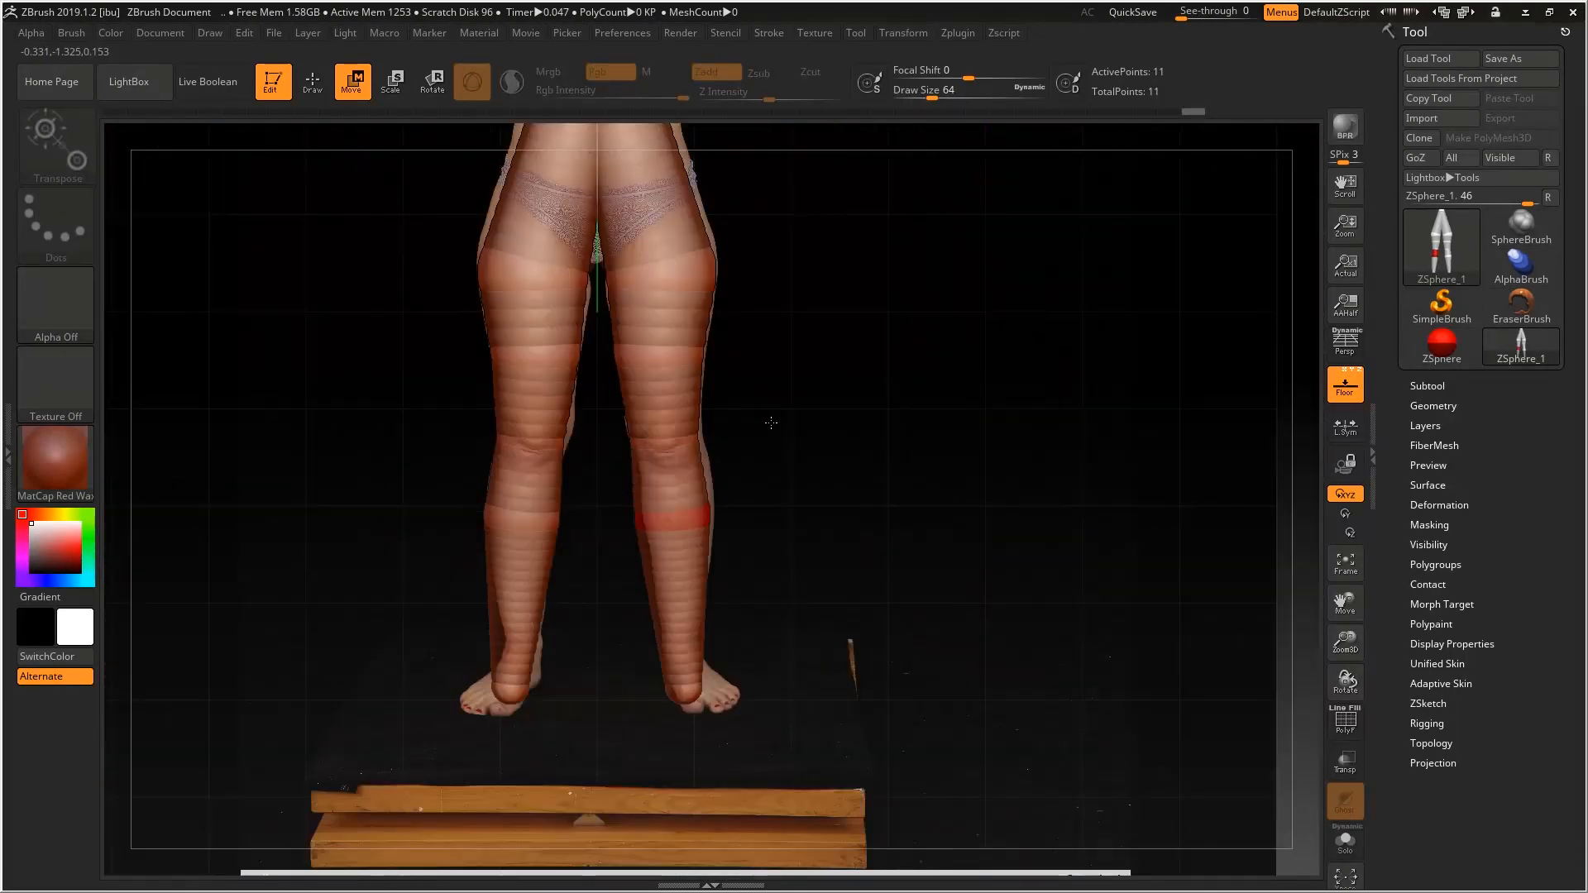
pyautogui.click(351, 81)
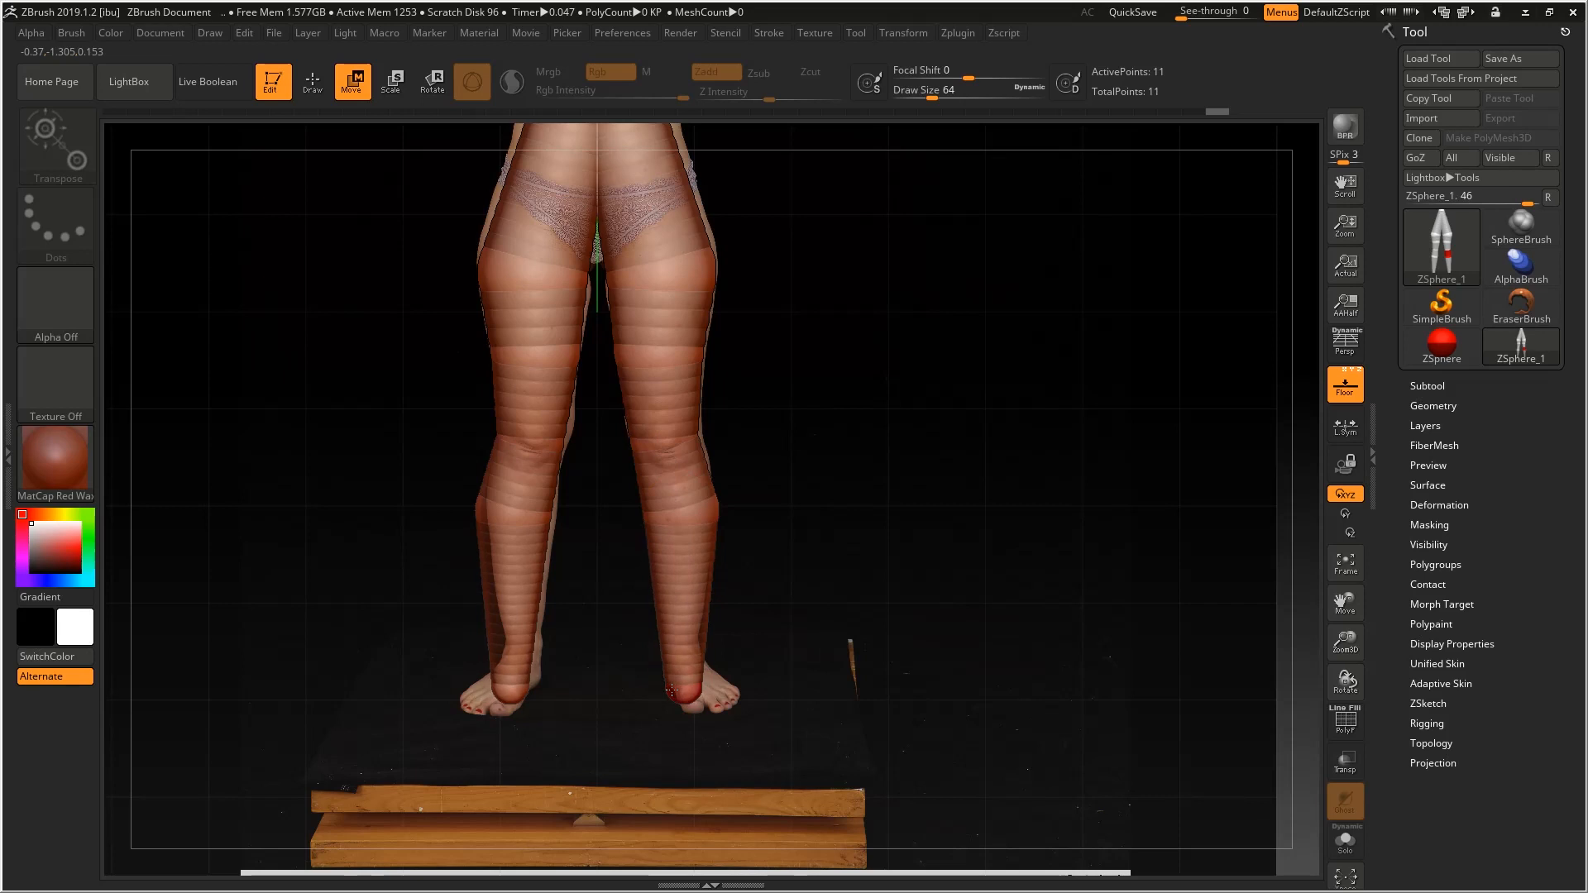
# Step: Shrink the ankle spheres and align the leg spheres with the side reference
pyautogui.click(391, 81)
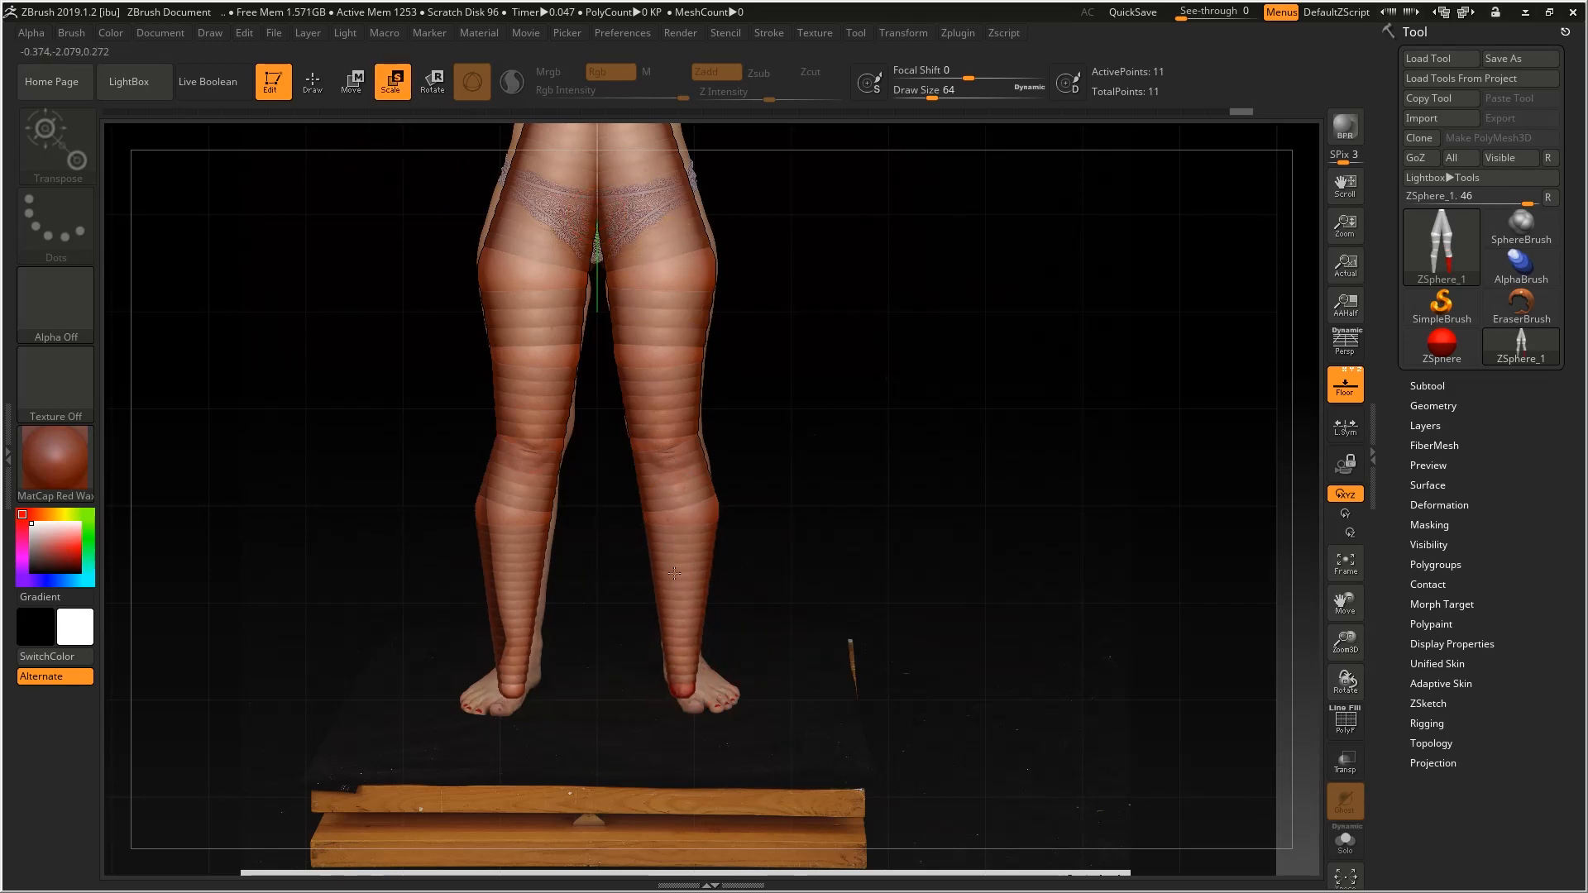
pyautogui.moveTo(678, 507); pyautogui.dragTo(678, 688)
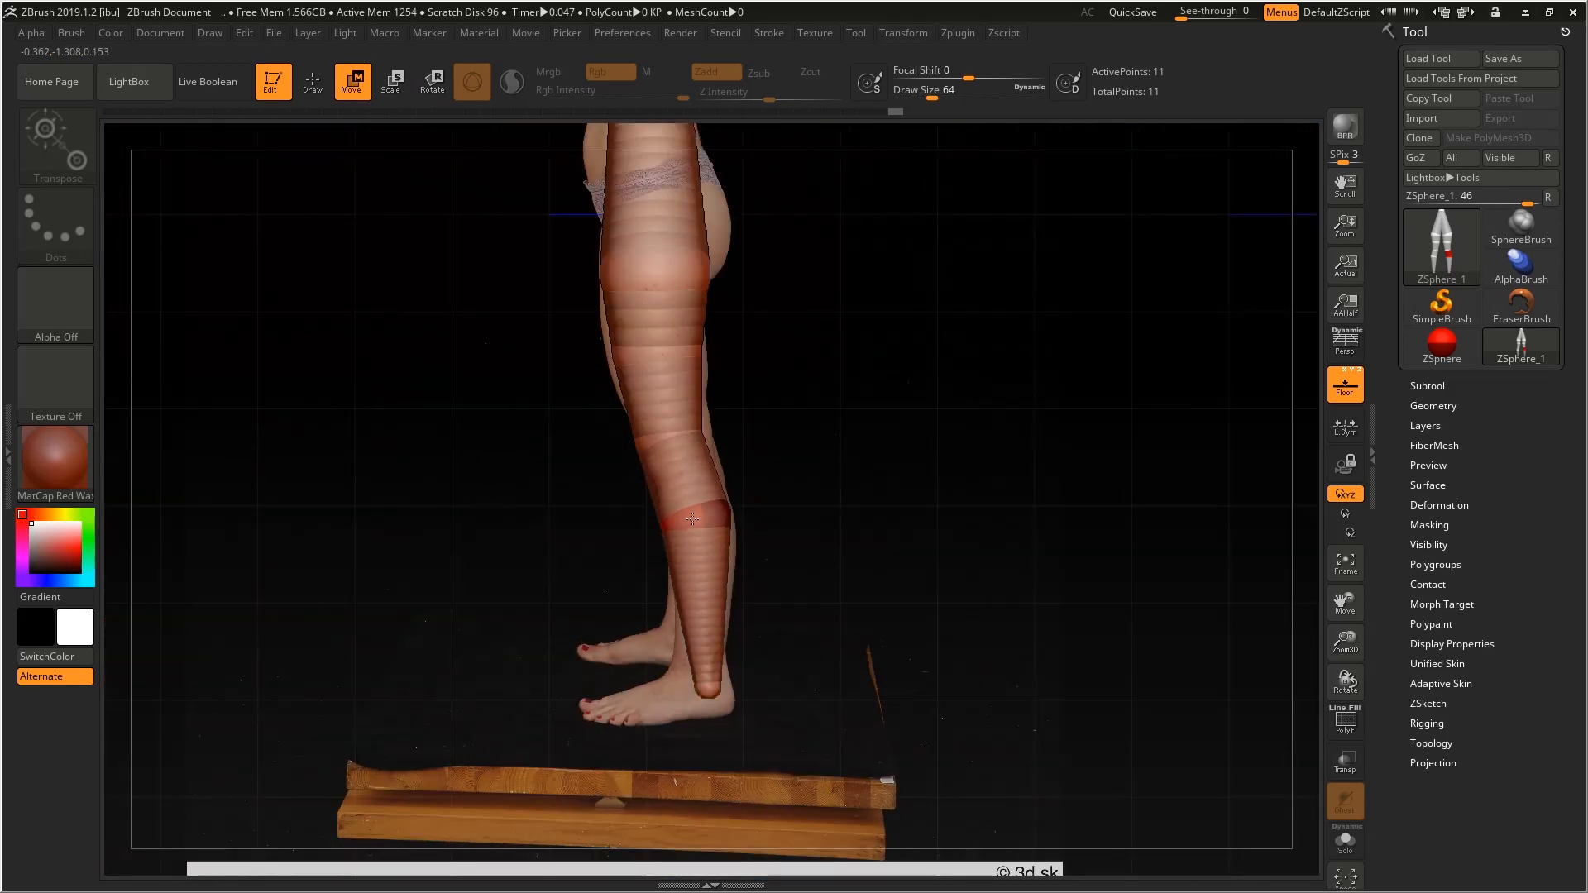
pyautogui.moveTo(693, 405); pyautogui.dragTo(930, 372)
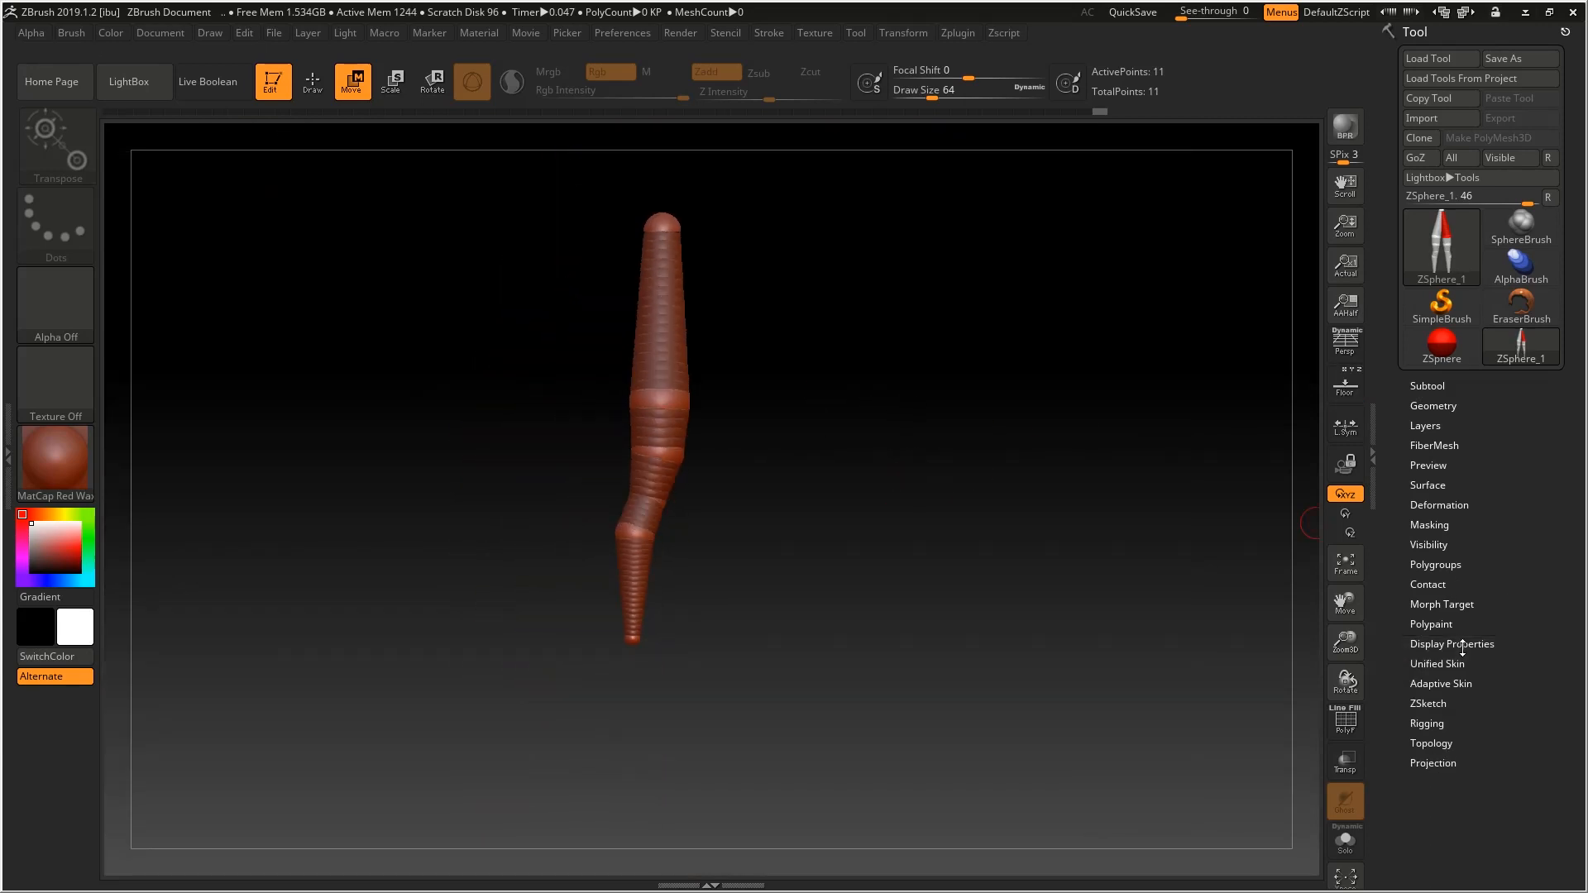
# Step: Enable the Adaptive Skin preview of the legs and raise its Density to 3
pyautogui.click(1441, 683)
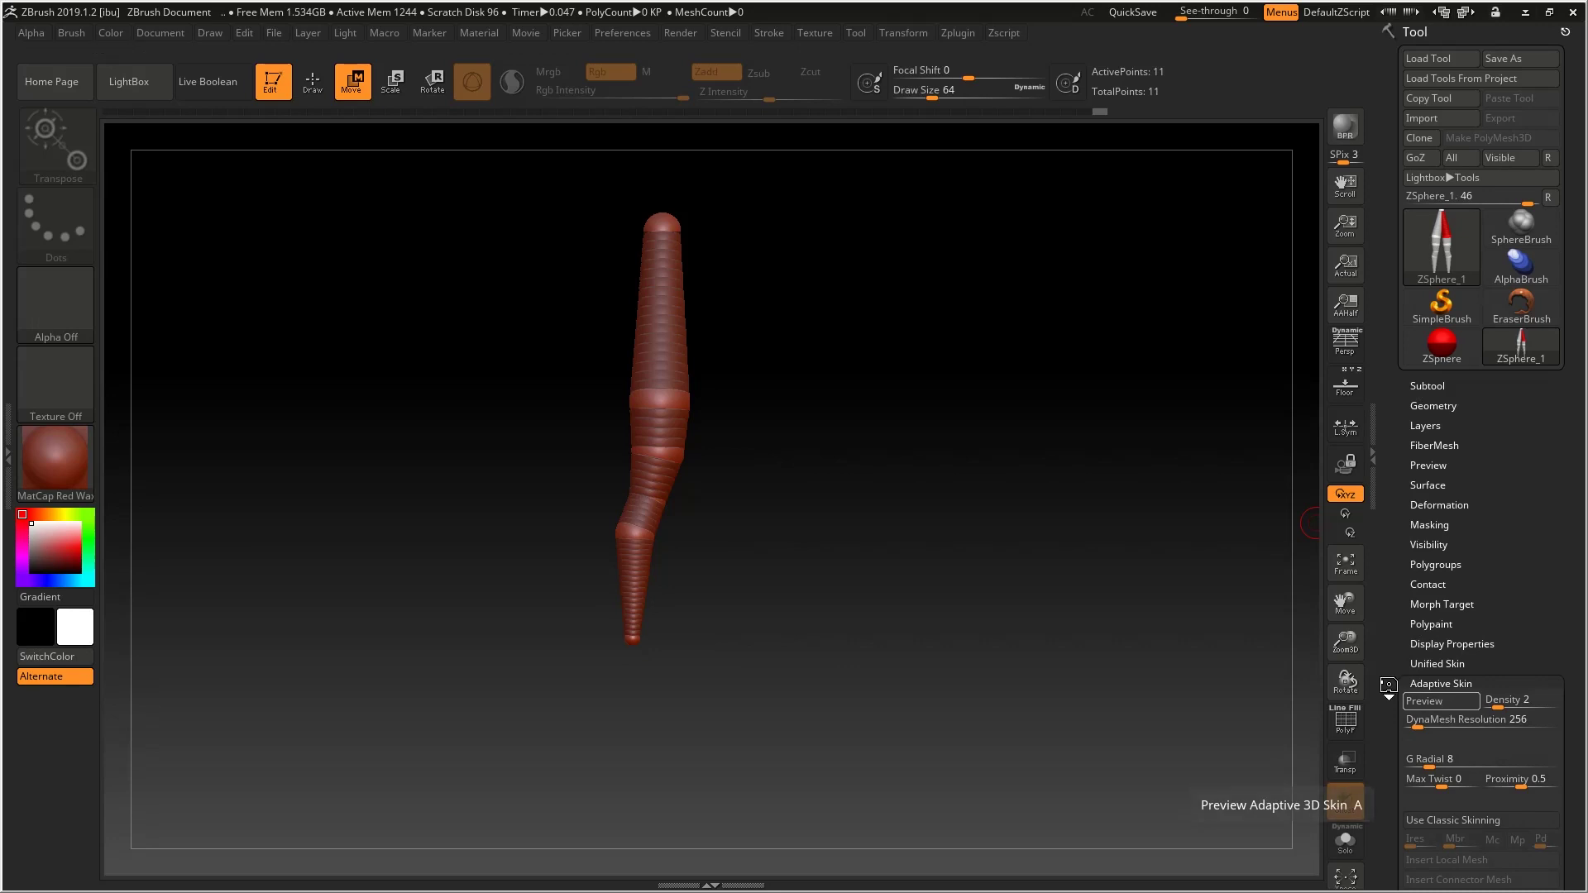
pyautogui.click(1439, 701)
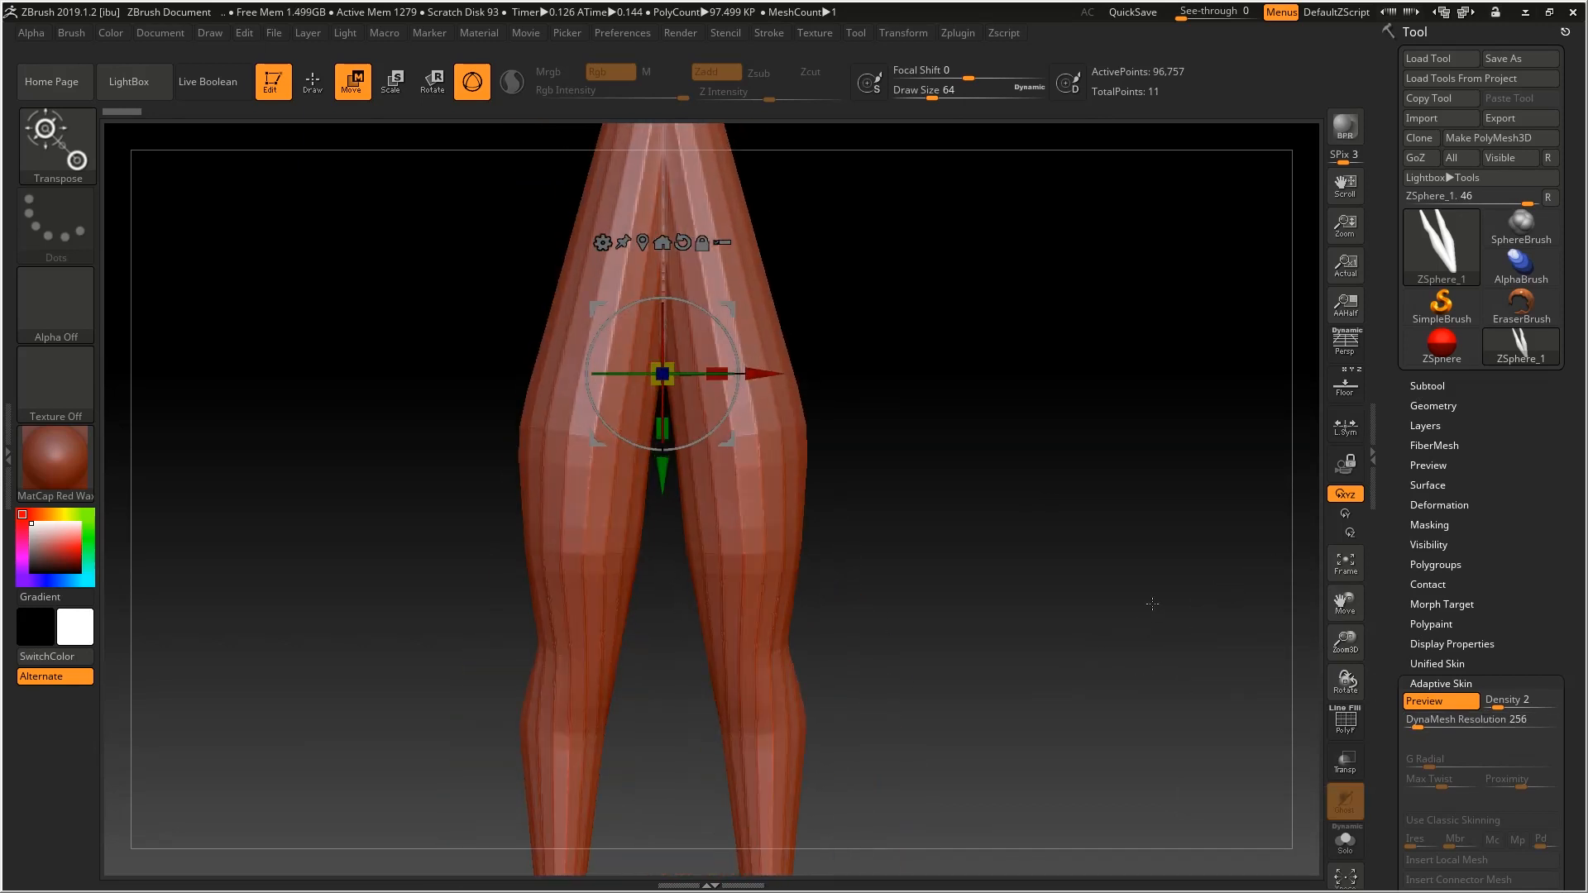
pyautogui.click(1478, 720)
pyautogui.write('0')
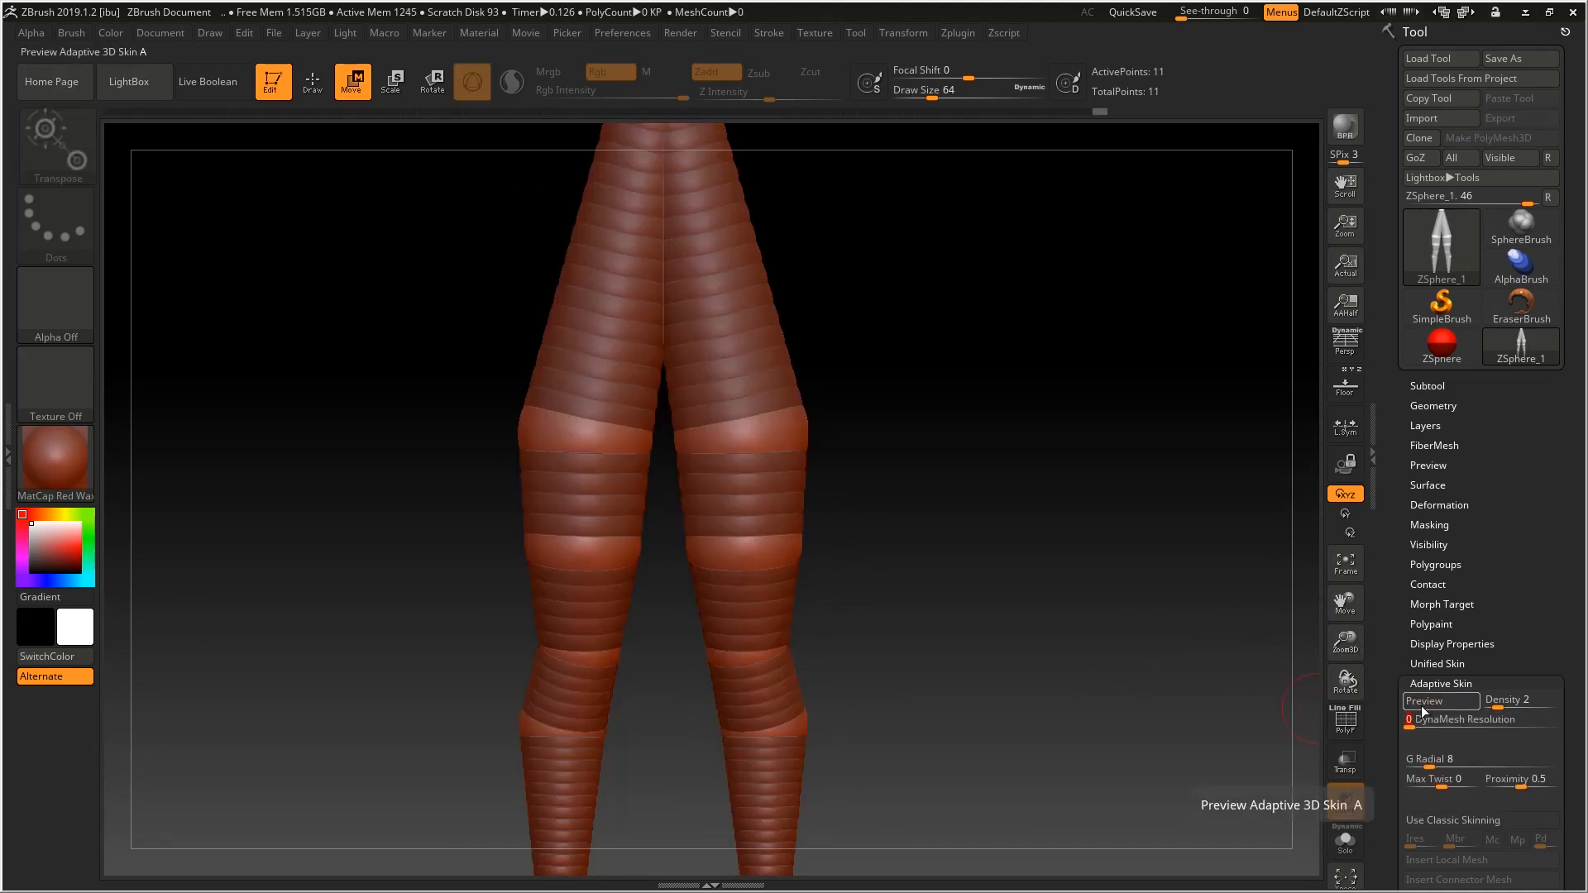
pyautogui.click(1439, 701)
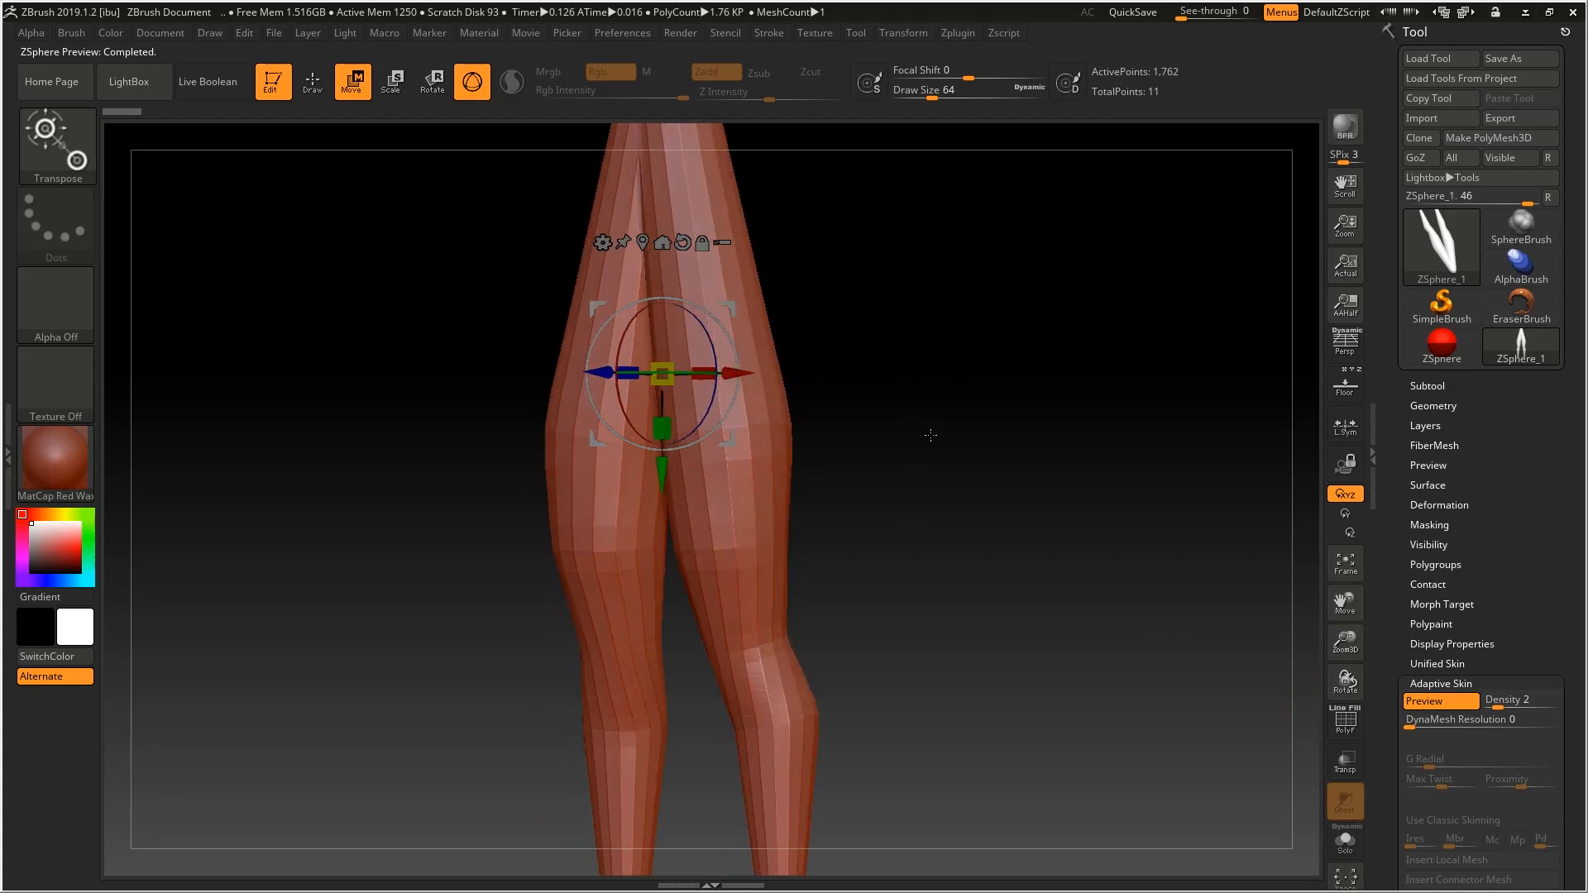
pyautogui.moveTo(930, 435); pyautogui.dragTo(970, 501)
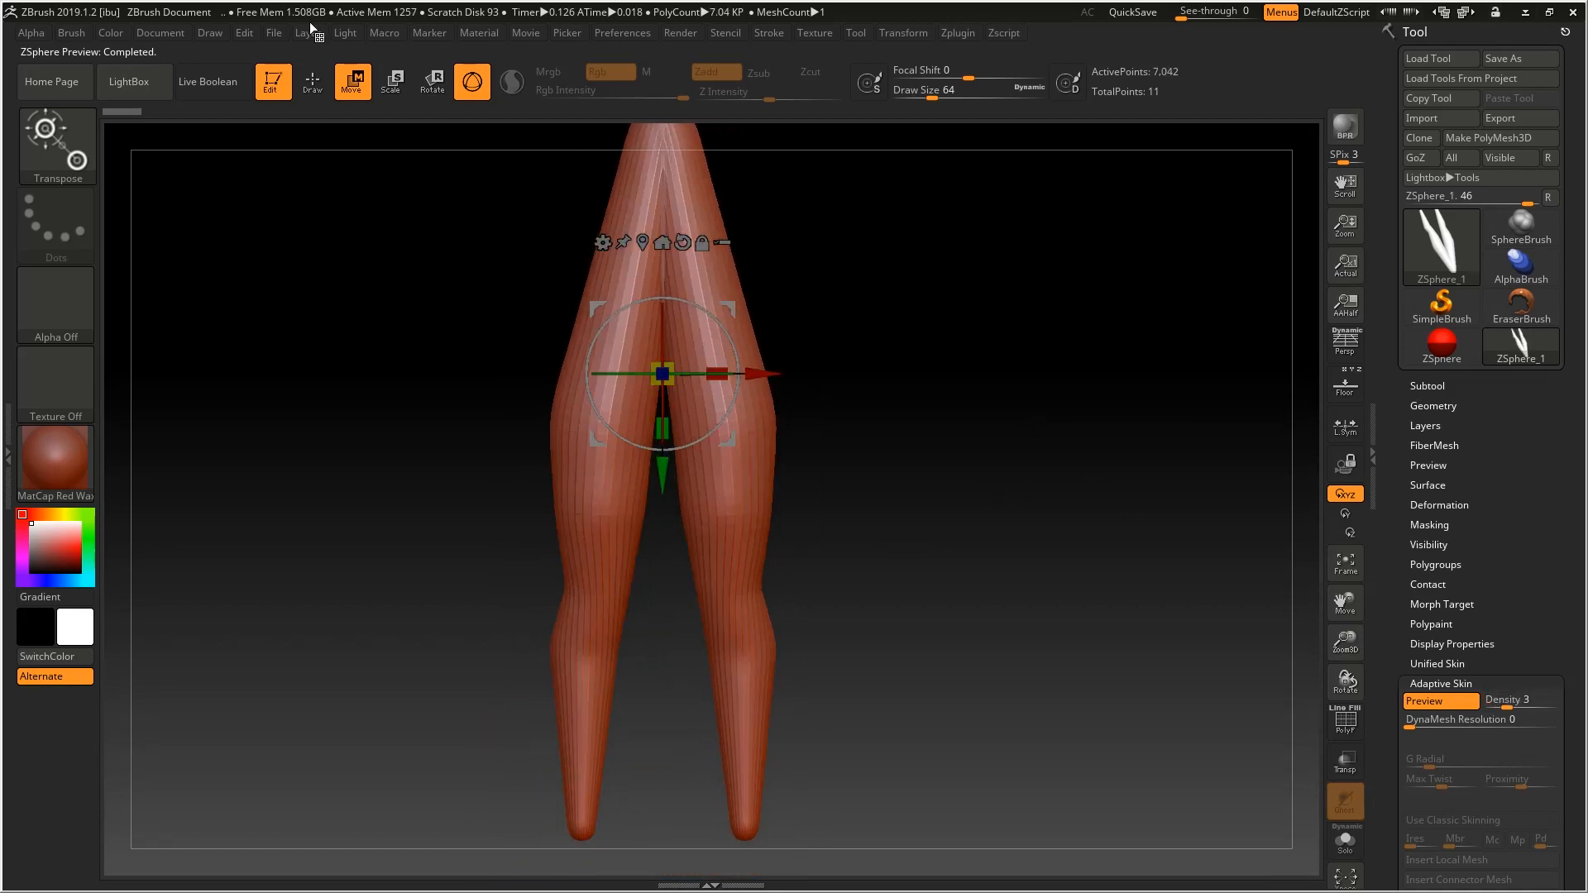
pyautogui.click(313, 82)
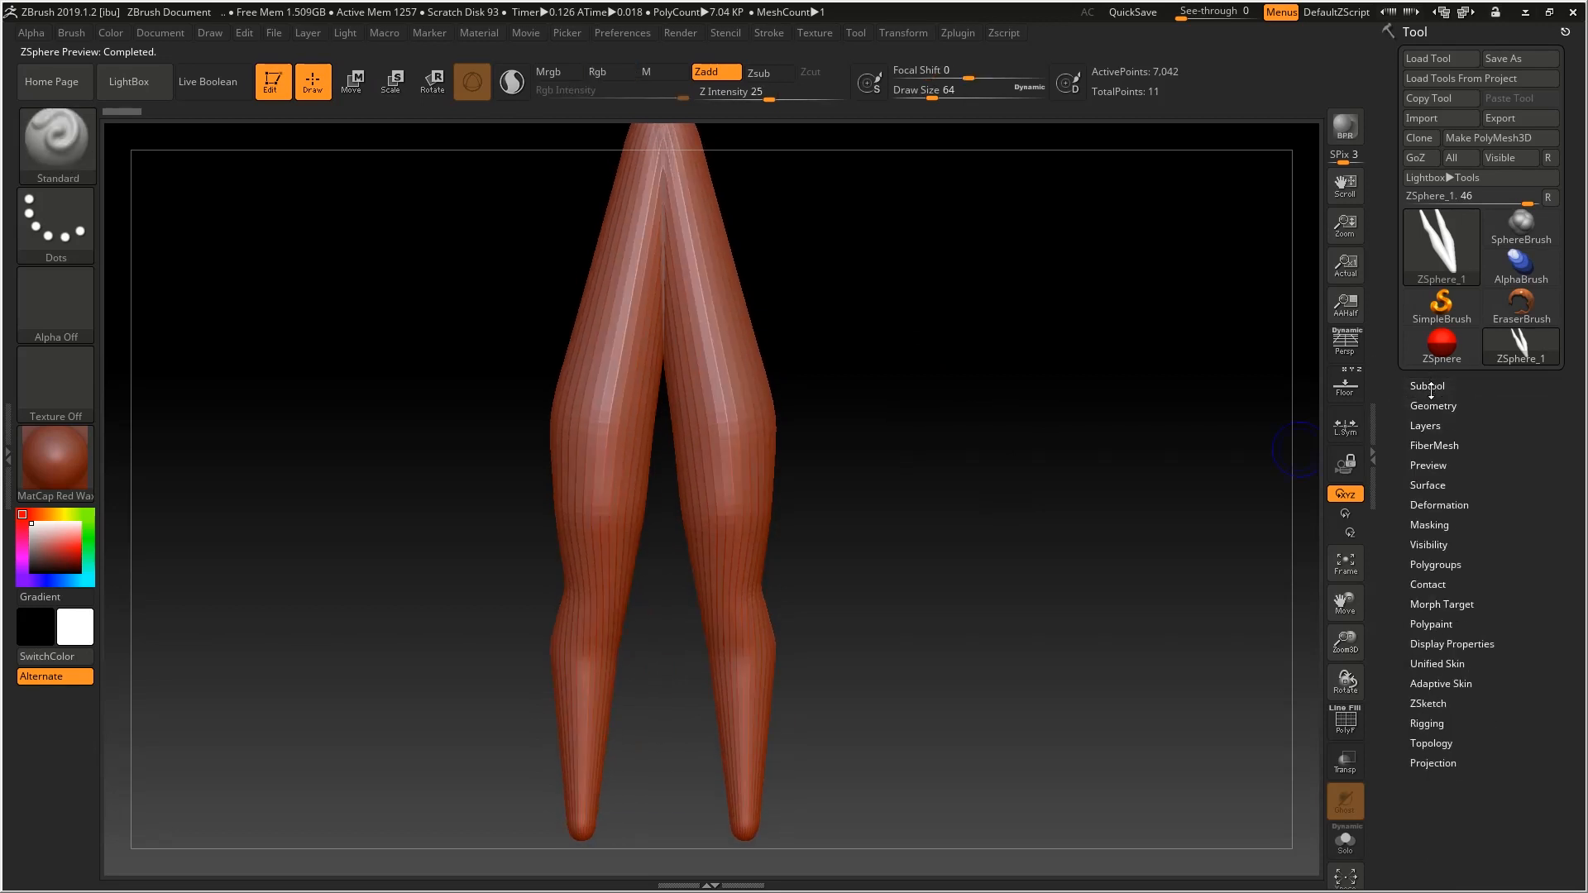
pyautogui.click(1441, 683)
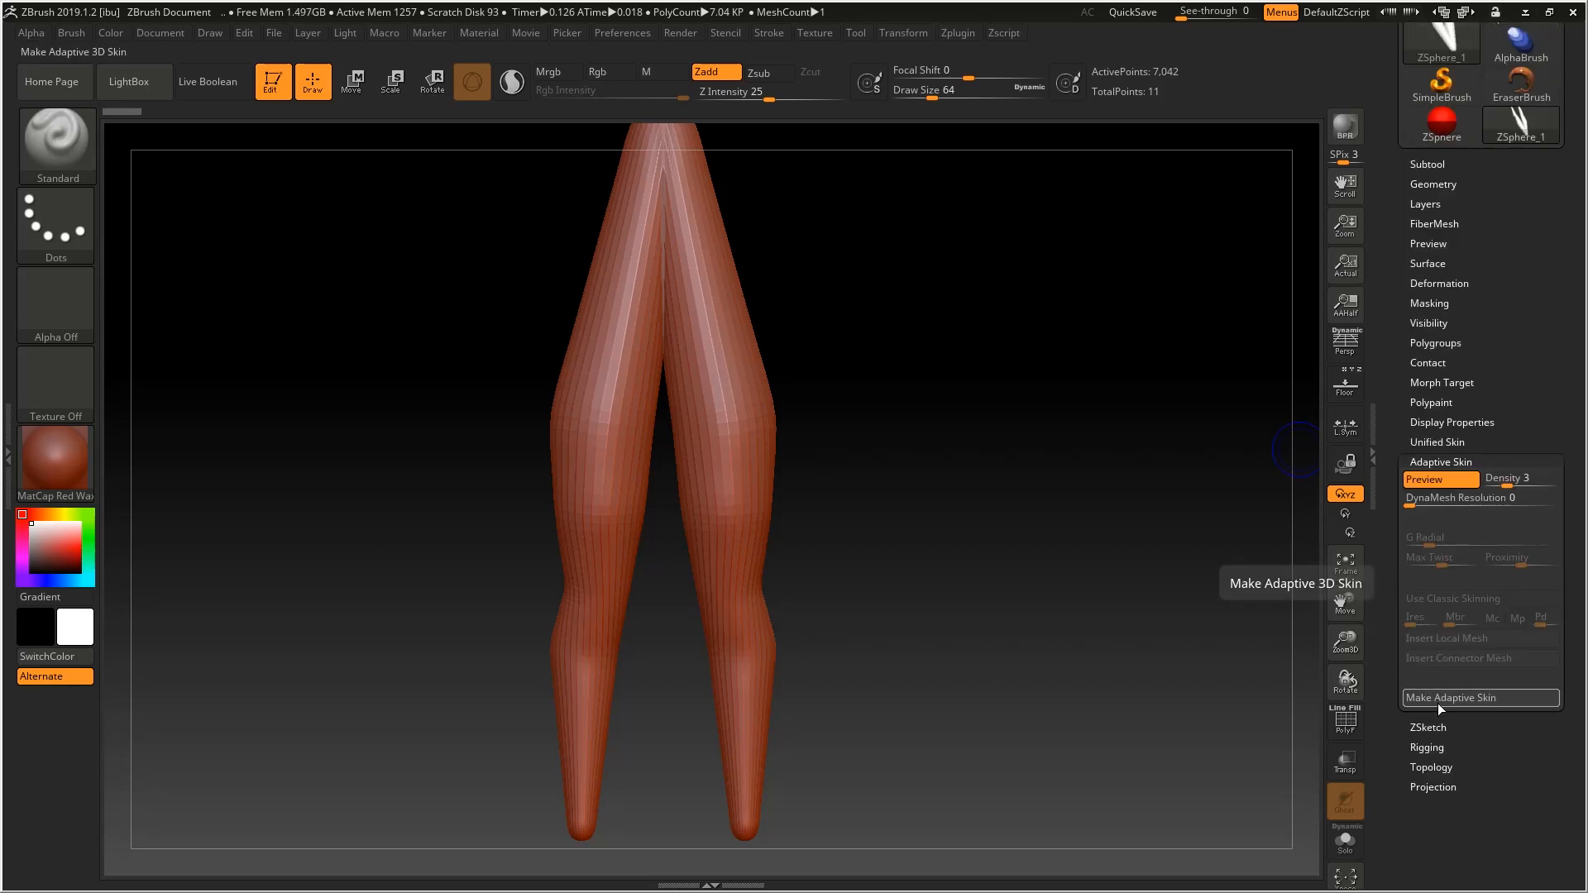
# Step: Make the adaptive skin Skin_ZSphere_2 and raise its subdivision level to 3
pyautogui.click(1478, 696)
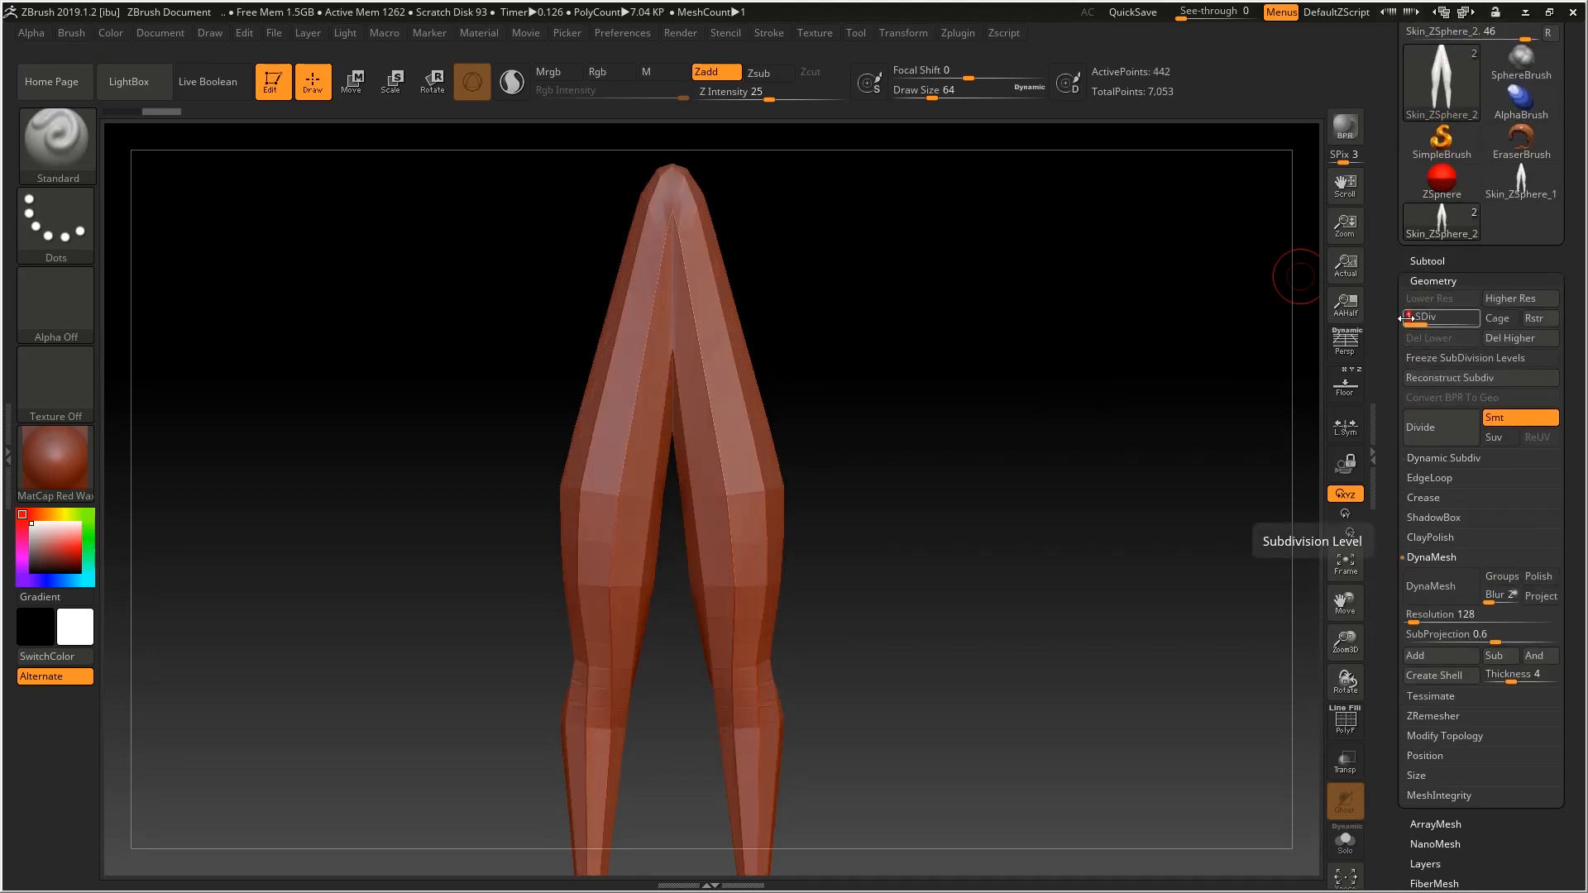
pyautogui.click(1428, 316)
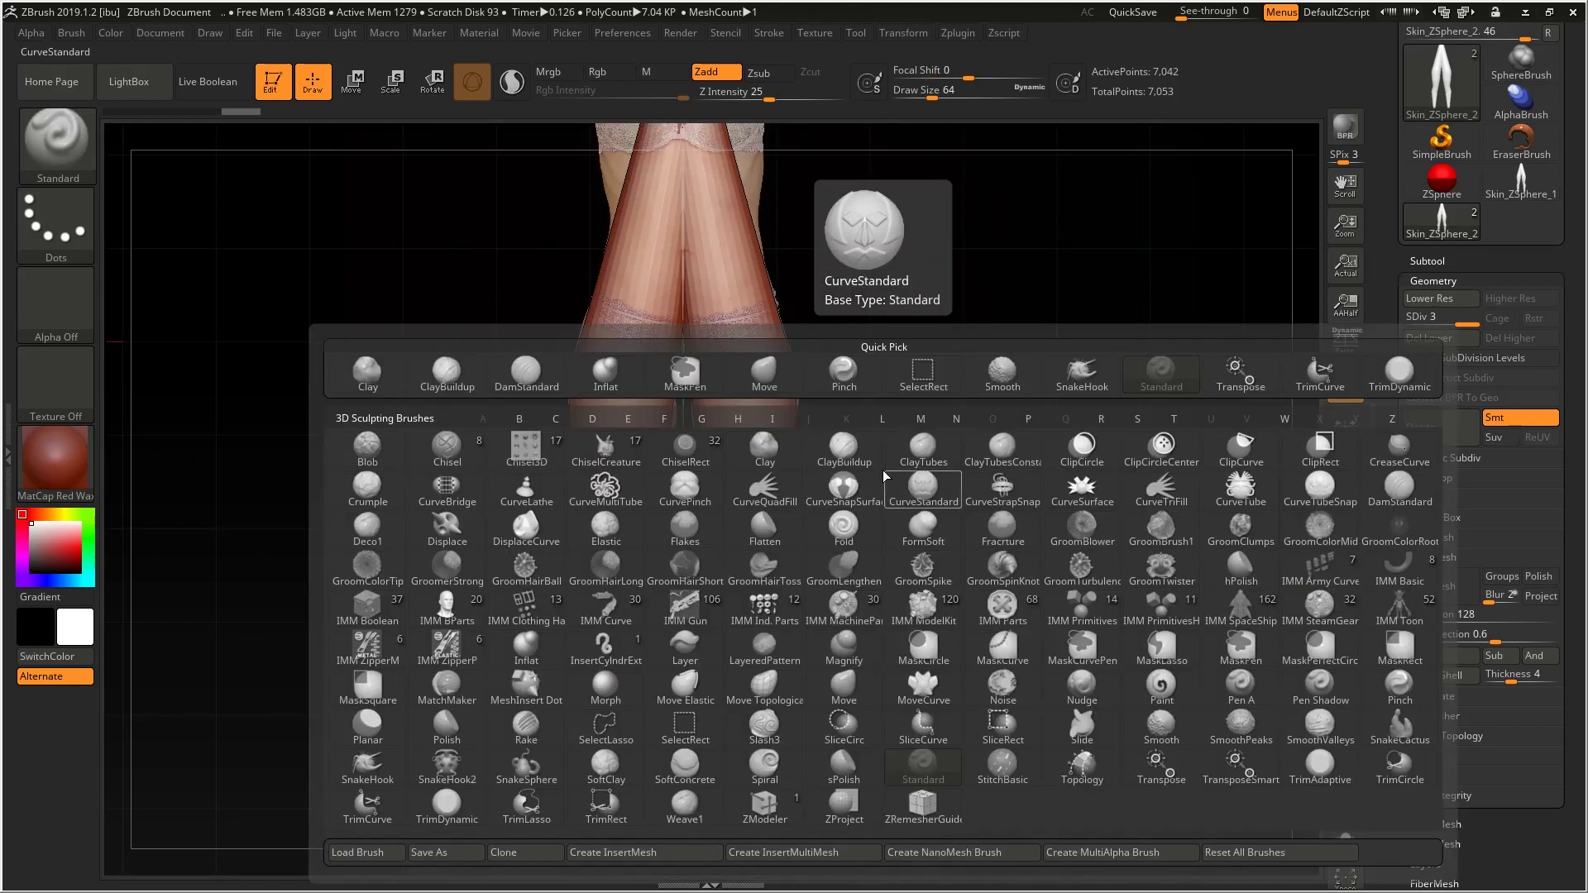
# Step: Reshape the legs with the Move brush, pulling the hips to fit the front reference
pyautogui.click(843, 486)
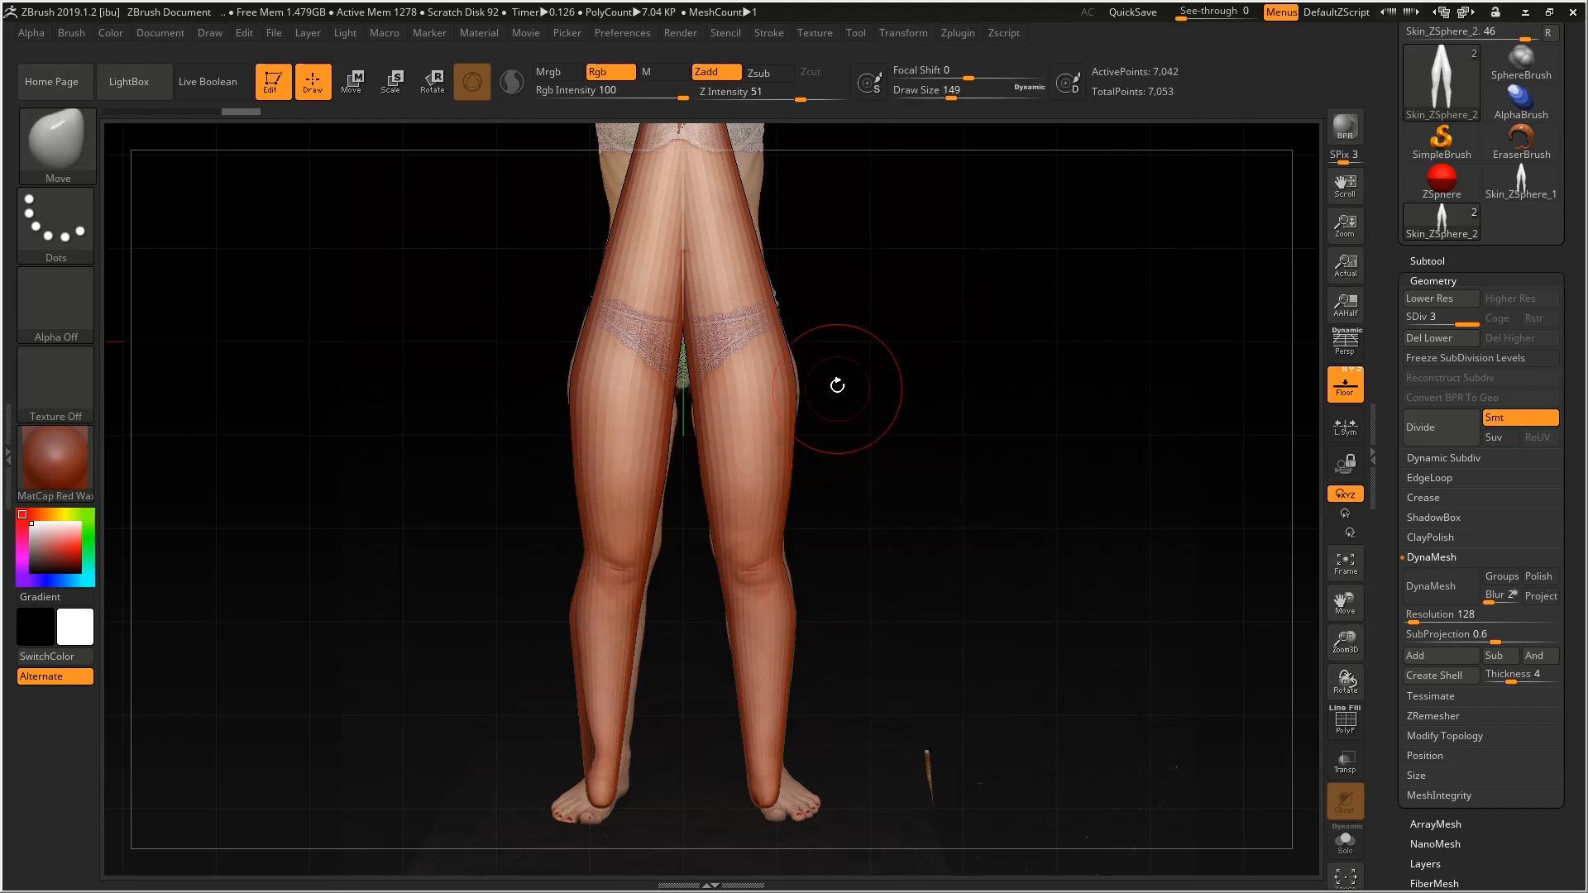
pyautogui.moveTo(798, 384)
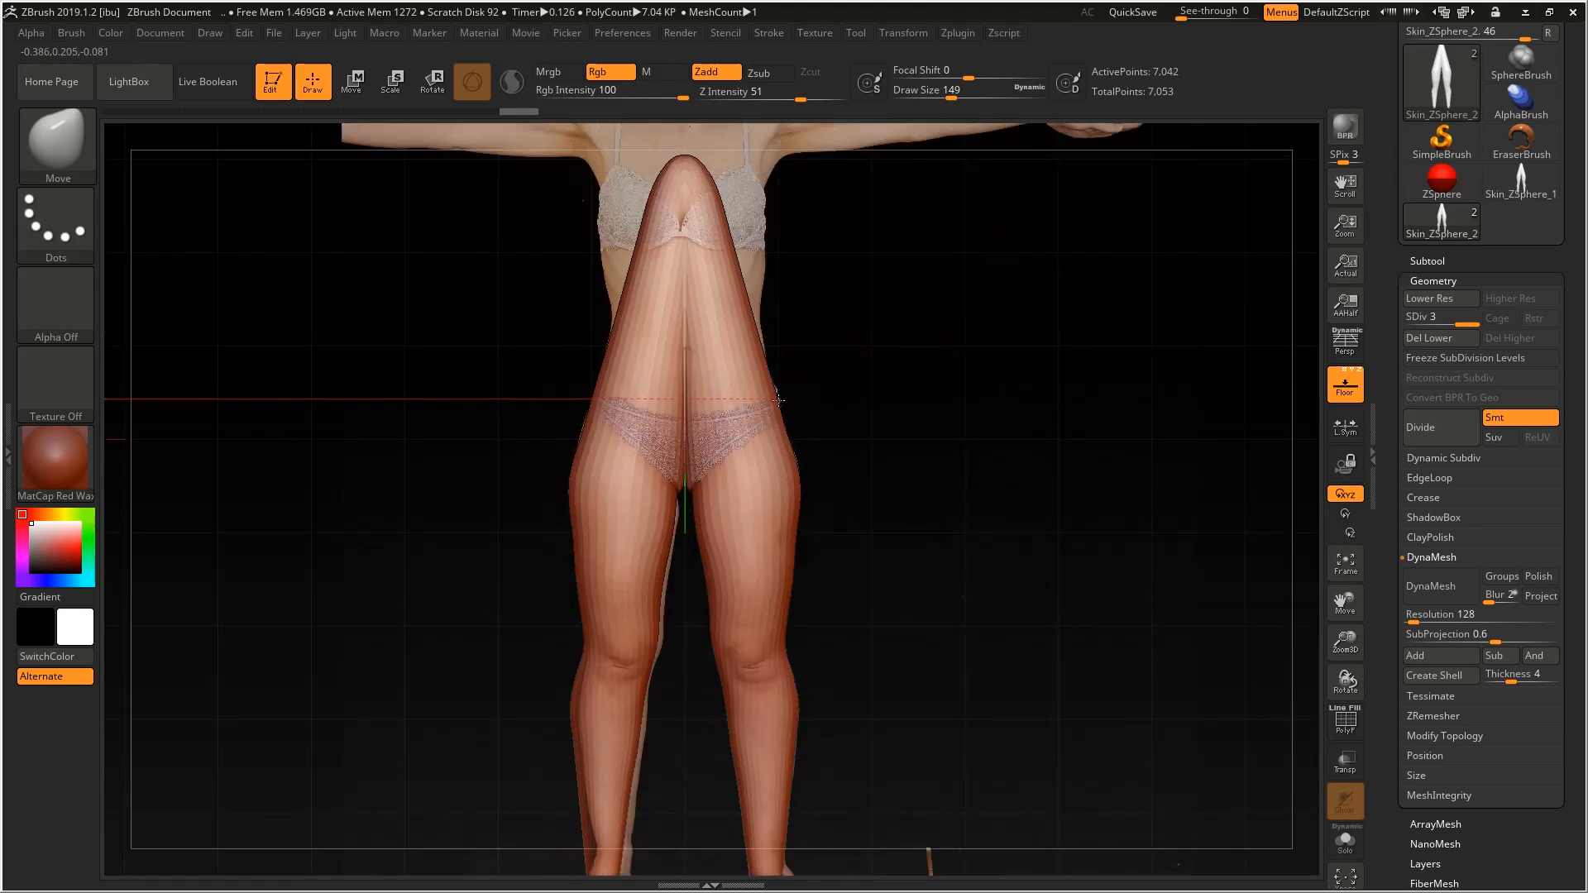
pyautogui.moveTo(779, 400); pyautogui.dragTo(724, 501)
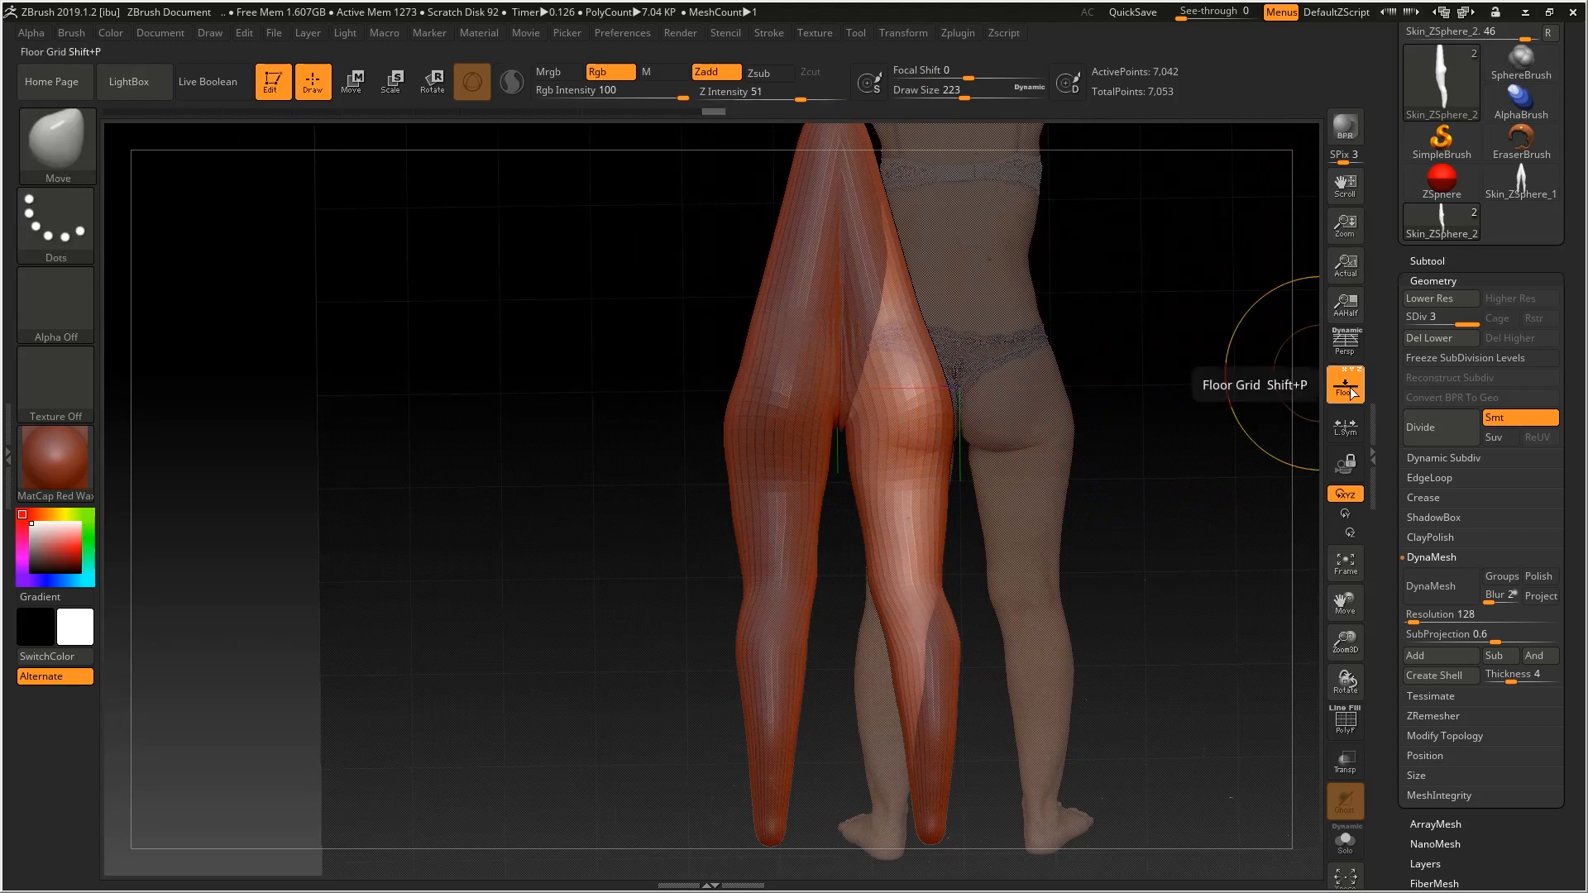
# Step: Show the reference images around the legs mesh via the Floor grid
pyautogui.click(1345, 384)
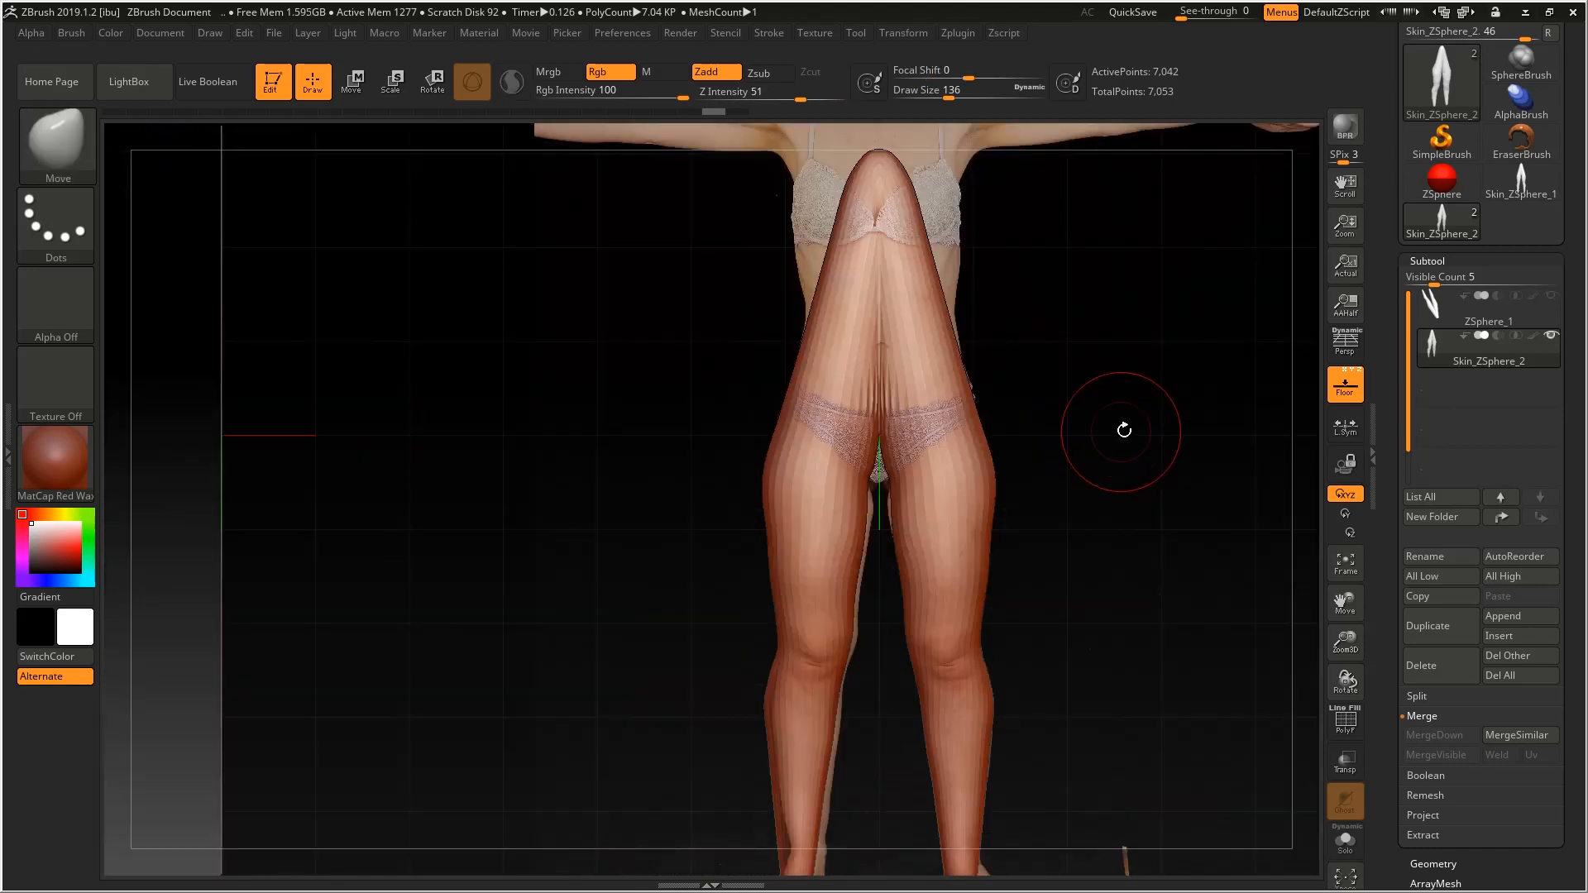
# Step: Append a Sphere3D subtool, shrink it to hip size and move it over the pelvis
pyautogui.click(1518, 616)
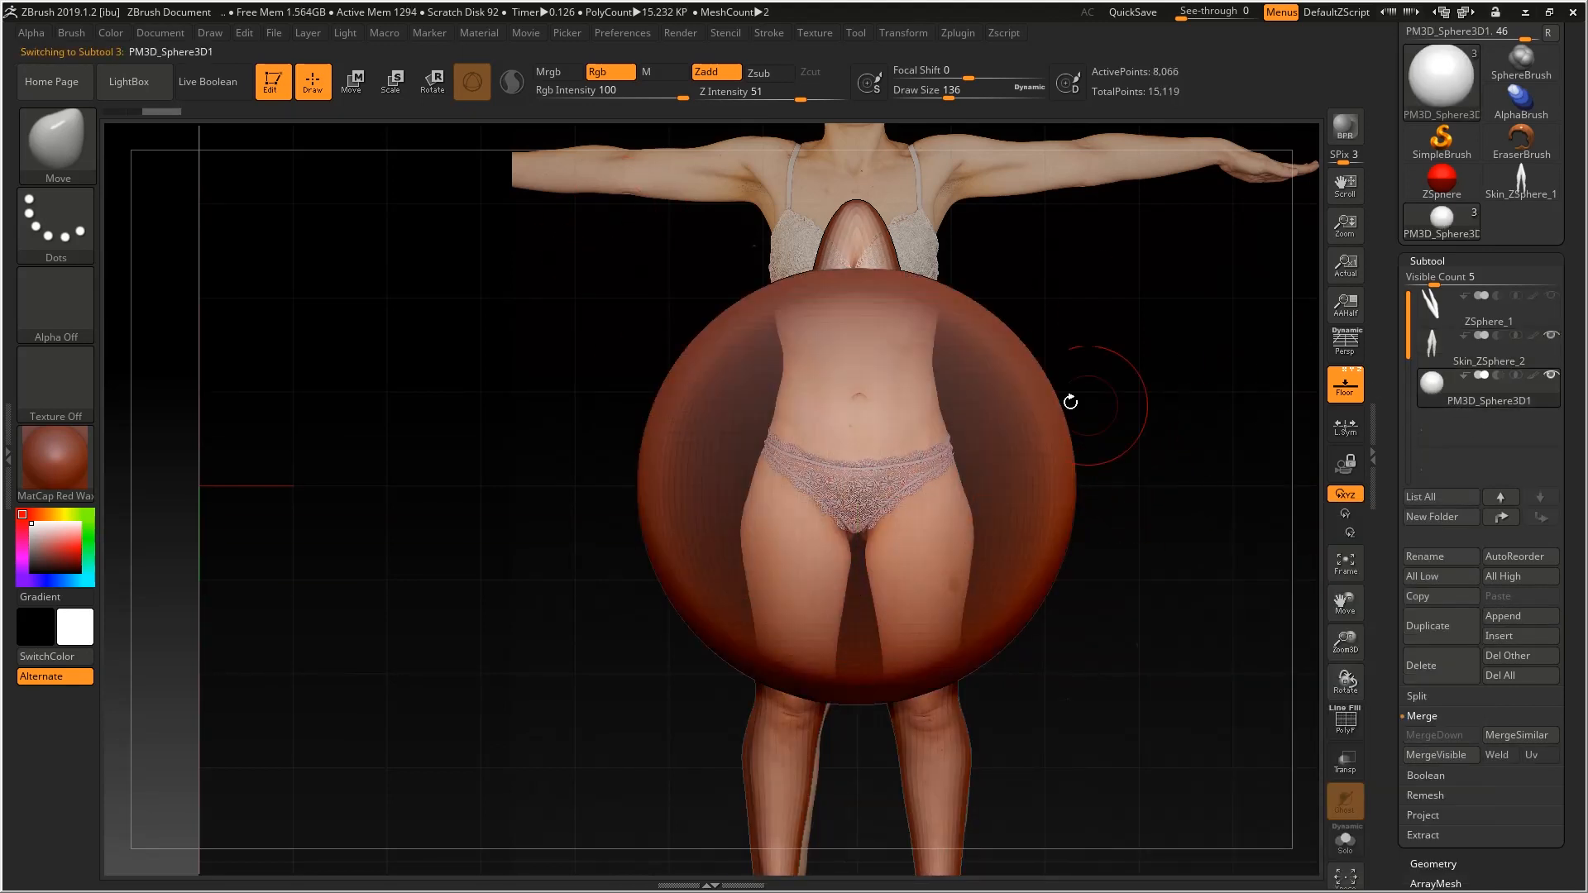
pyautogui.click(390, 81)
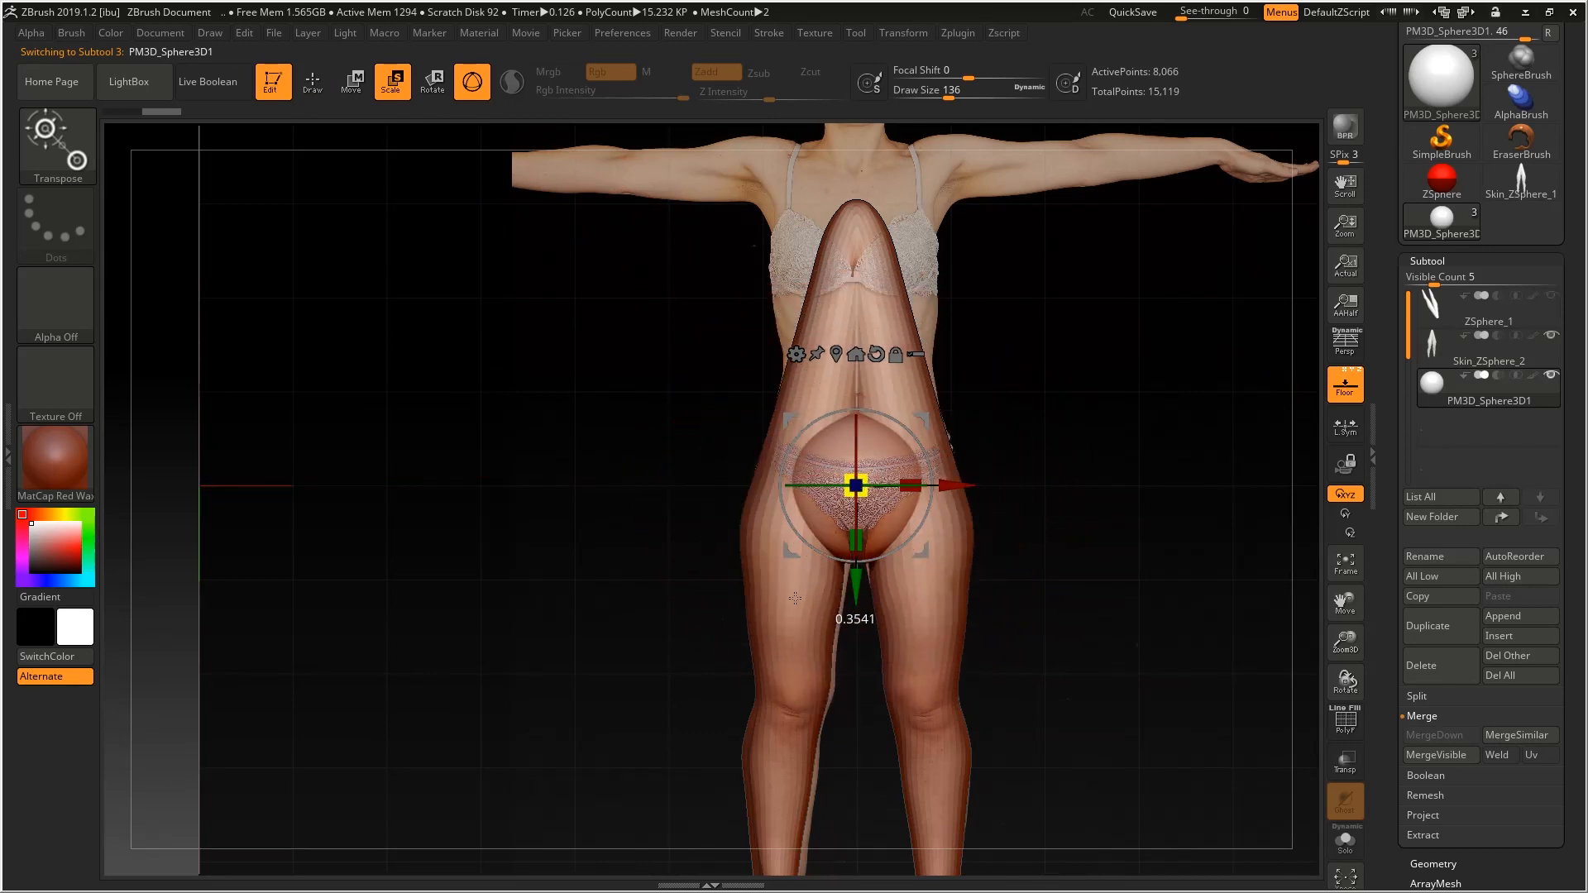
pyautogui.click(350, 81)
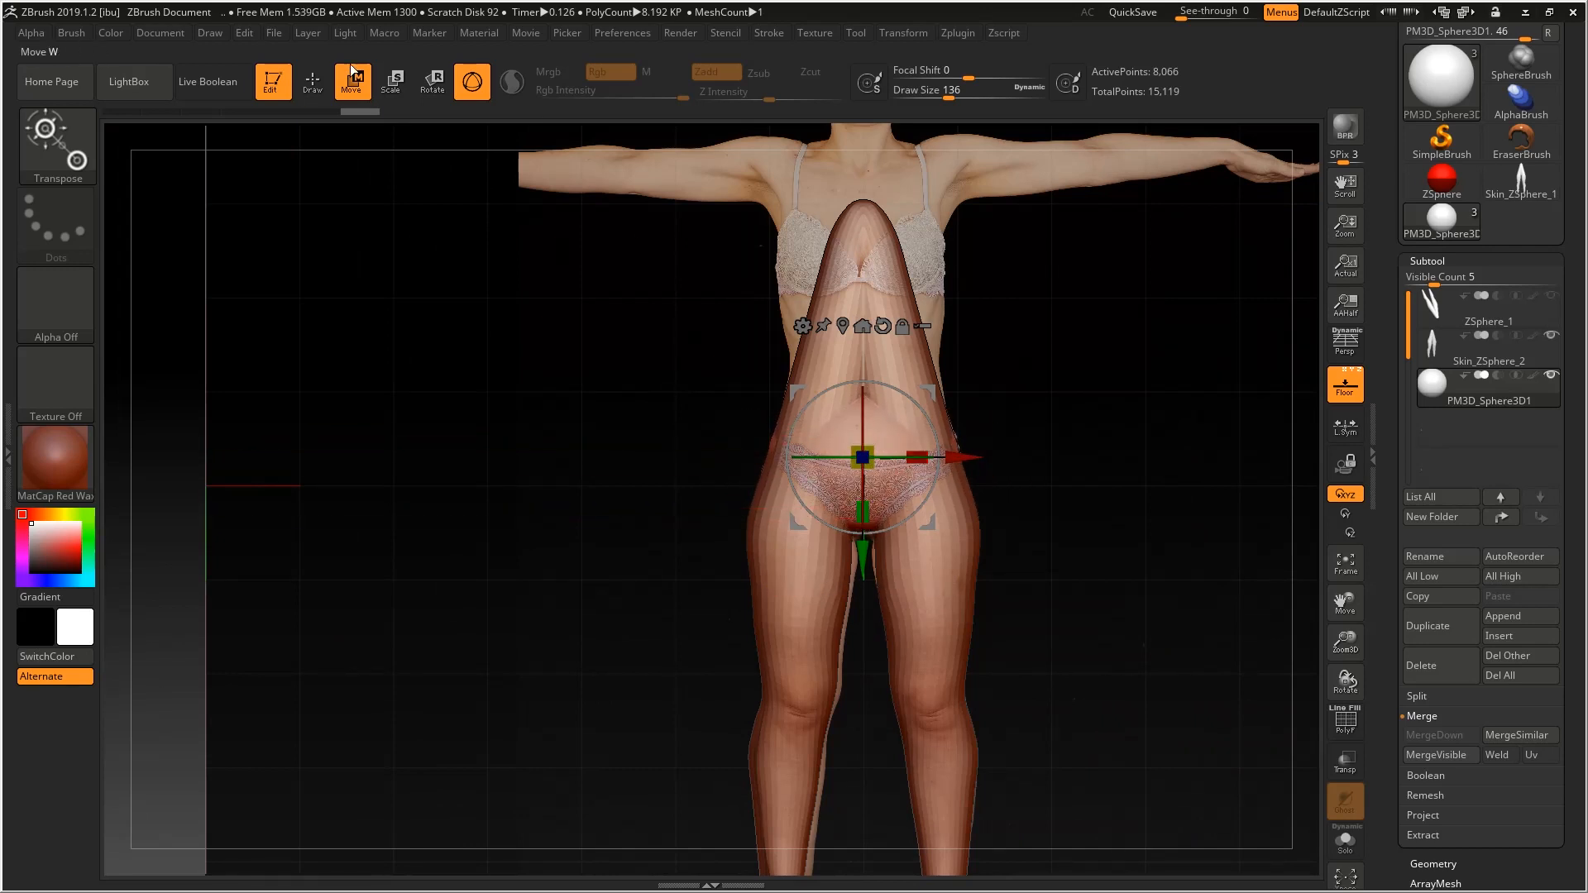
pyautogui.click(313, 81)
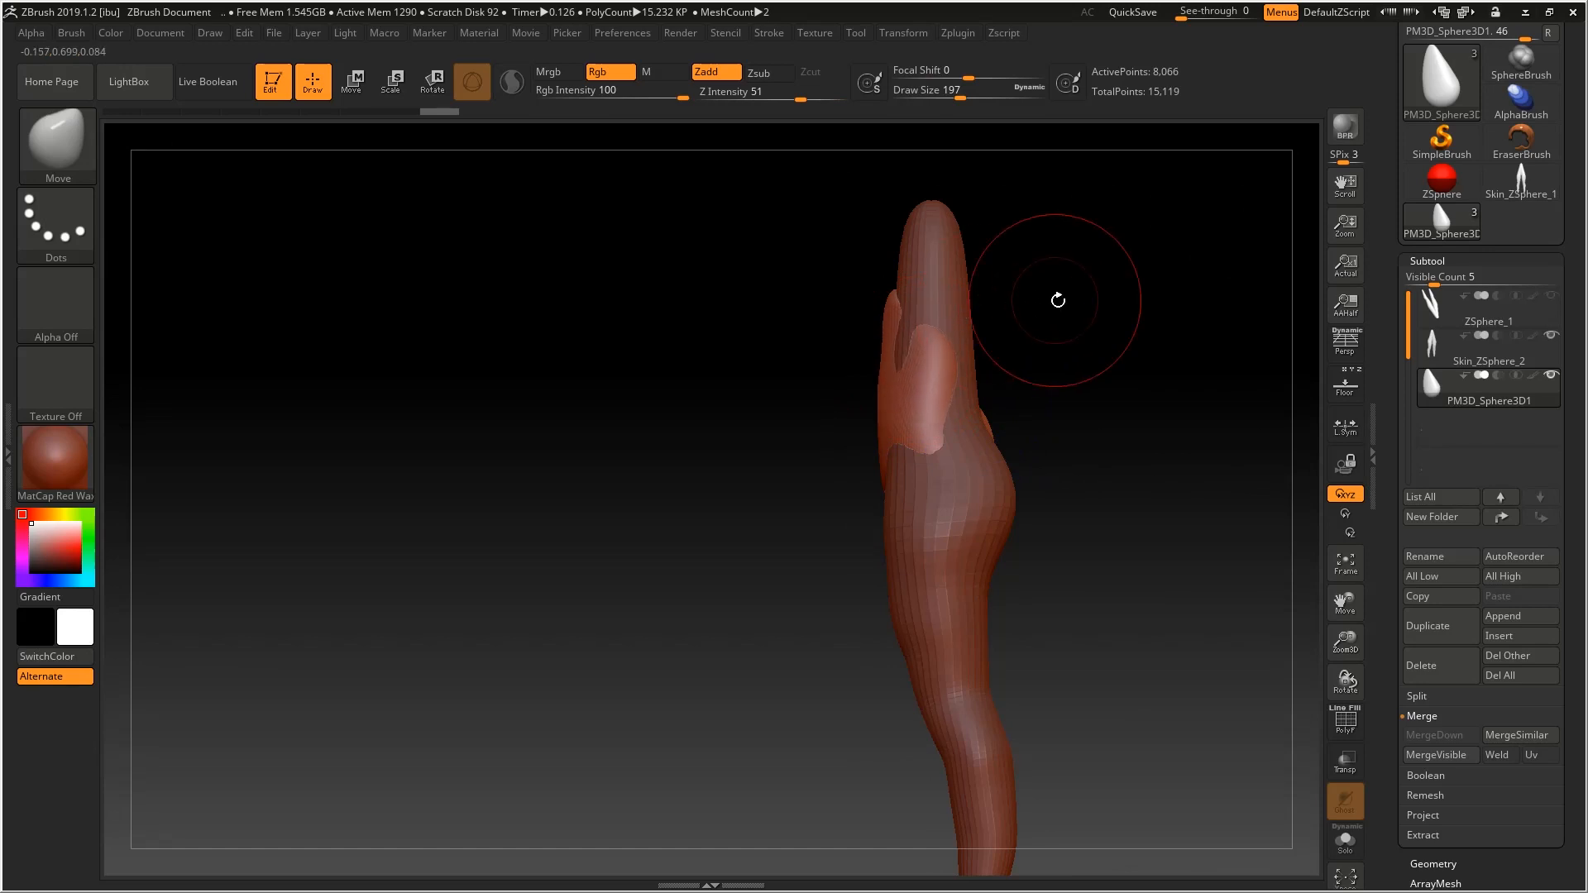
# Step: Sculpt the hip sphere sideways into a pelvis matching the reference outline, masking part of it
pyautogui.moveTo(1057, 299); pyautogui.dragTo(905, 321)
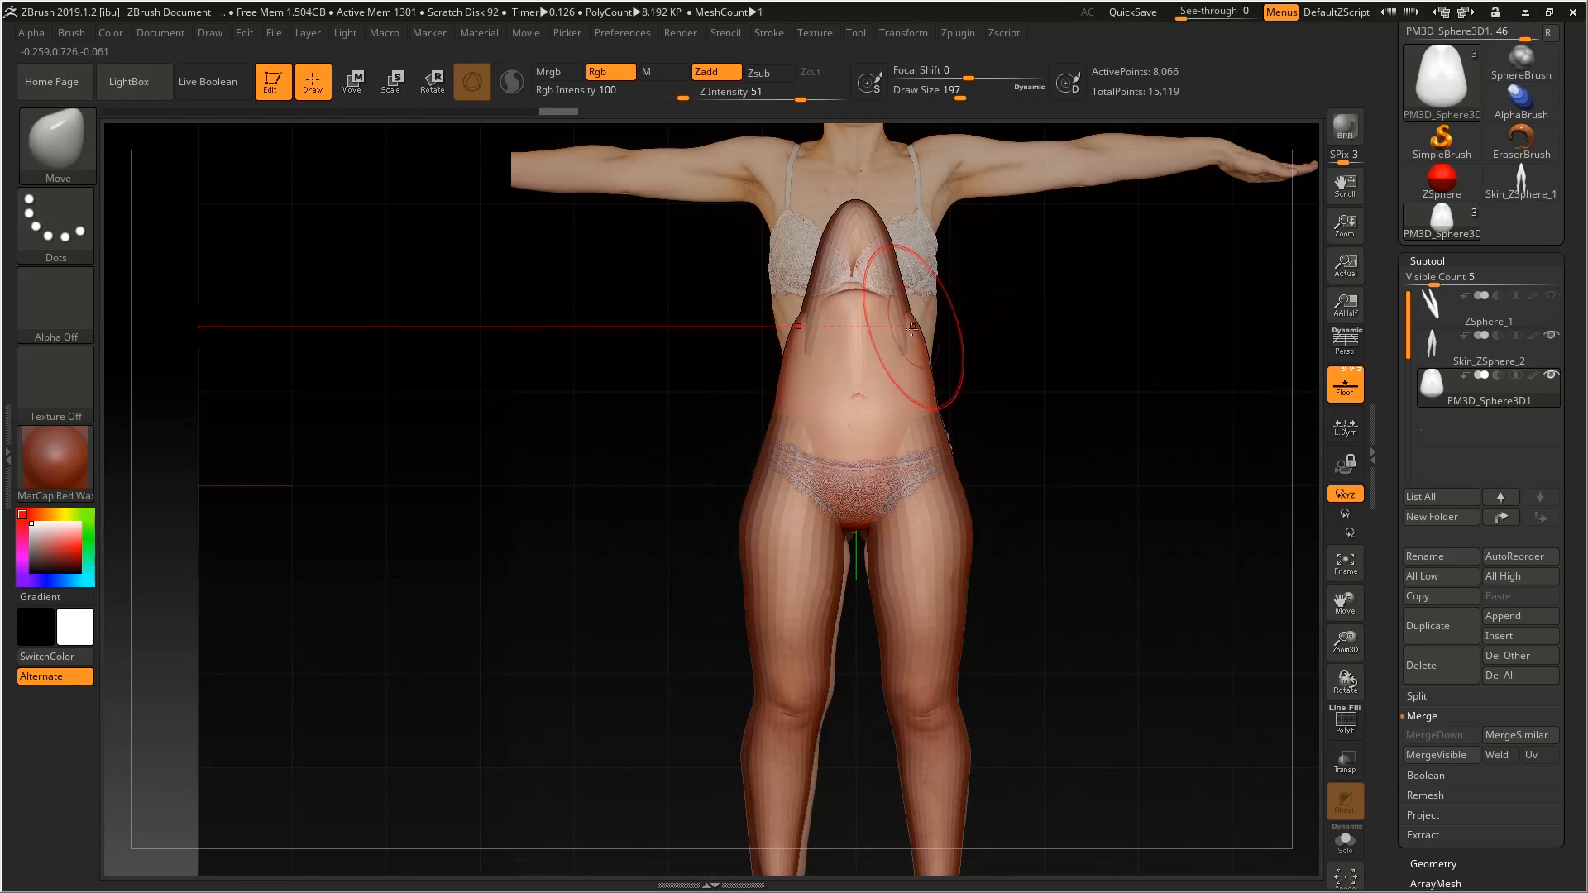
pyautogui.moveTo(891, 324); pyautogui.dragTo(973, 364)
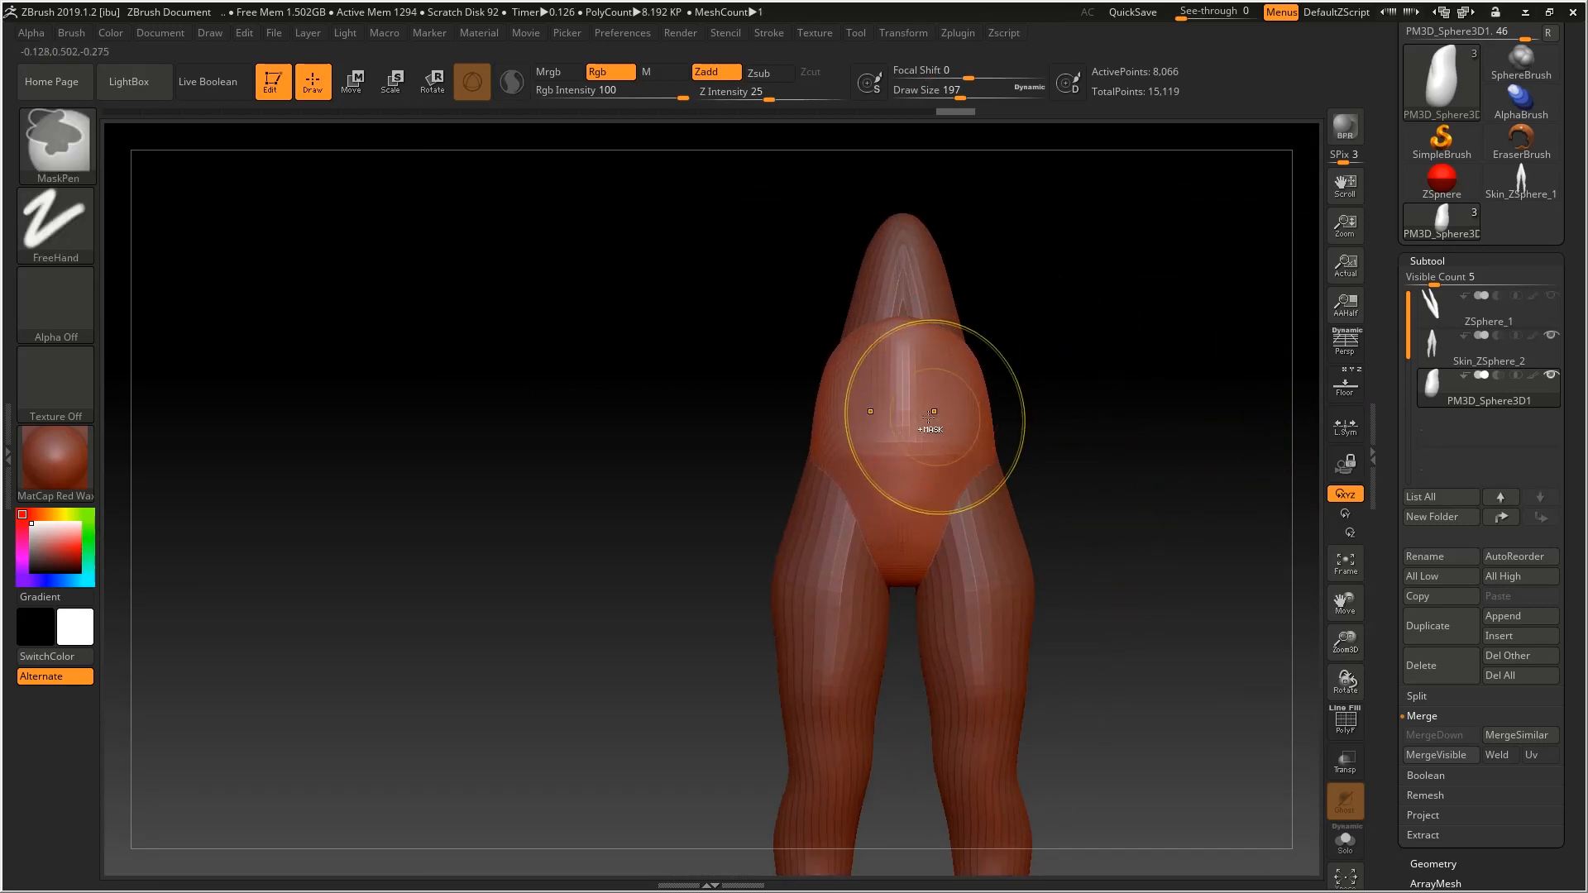
pyautogui.moveTo(912, 425); pyautogui.dragTo(1022, 385)
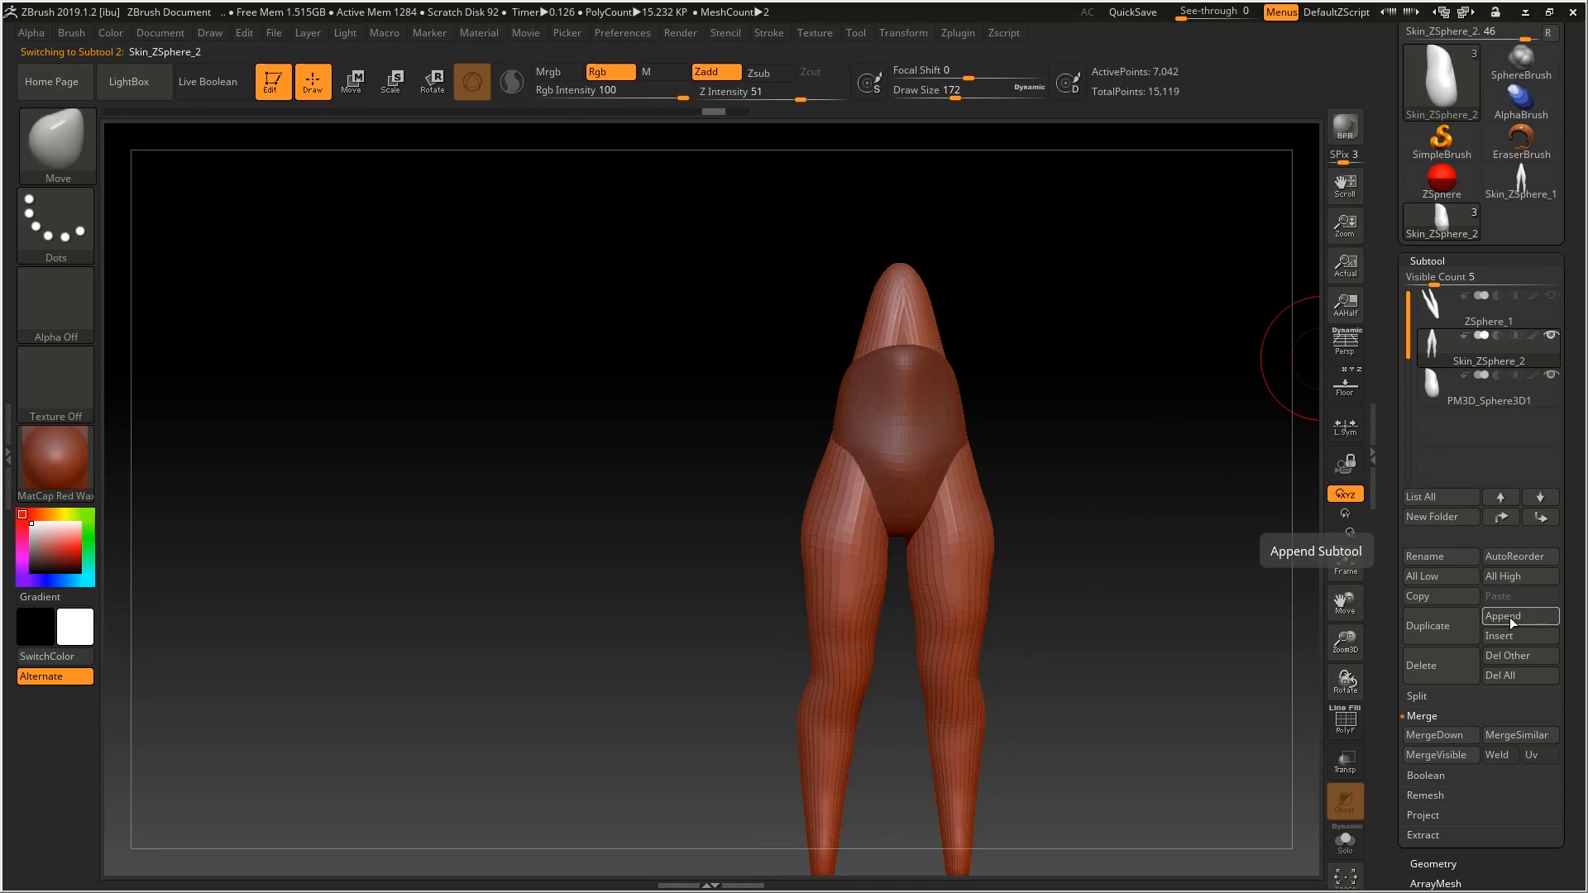
# Step: Merge the hip shape down into the legs subtool, confirming the warning
pyautogui.click(1439, 734)
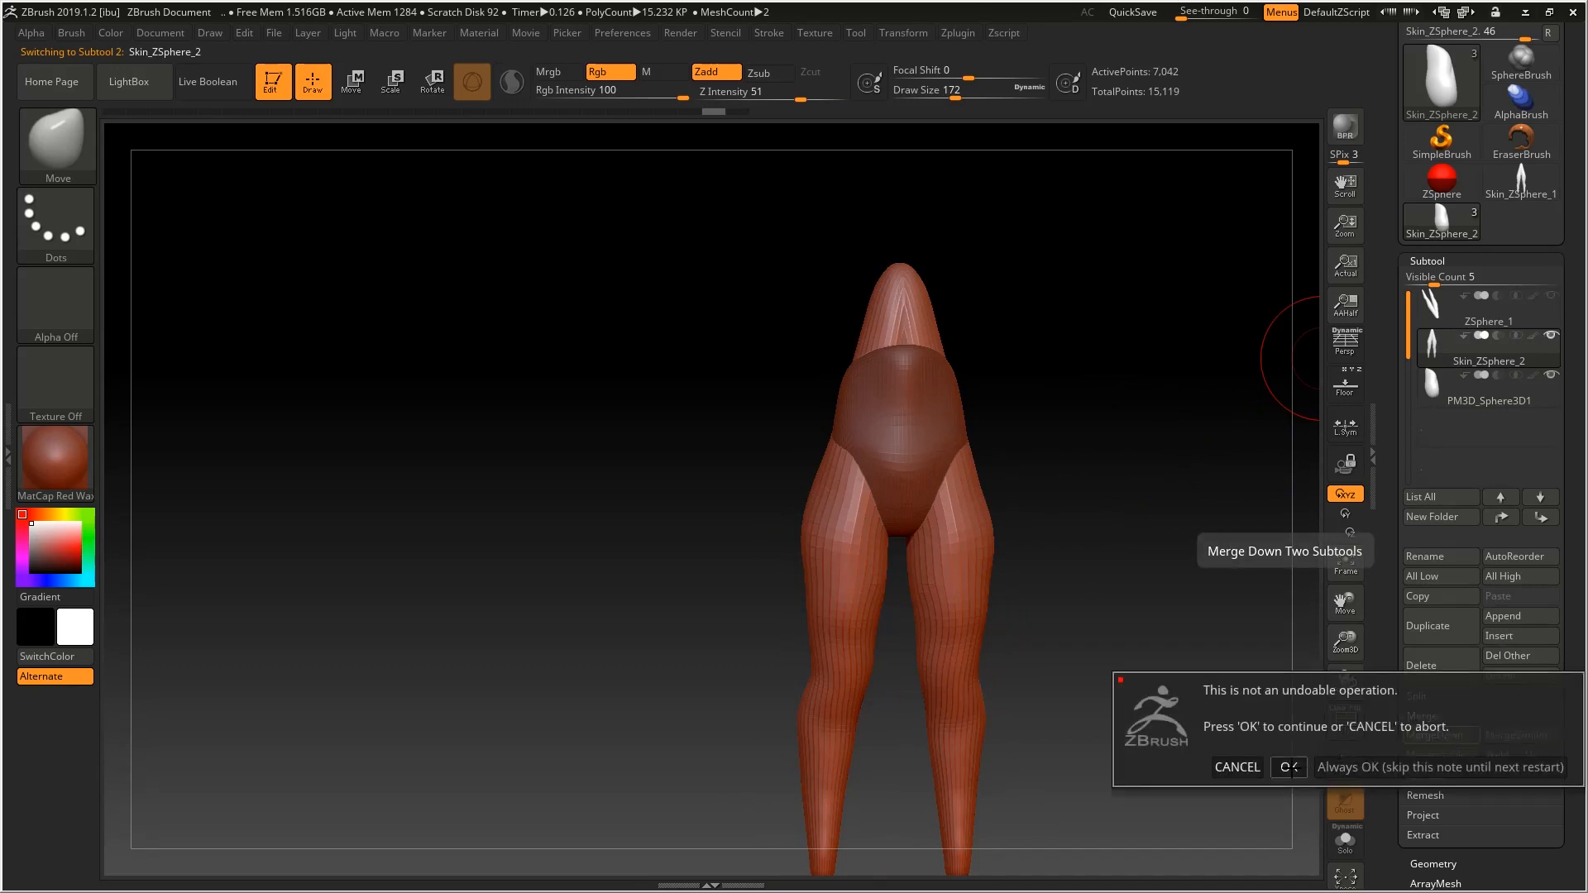
pyautogui.click(1288, 767)
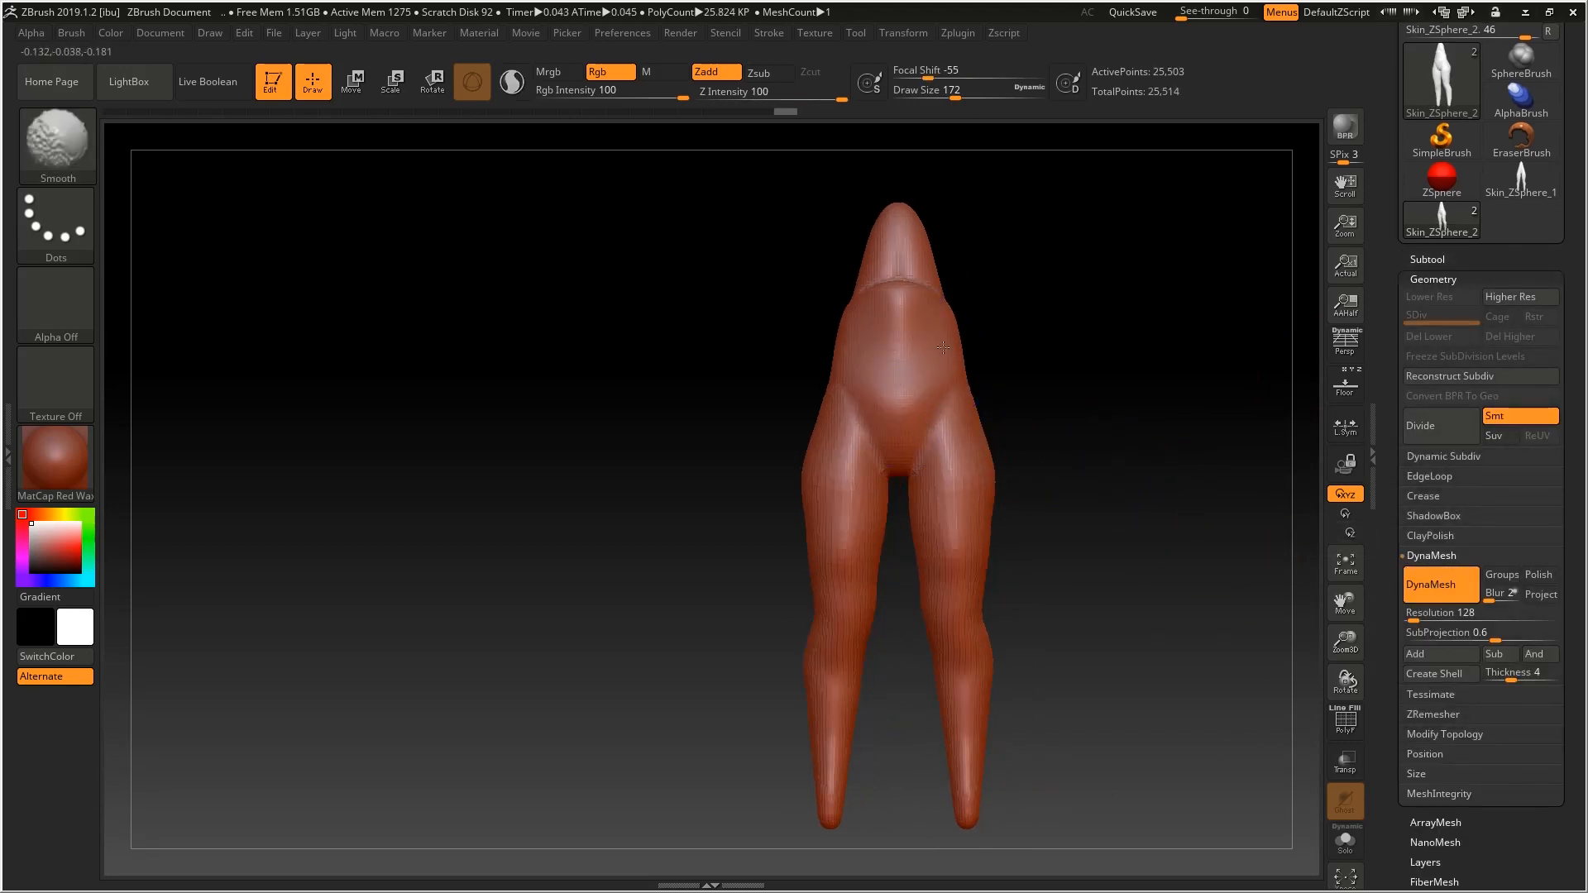
# Step: Build up the buttocks with ClayBuildup and smooth the hip-to-leg joins
pyautogui.moveTo(941, 346); pyautogui.dragTo(958, 314)
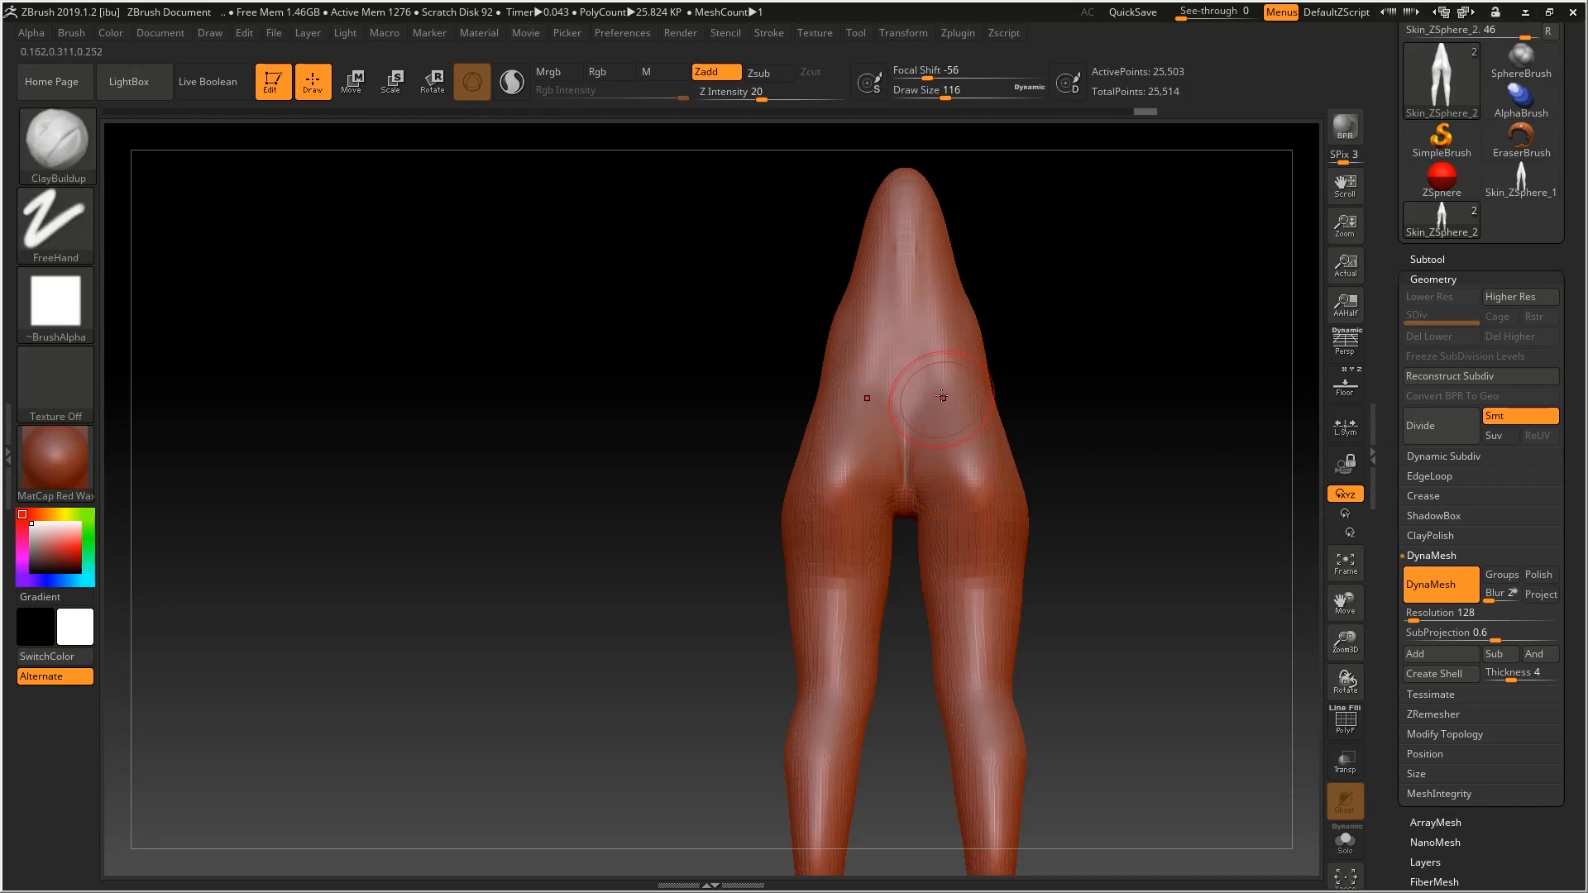
pyautogui.moveTo(940, 395); pyautogui.dragTo(971, 515)
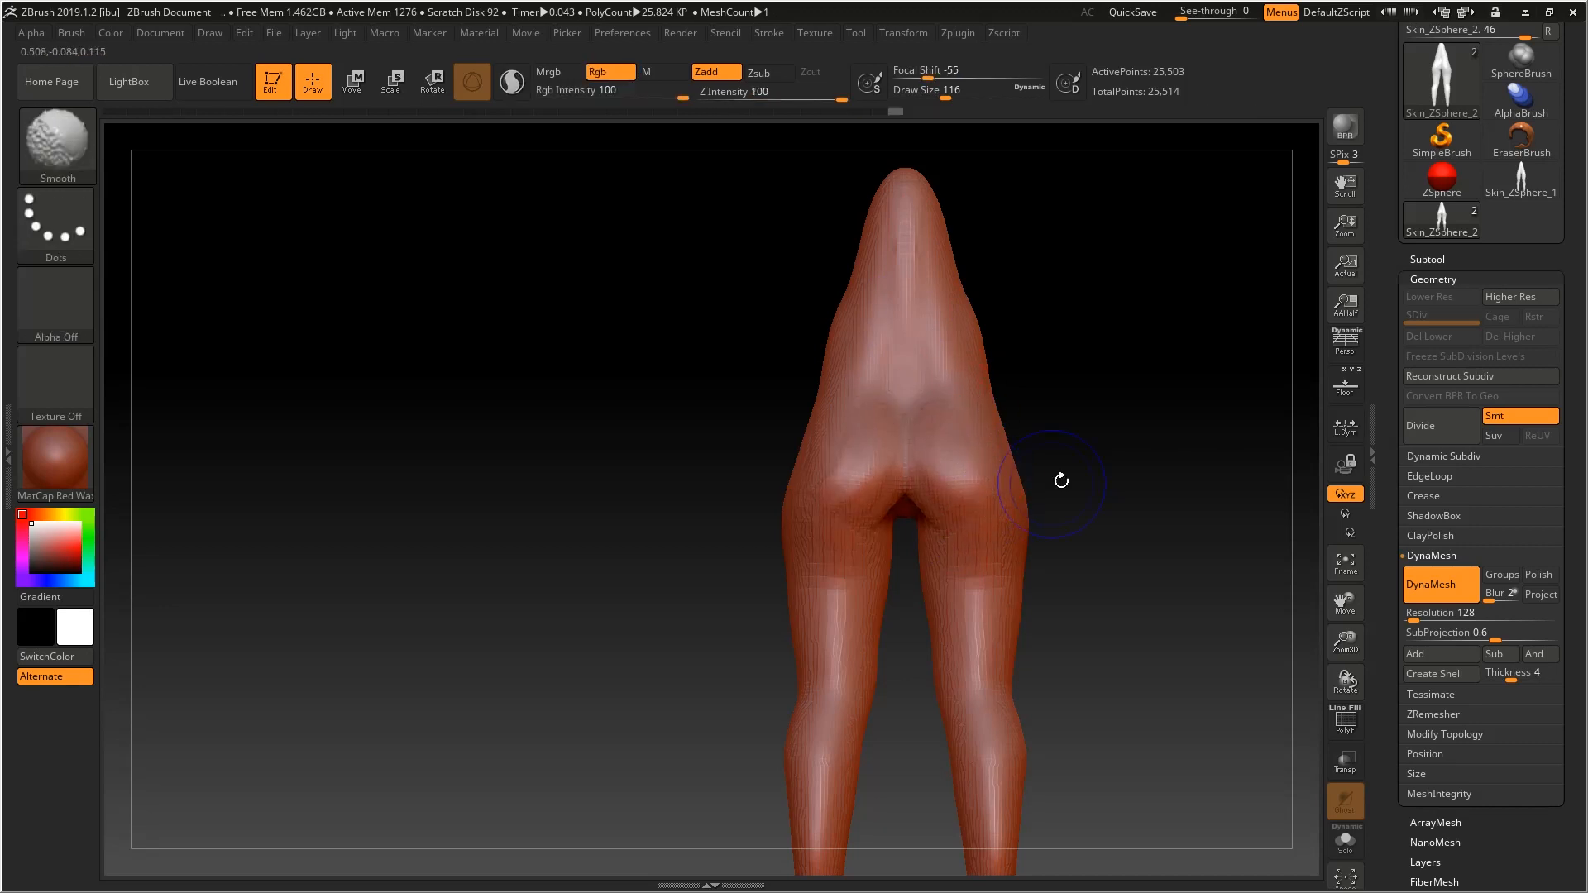
pyautogui.moveTo(1060, 480); pyautogui.dragTo(933, 493)
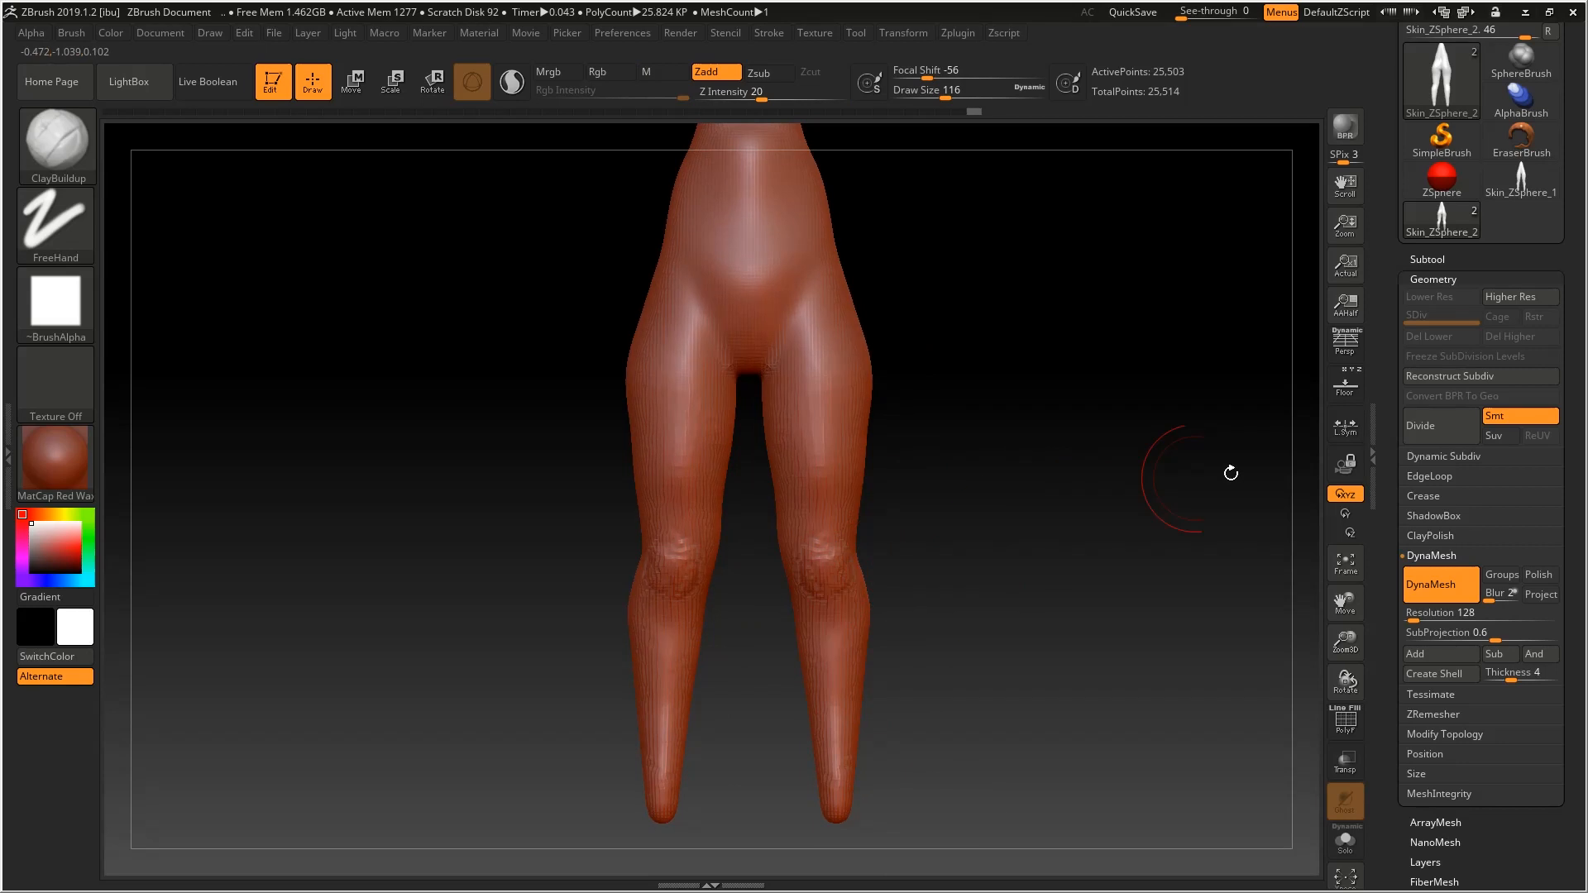
pyautogui.click(1345, 384)
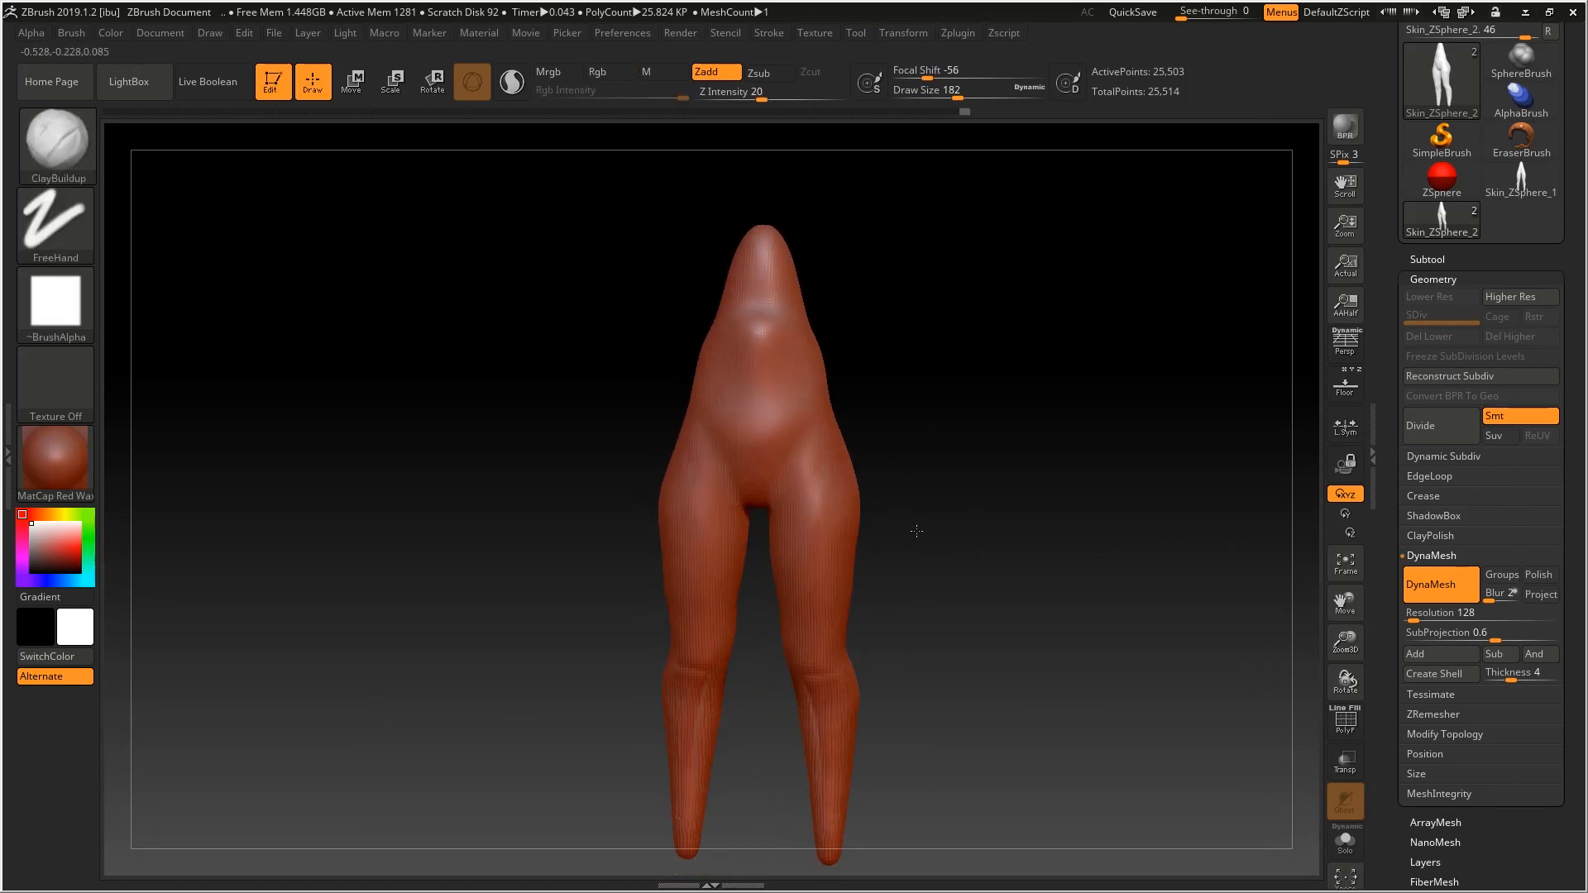
pyautogui.moveTo(916, 529); pyautogui.dragTo(787, 425)
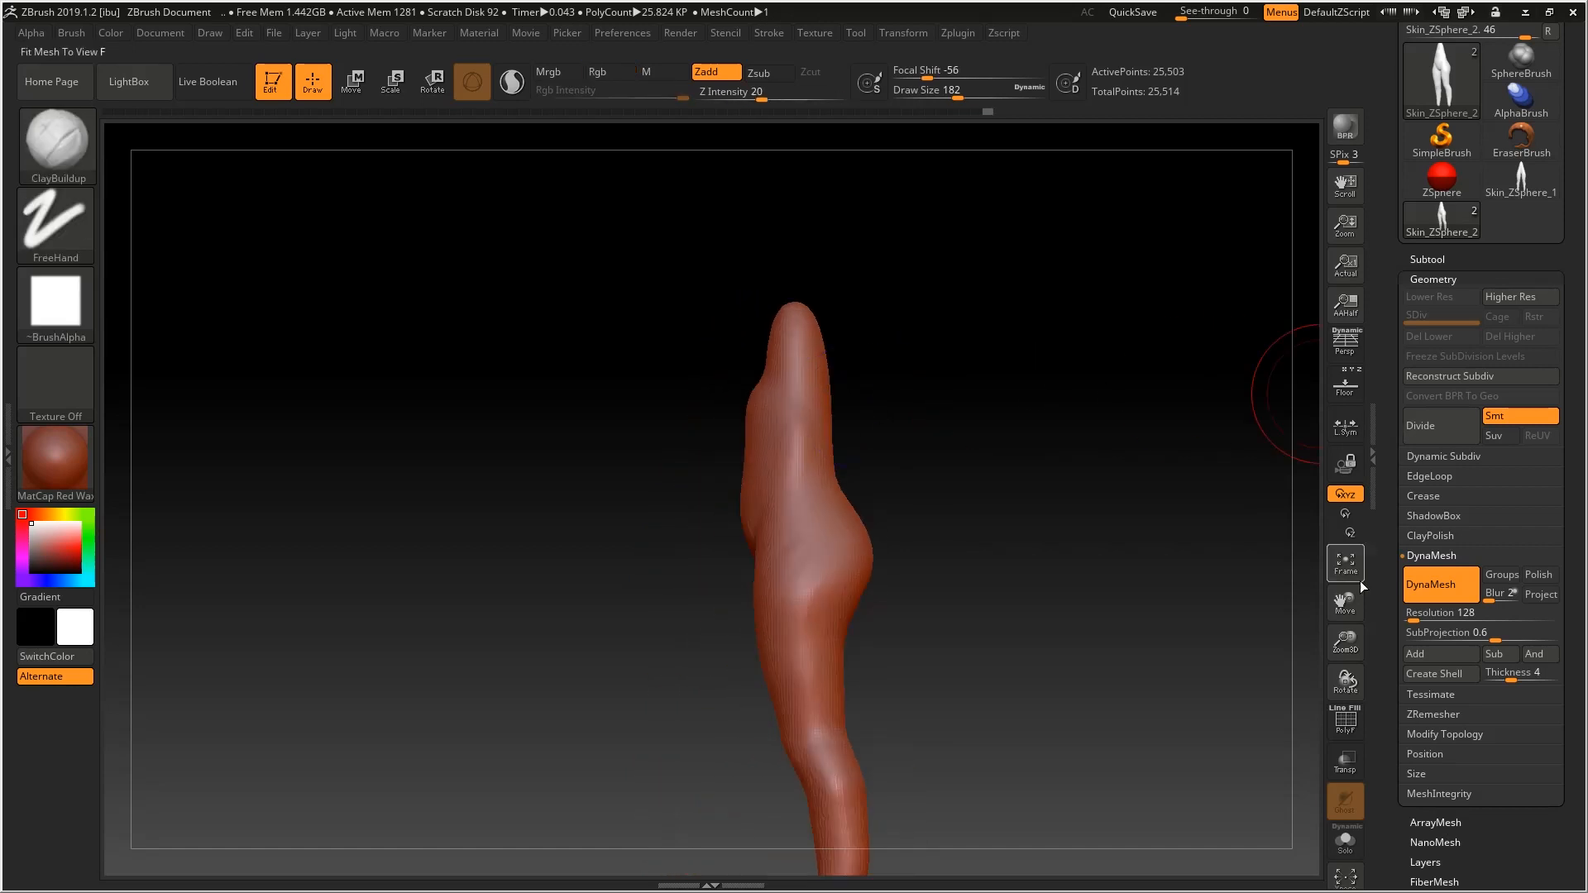
pyautogui.click(1345, 384)
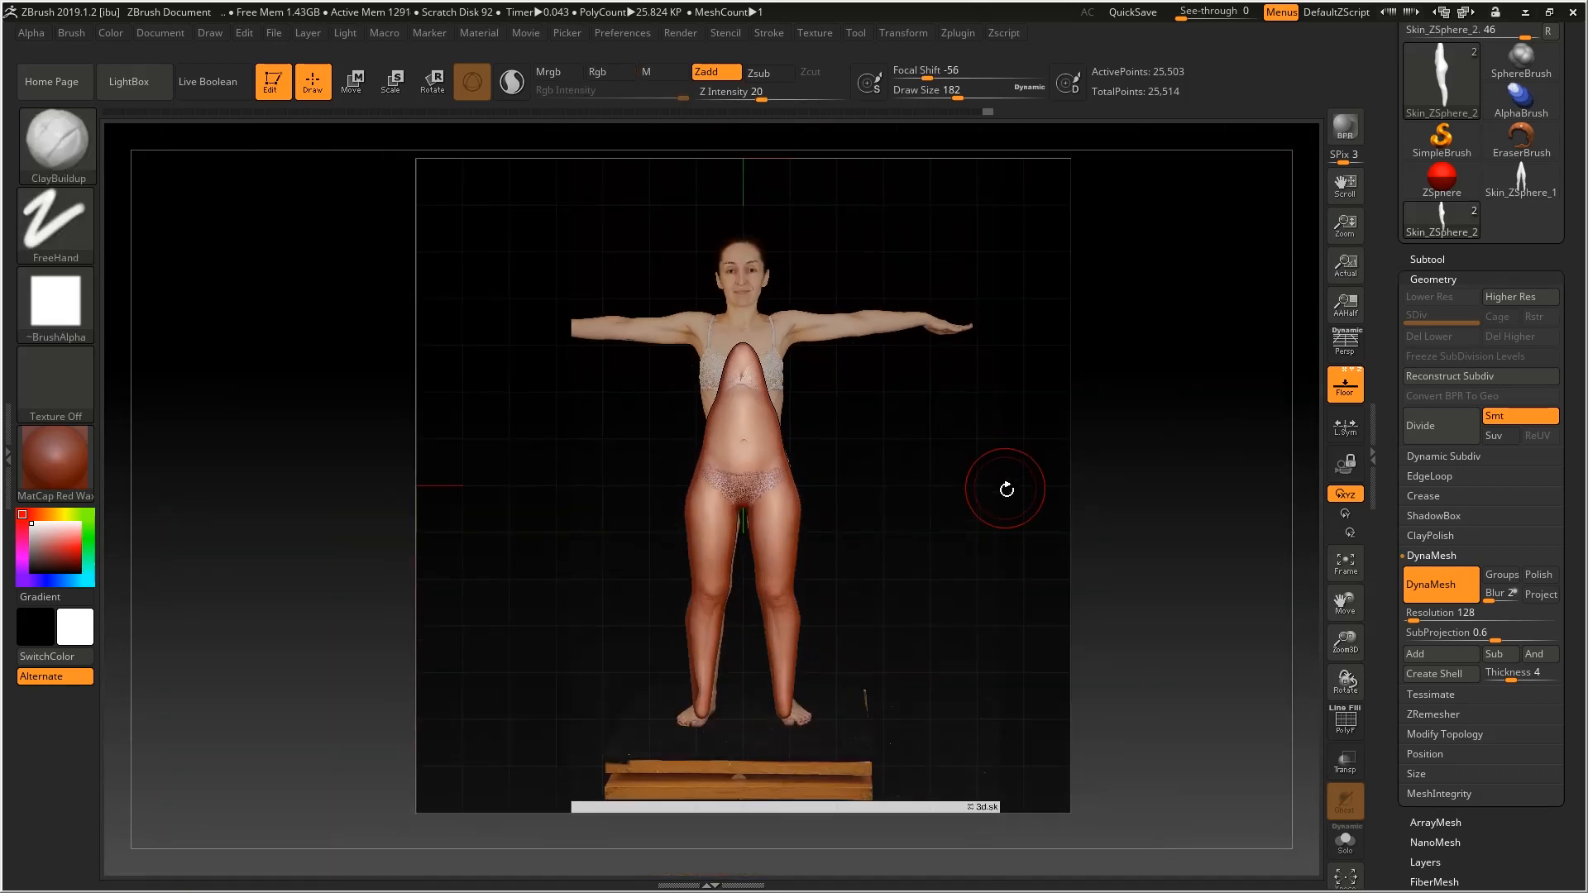
# Step: Orbit the lower body to compare its profile against the side reference photo
pyautogui.moveTo(1002, 490); pyautogui.dragTo(868, 531)
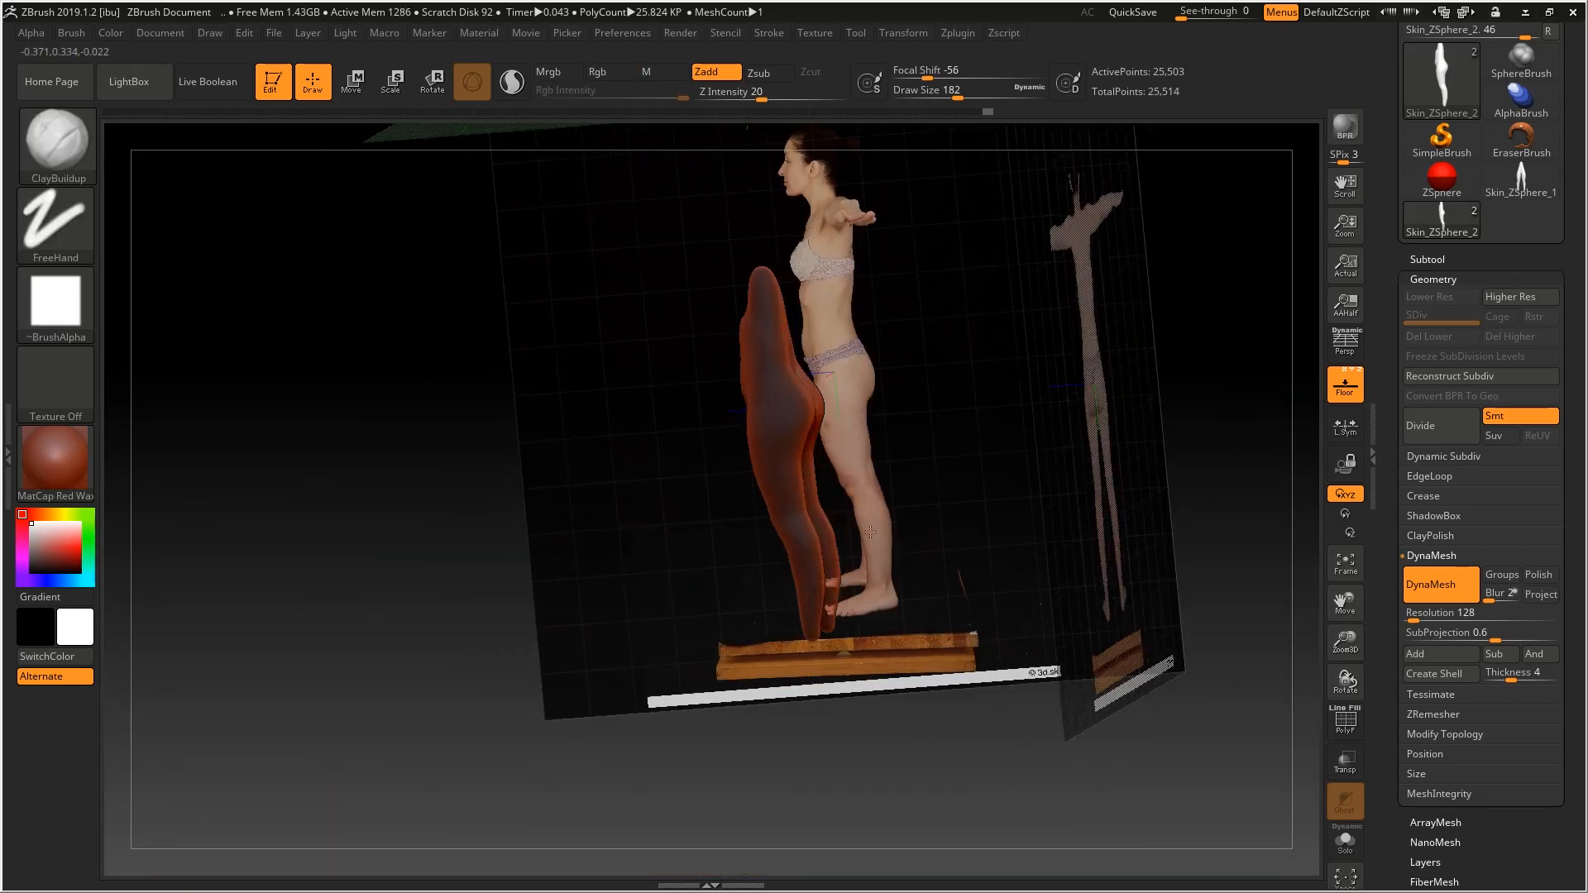